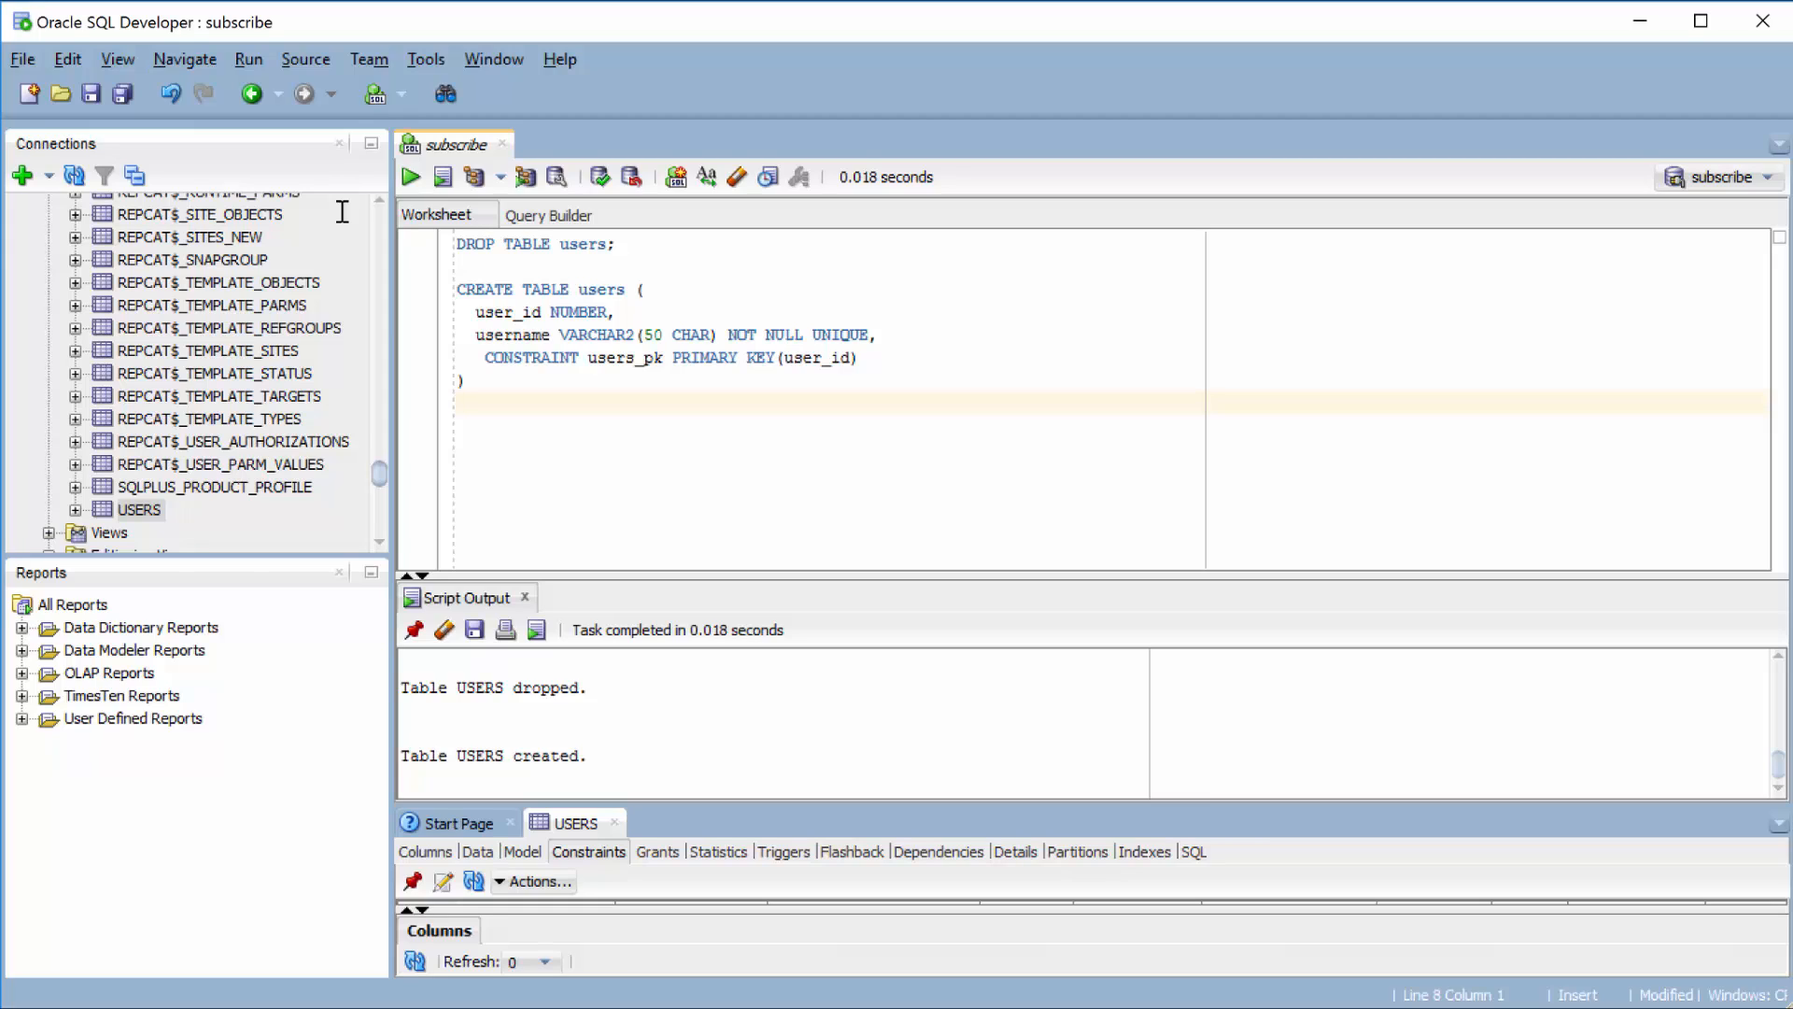
Step: Start a CREATE TABLE projects statement on the line below the users statement
click(458, 402)
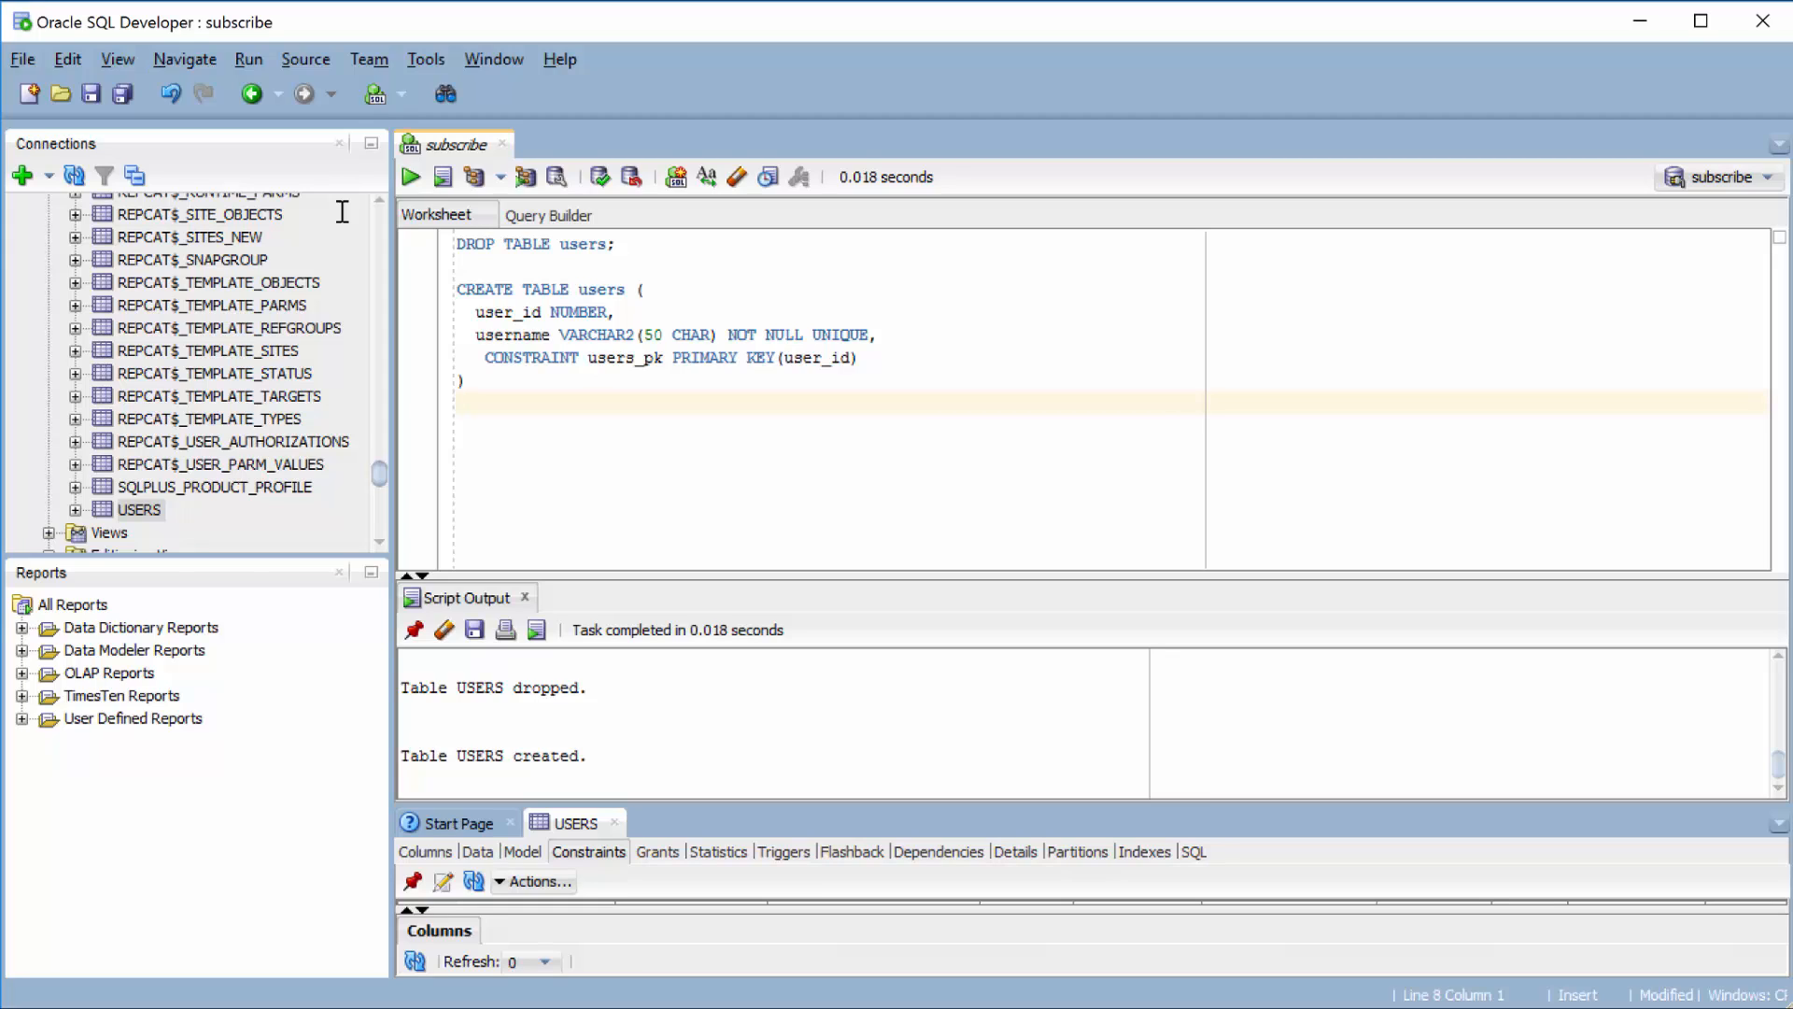
click(459, 402)
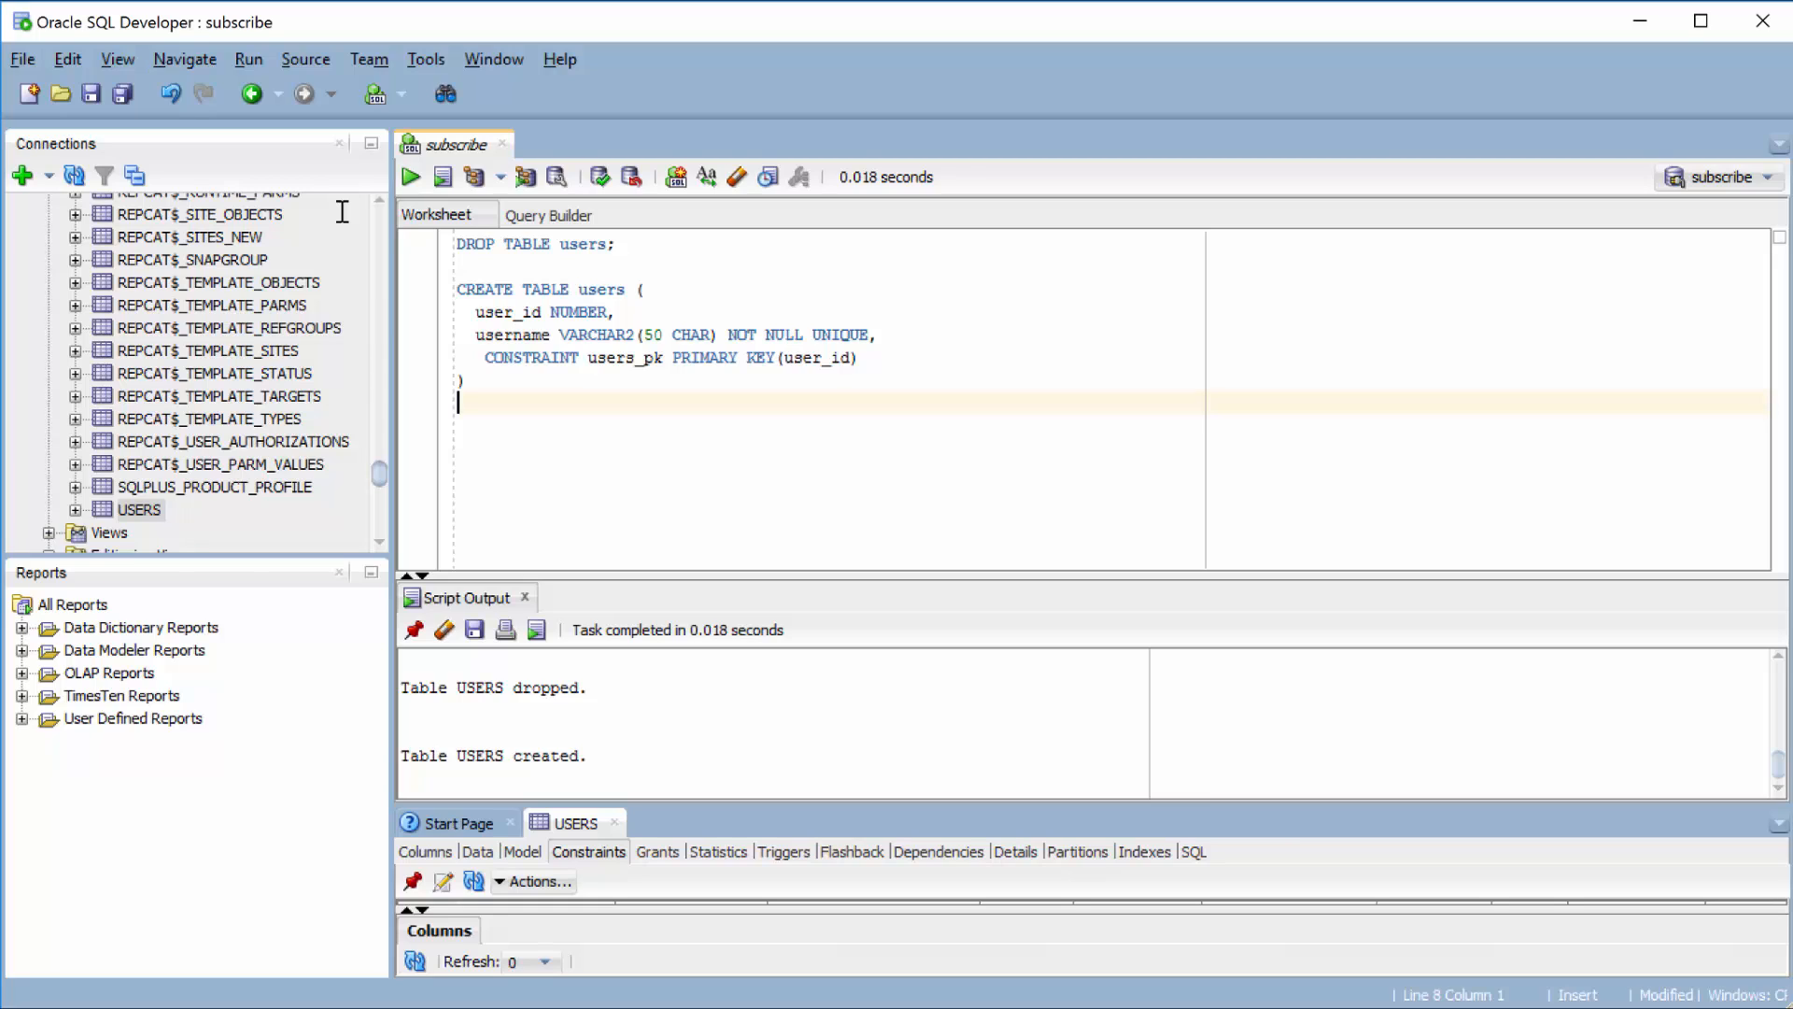
click(538, 312)
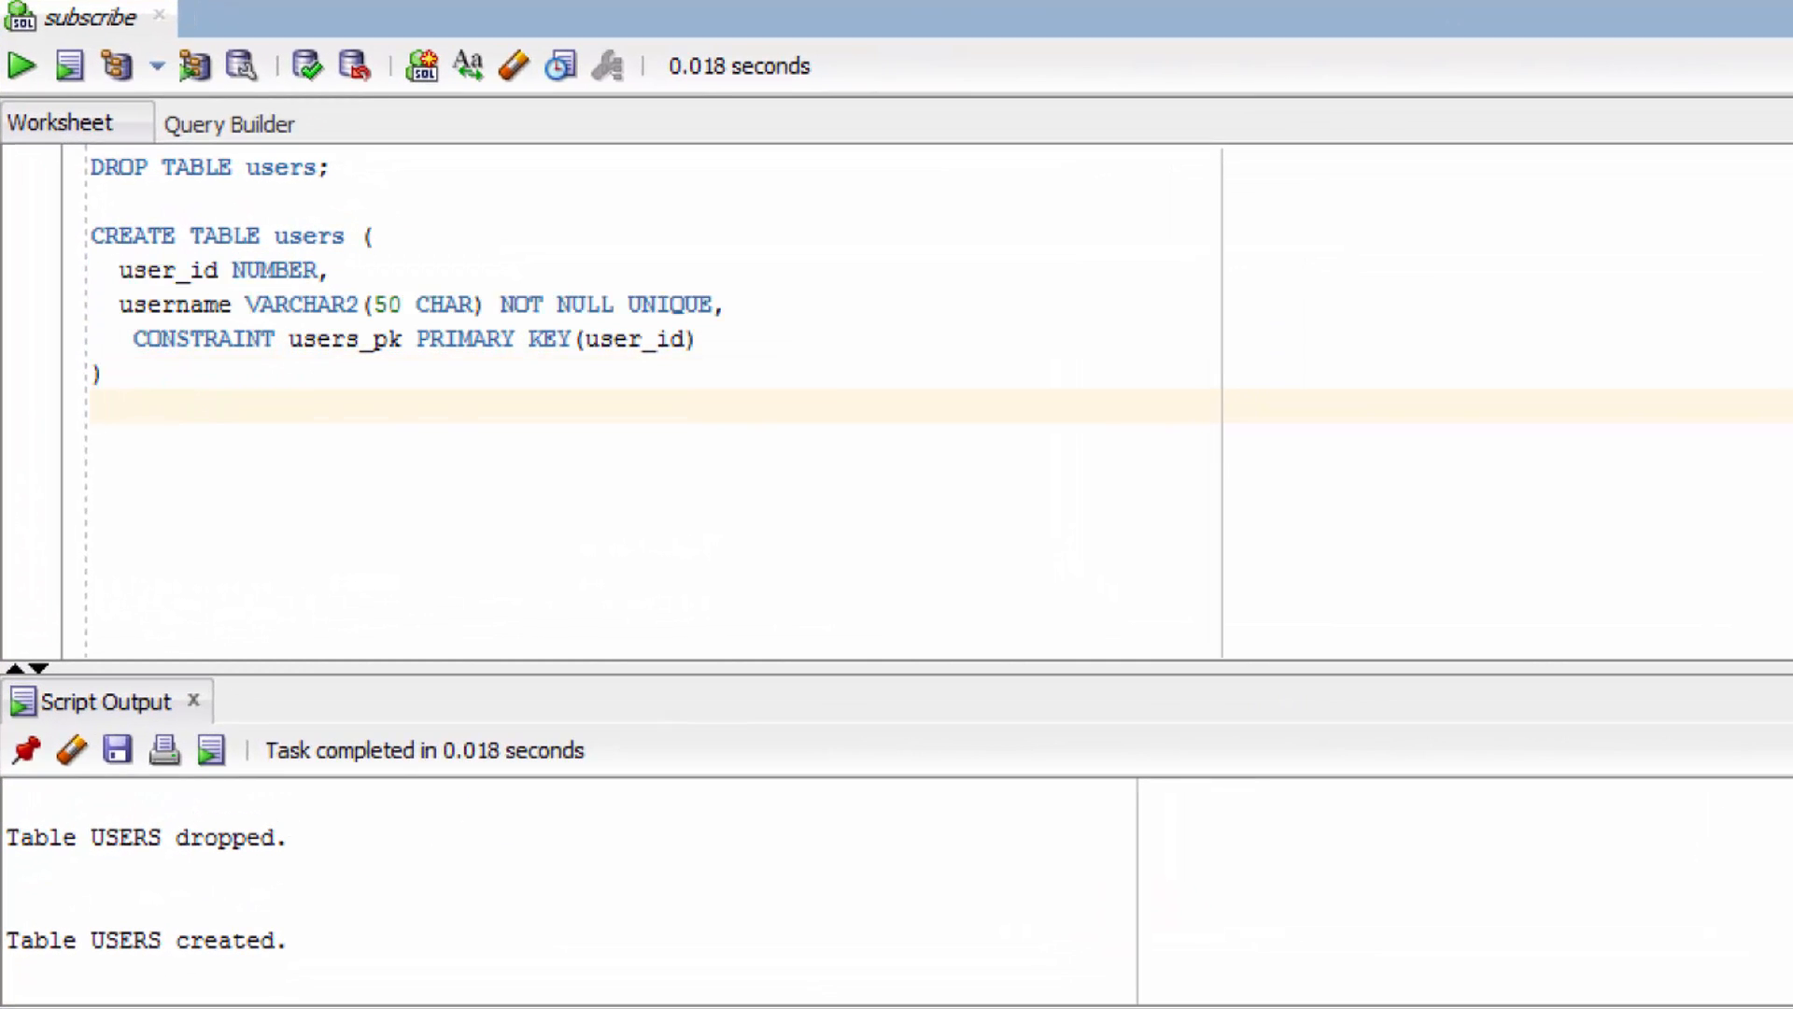
click(94, 408)
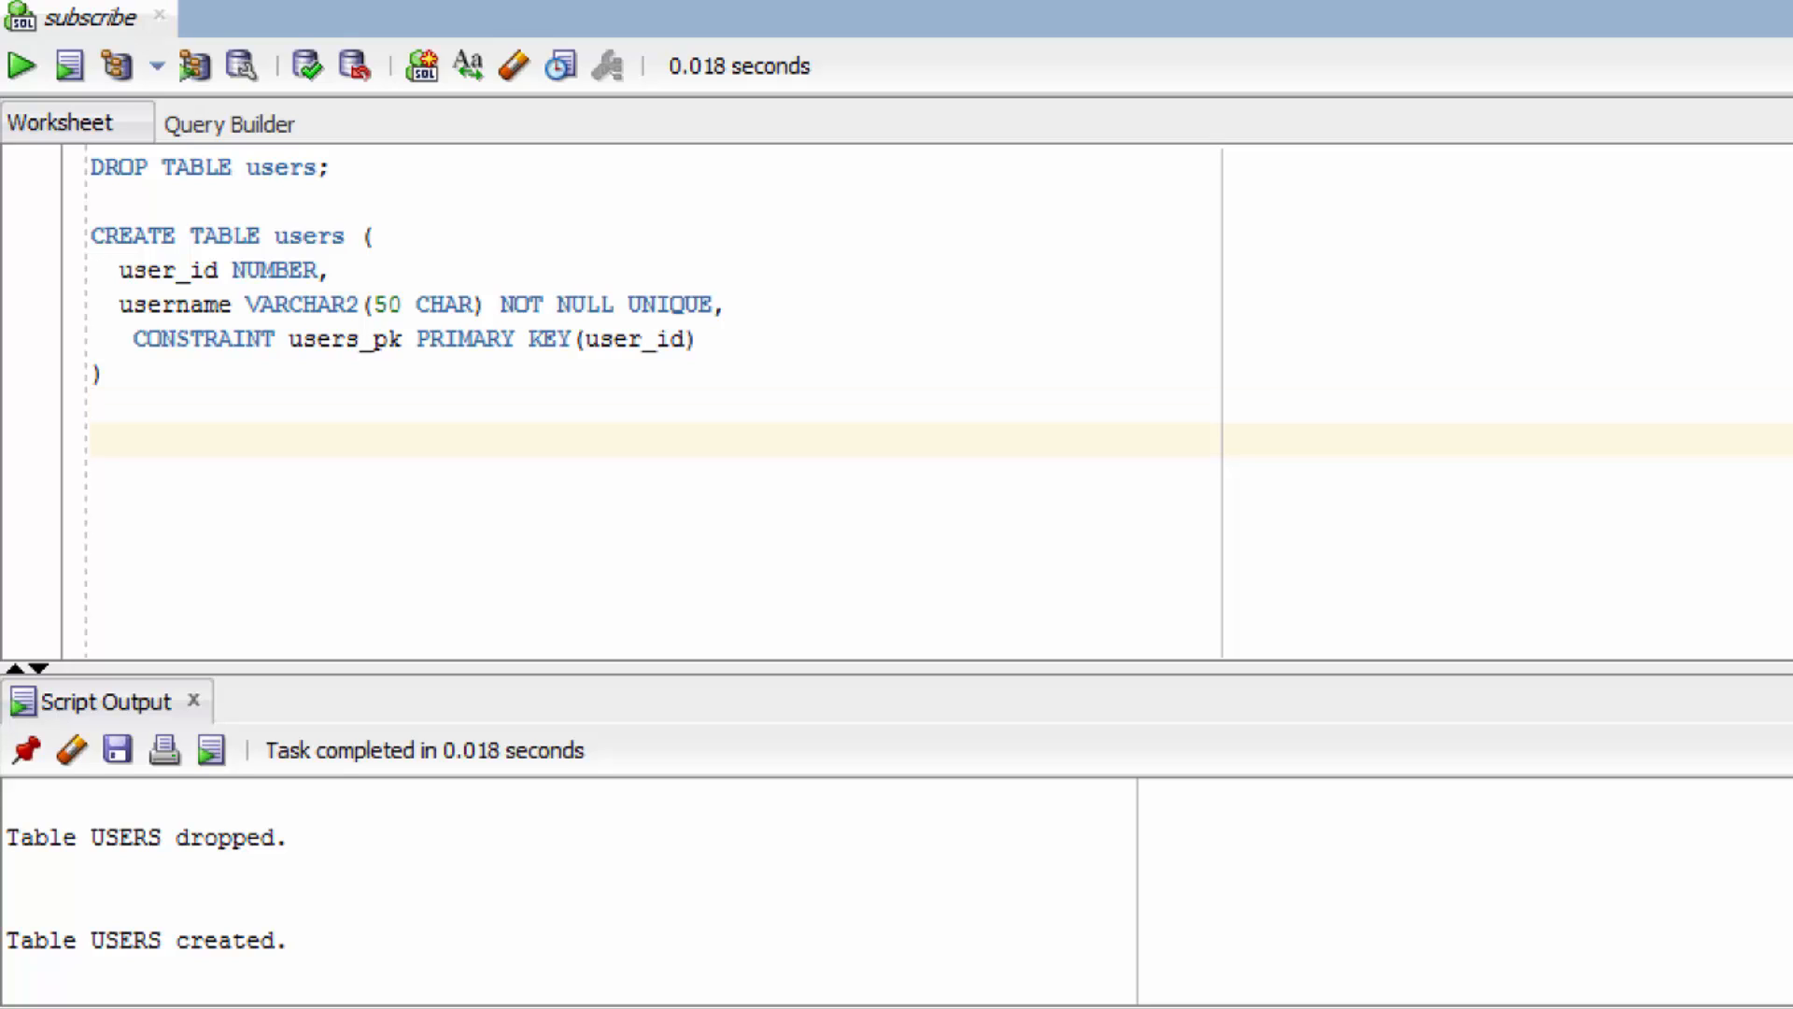
text(CREATE A)
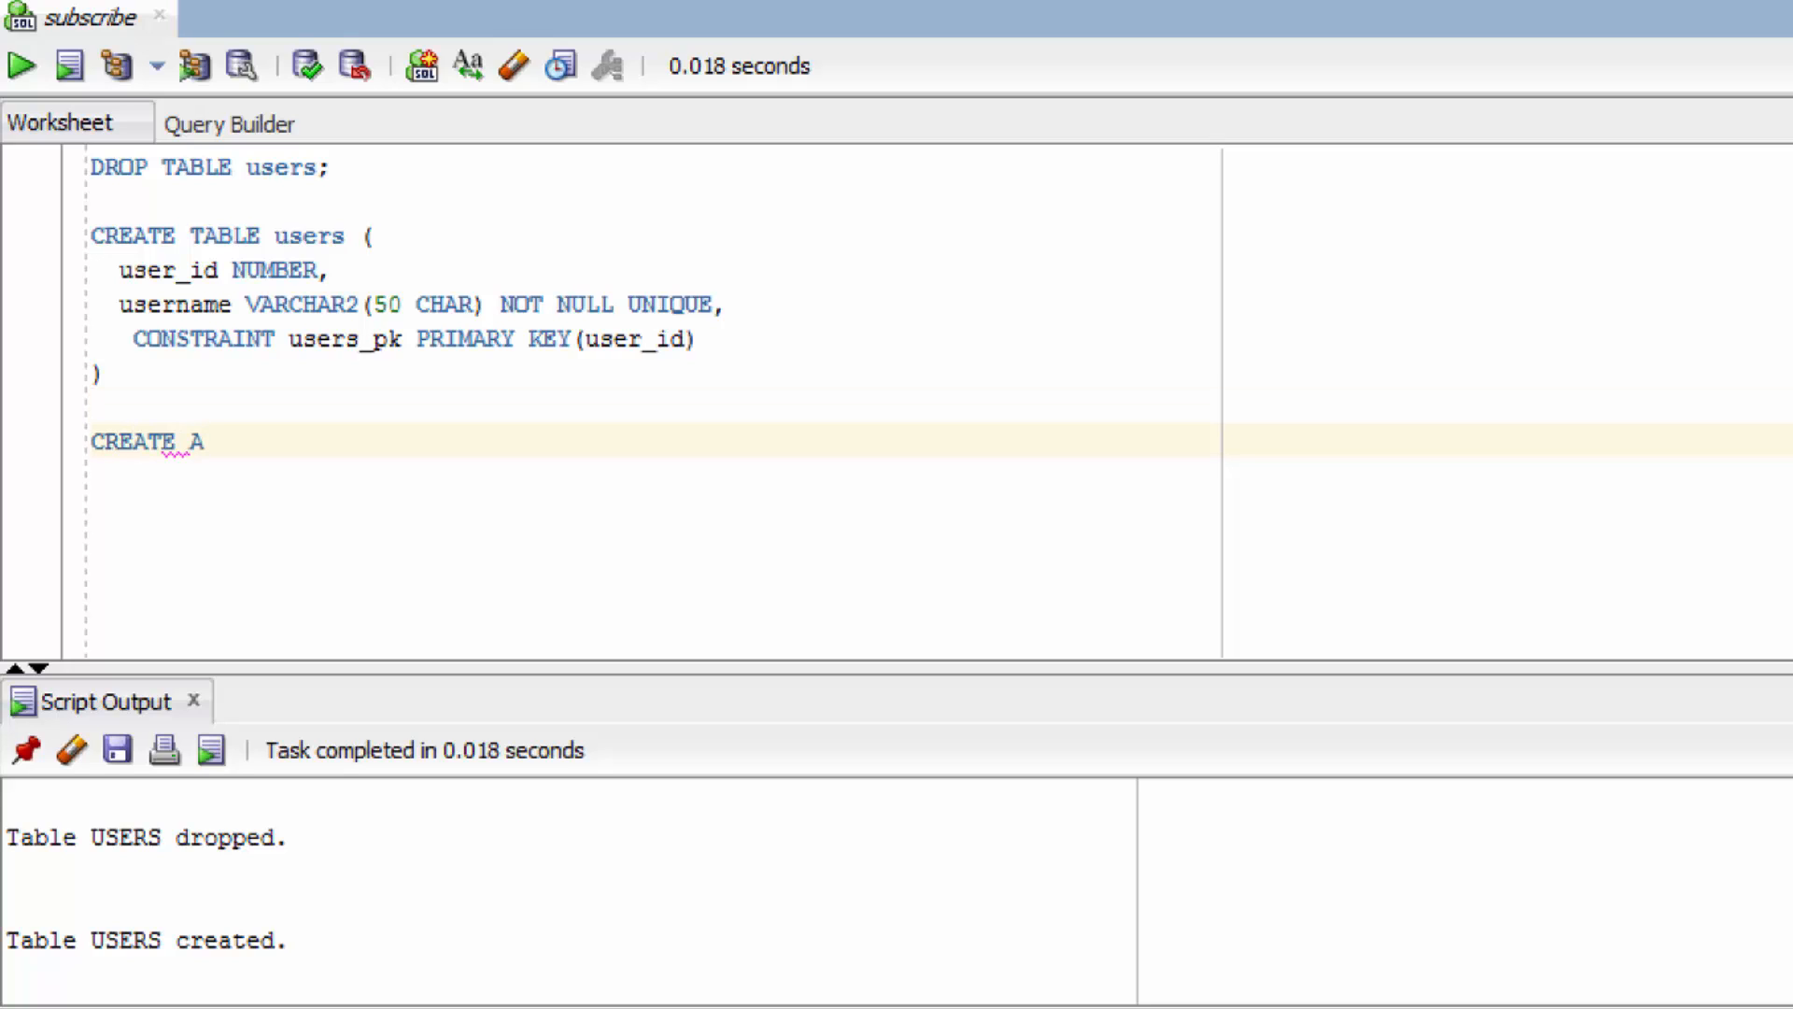
text(TABLE u)
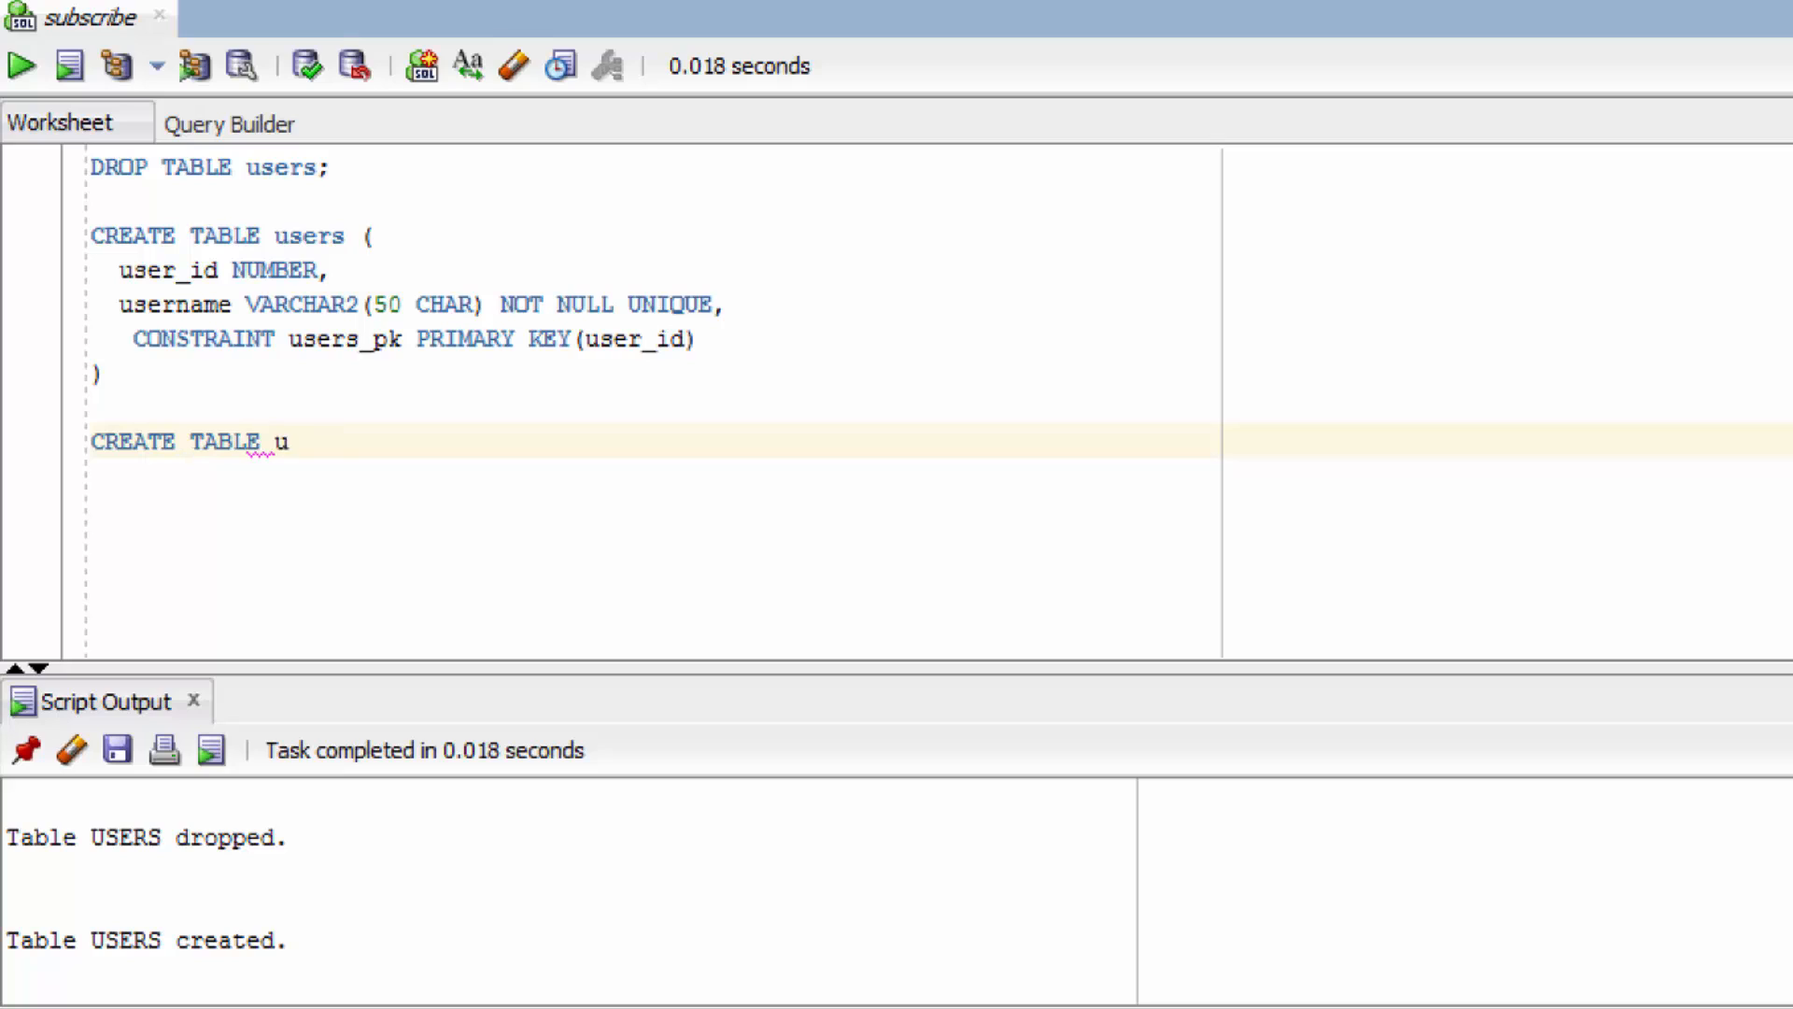
text(rojects ()
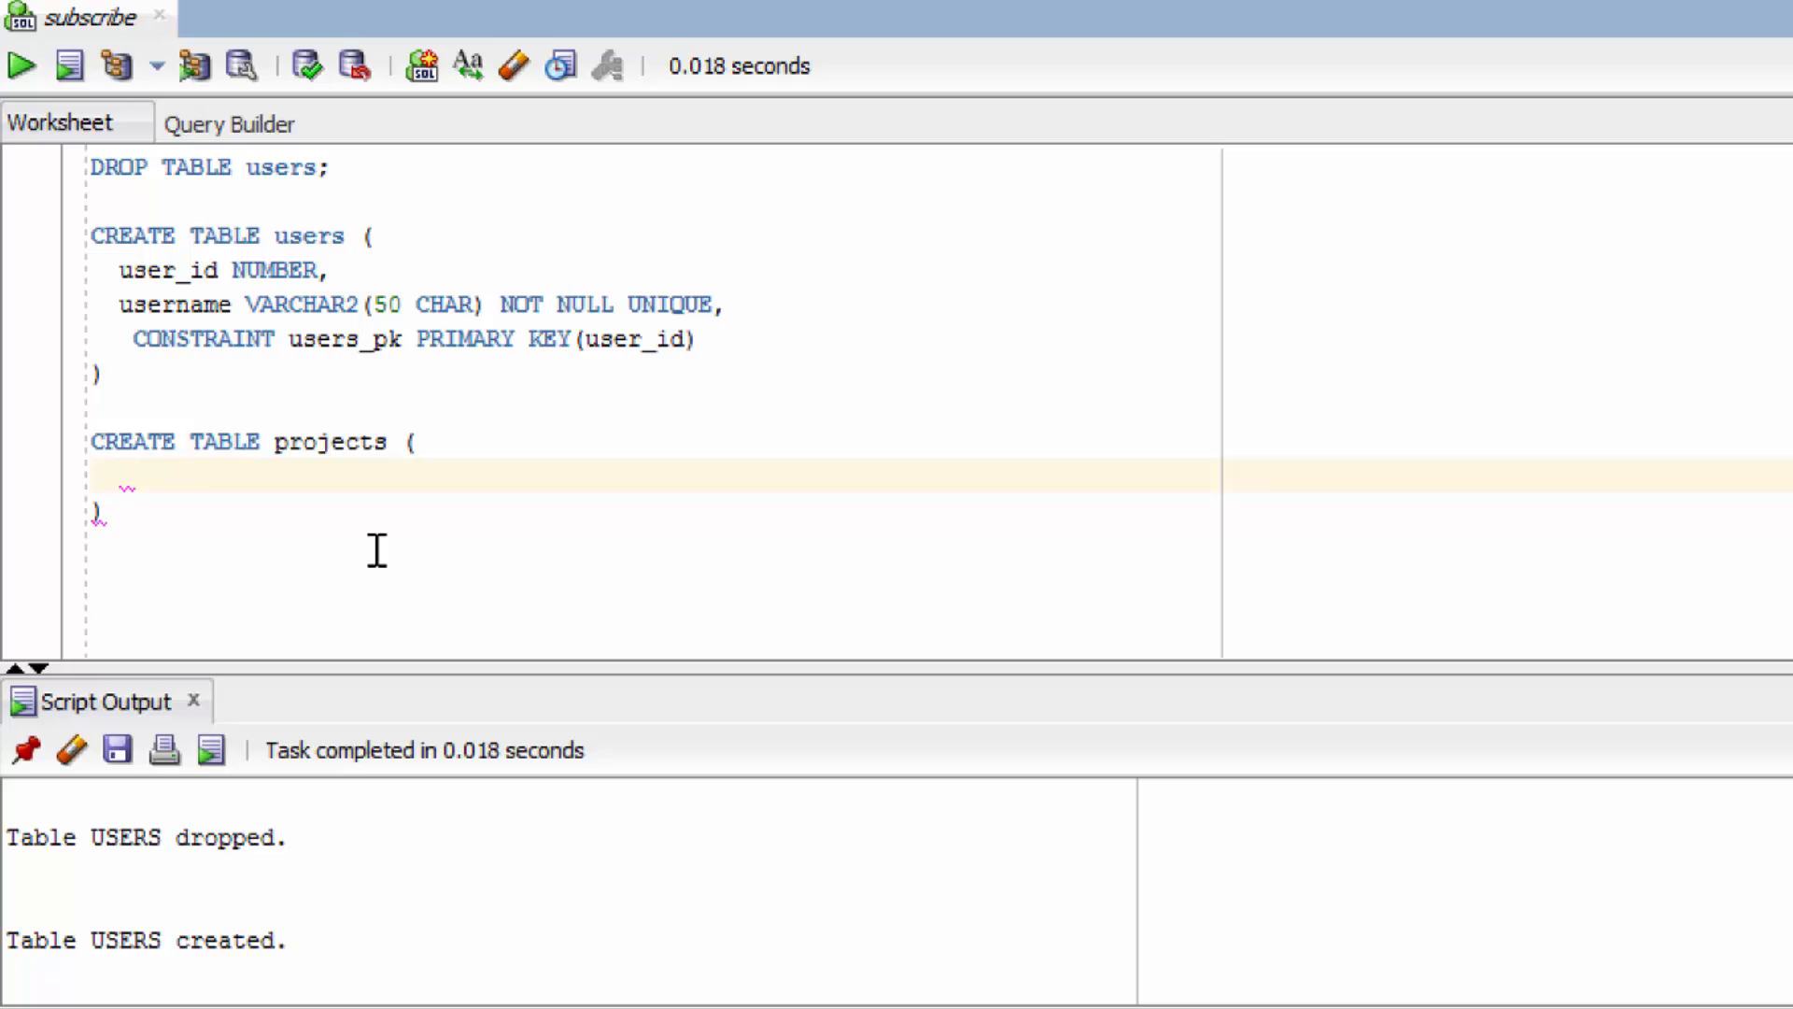
Step: Add columns project_id NUMBER, project_name VARCHAR2(50 CHAR) and an untyped creator
text(project_id,)
text(project_n)
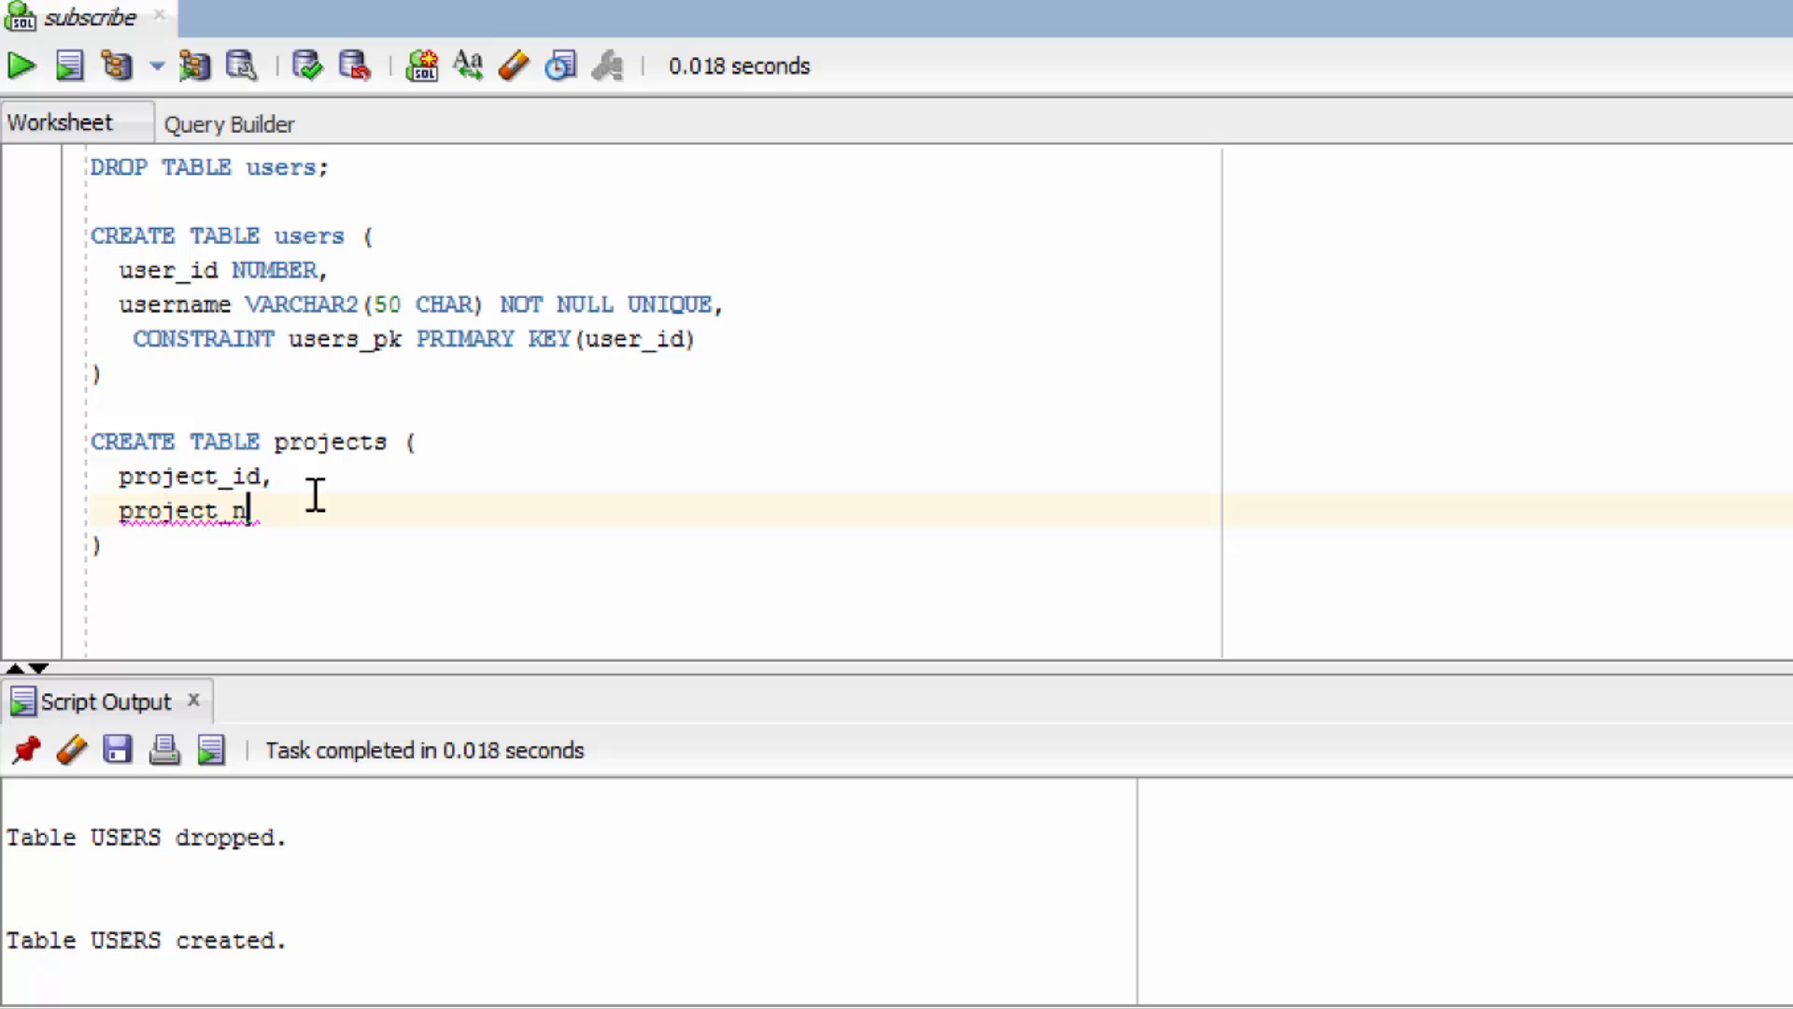
text(ame,)
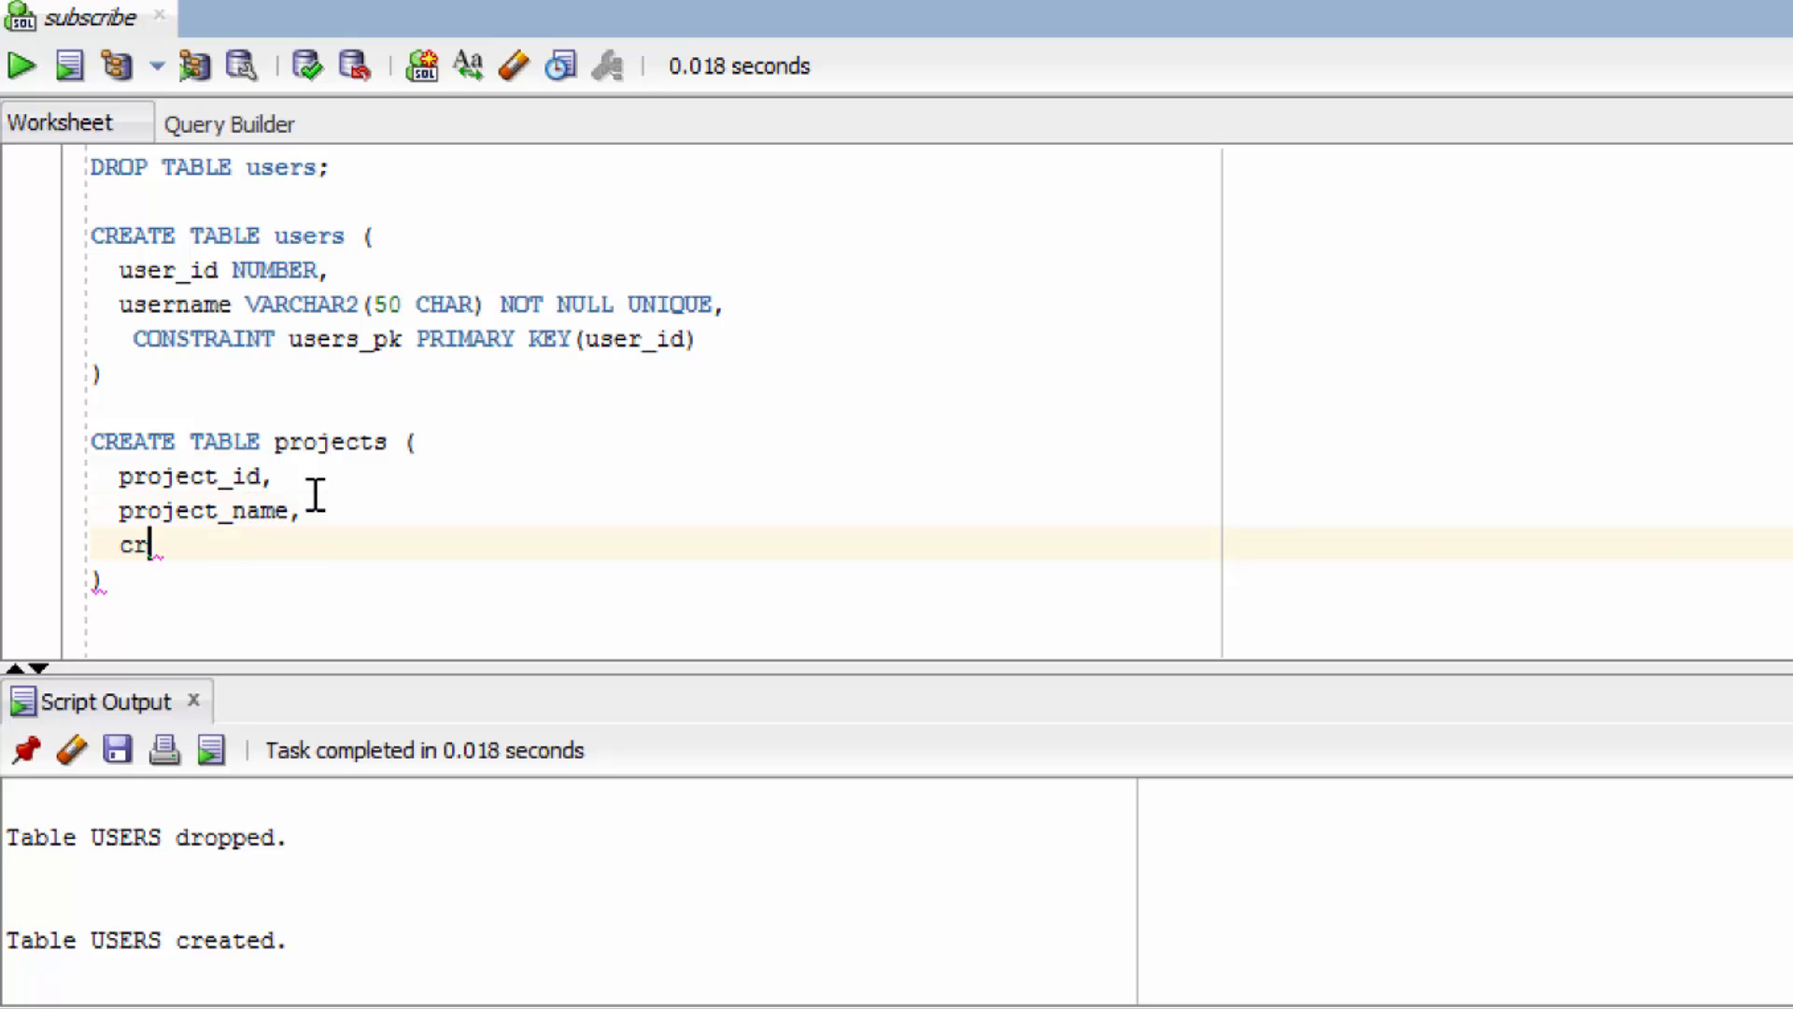
text(eator)
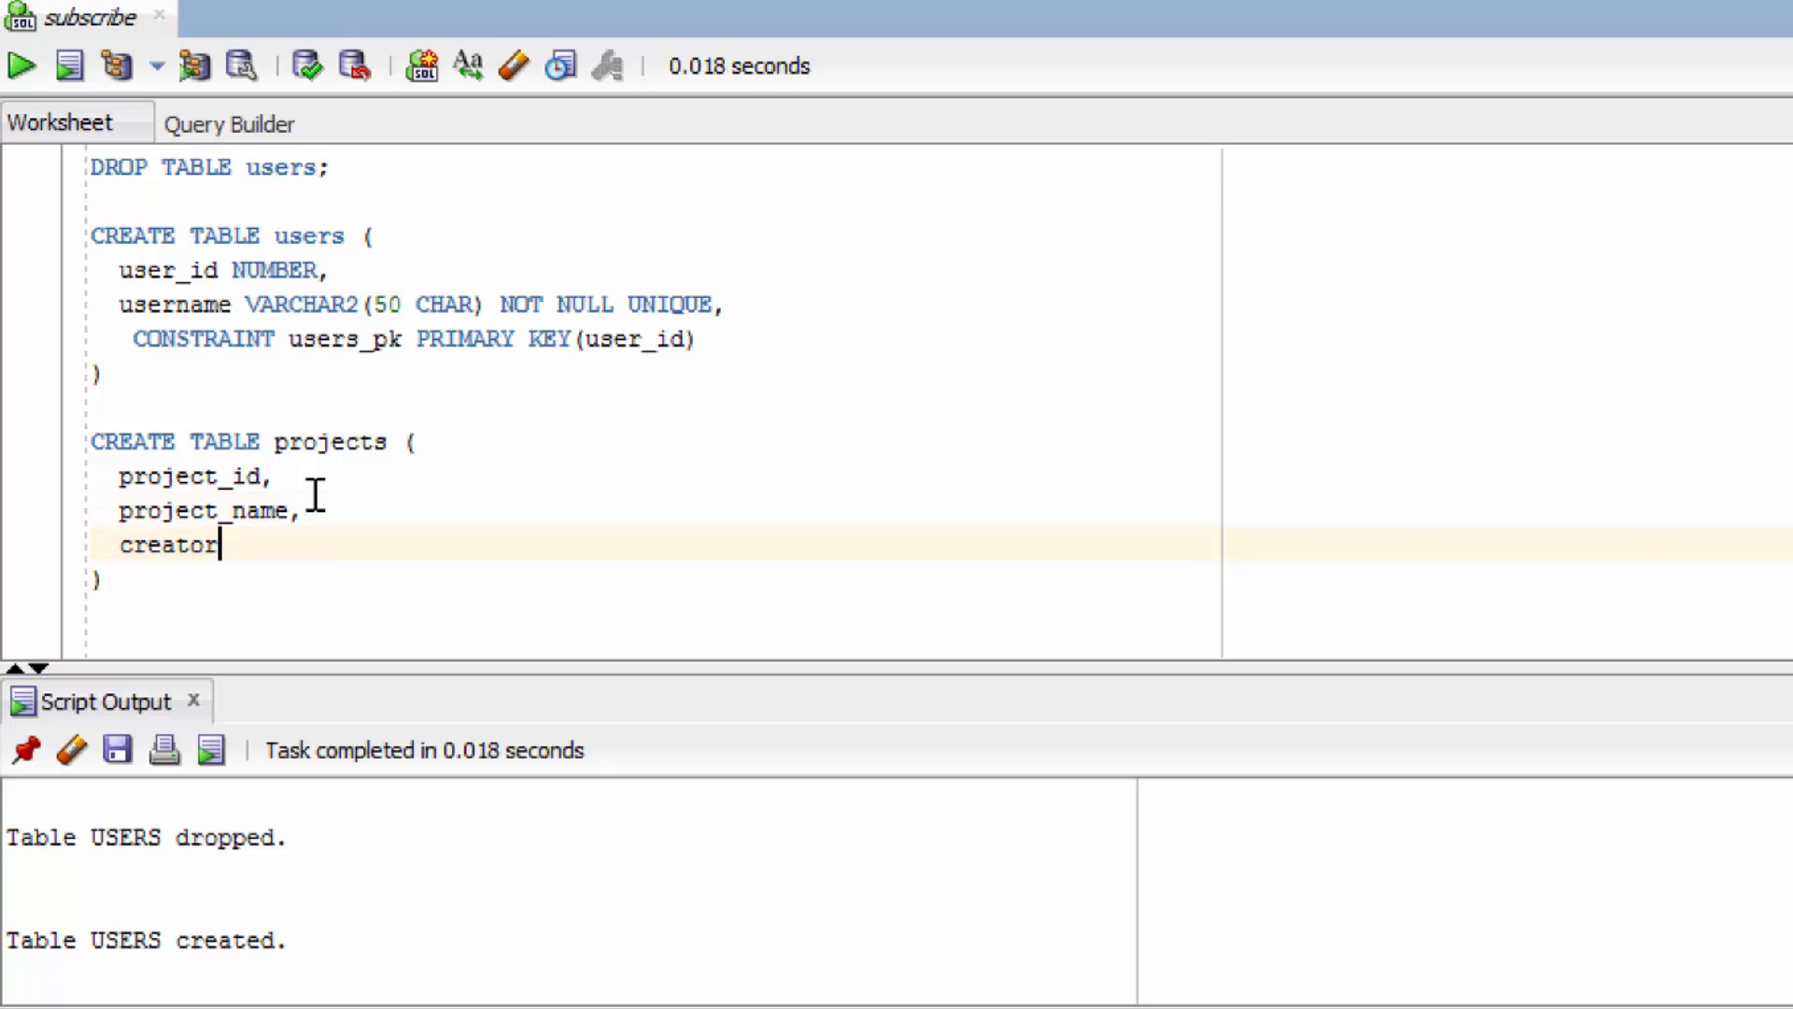
text(NUMBER)
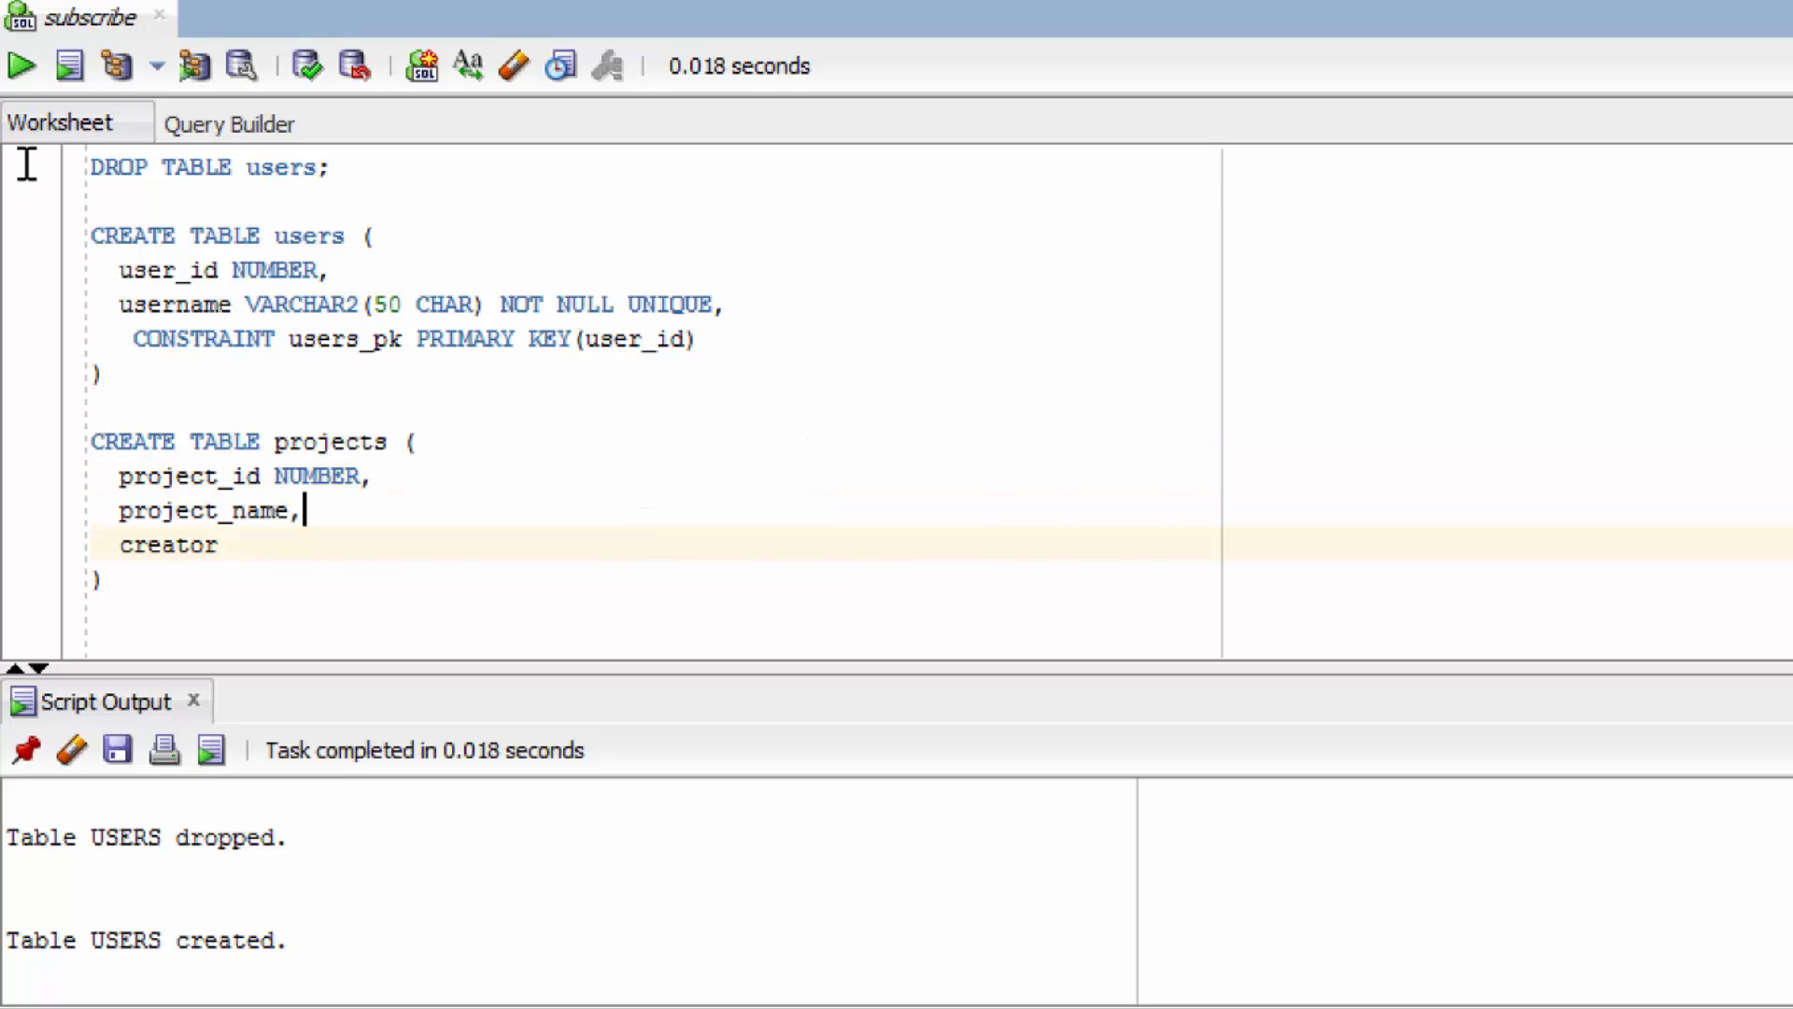
text(VARH)
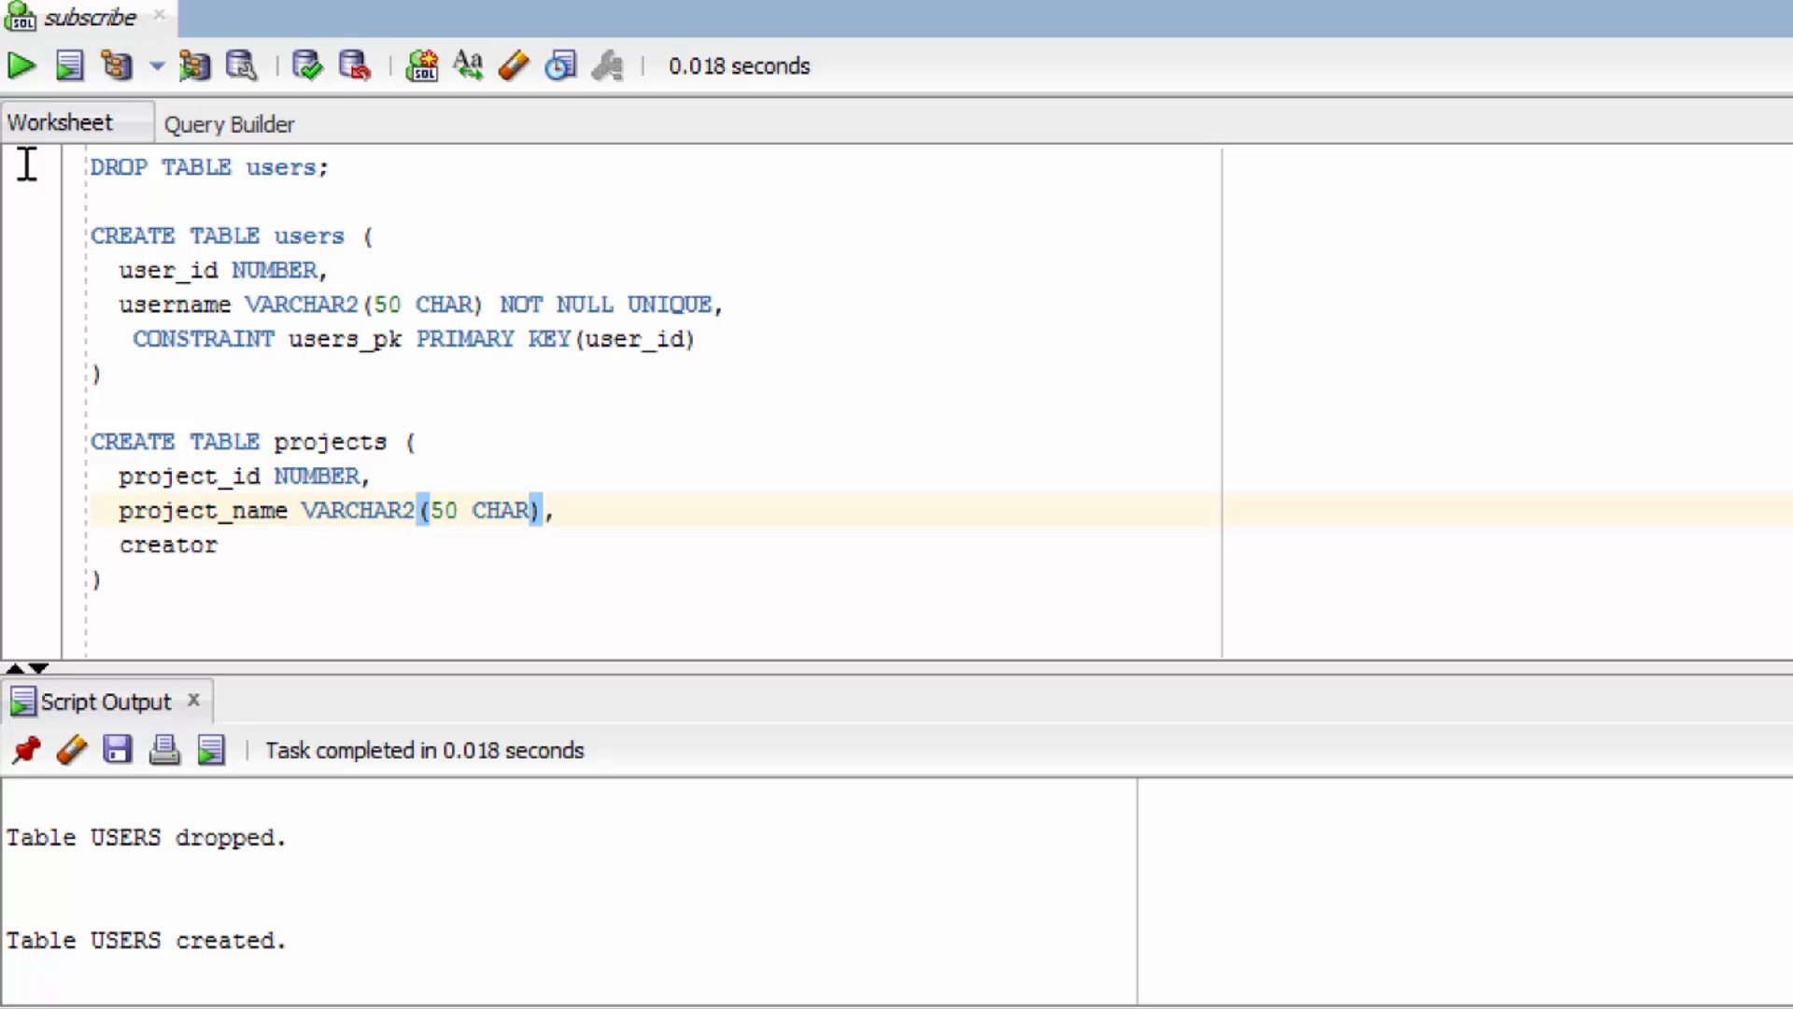
Step: Give the creator column type VARCHAR2(50 CHAR), matching users.username
click(215, 544)
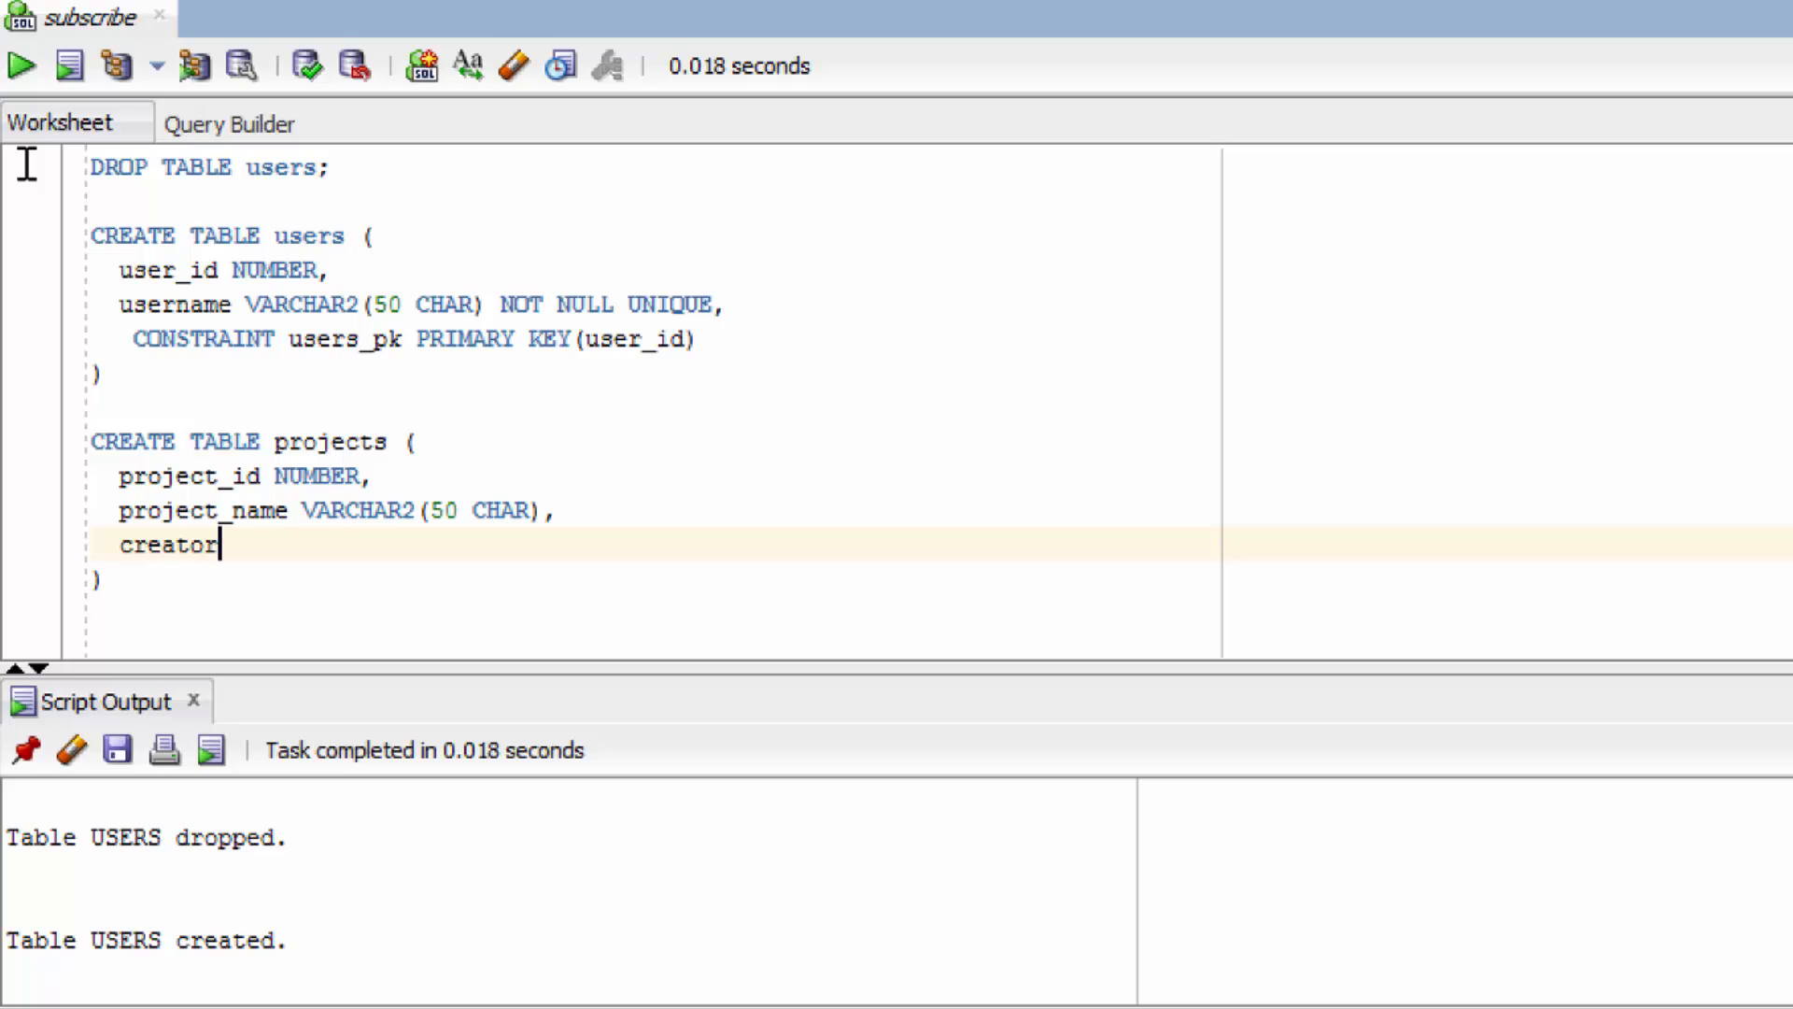
mouse_move(272, 268)
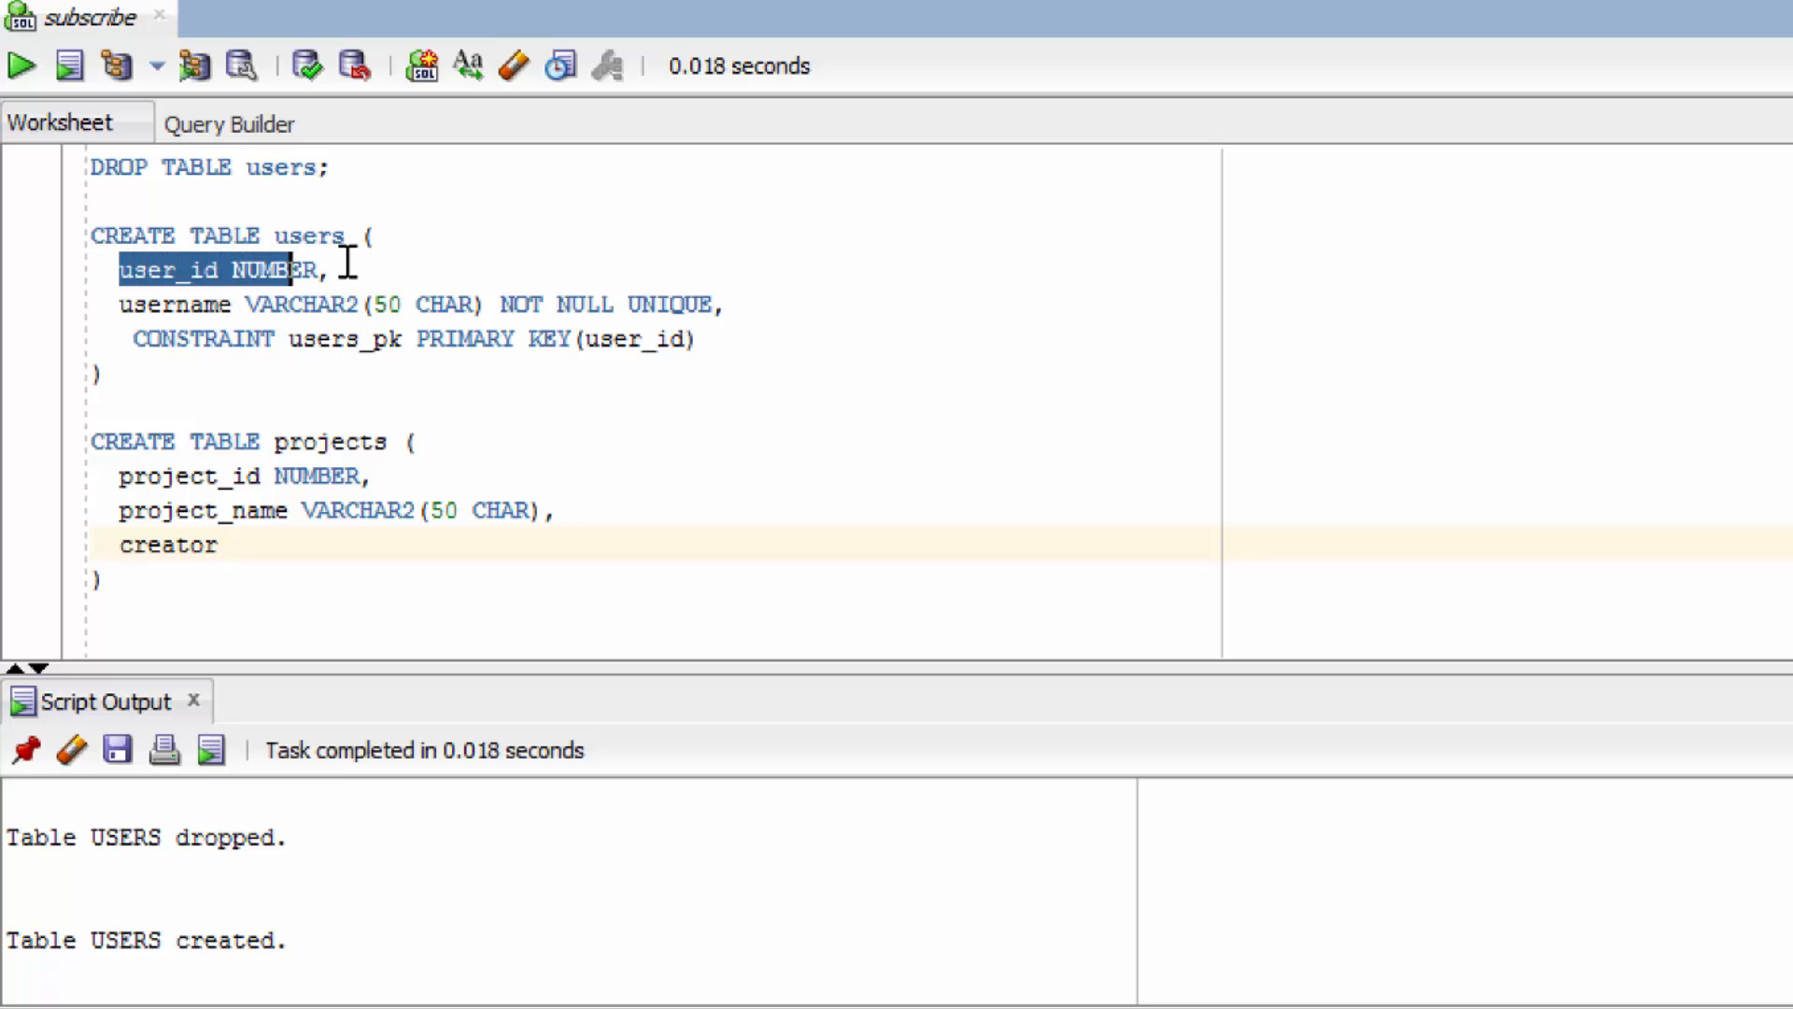
click(332, 271)
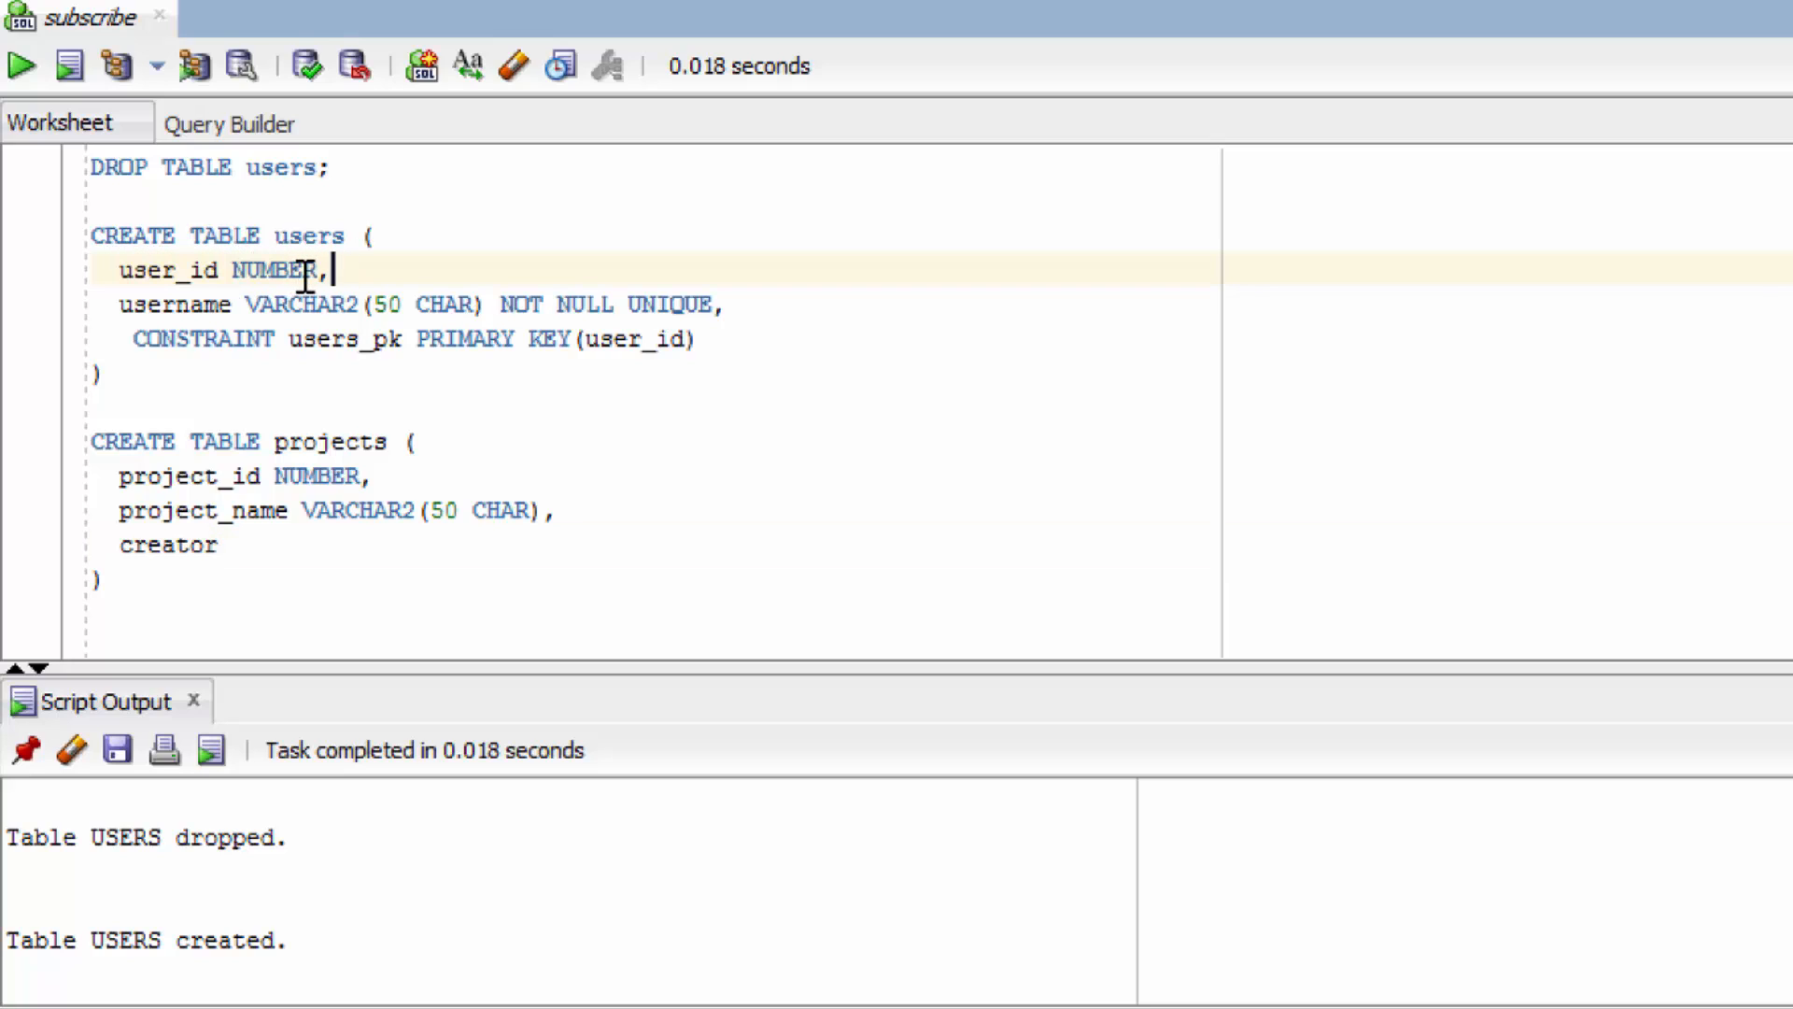
mouse_move(271, 309)
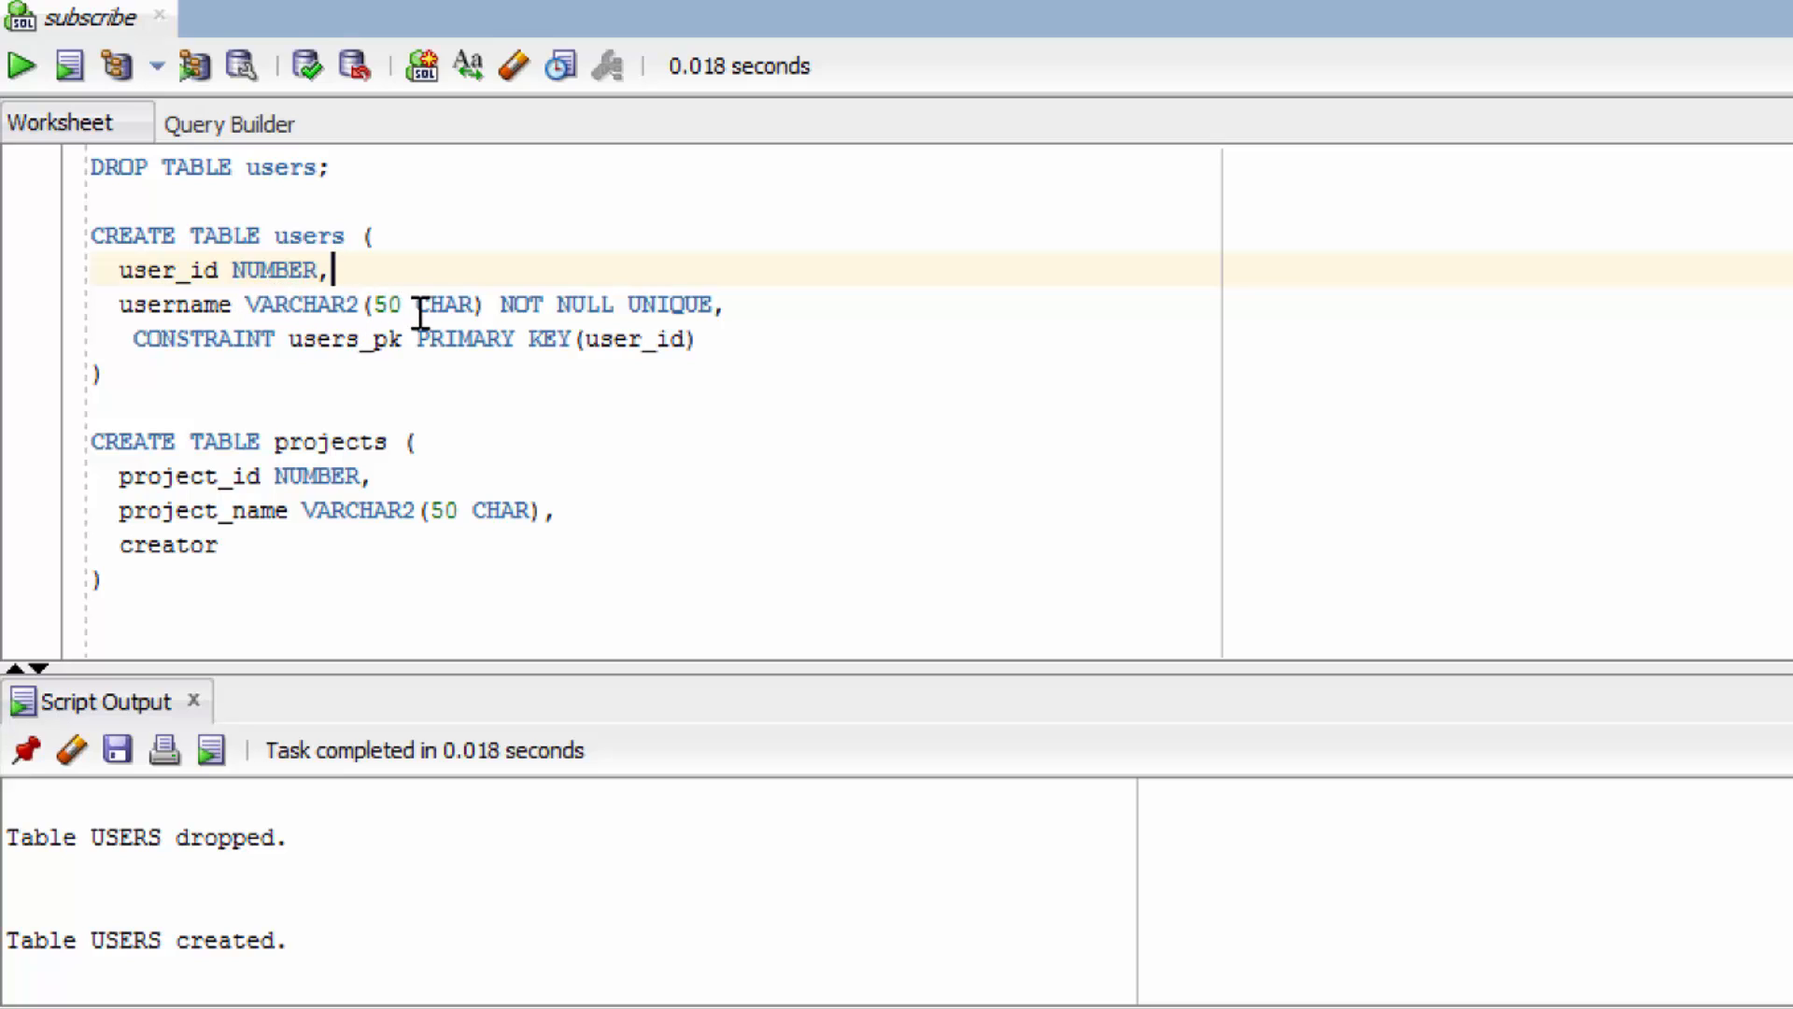
click(229, 545)
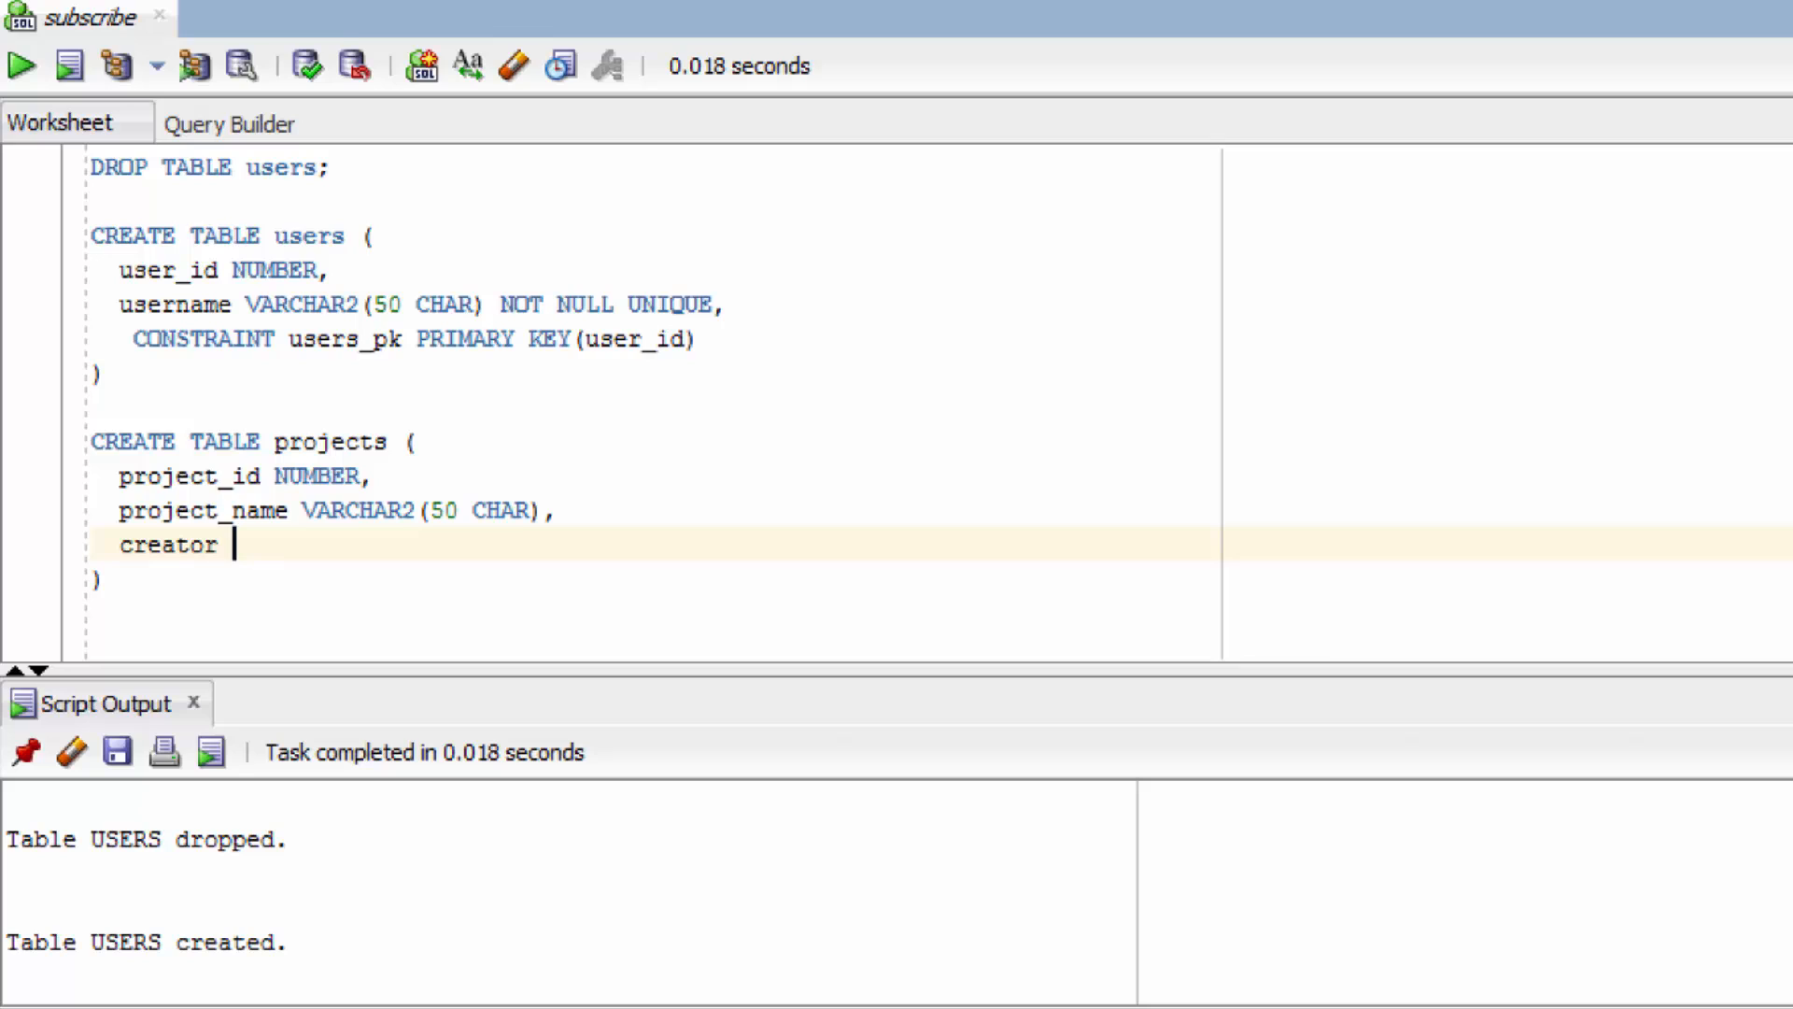
text(VARCHAR2)
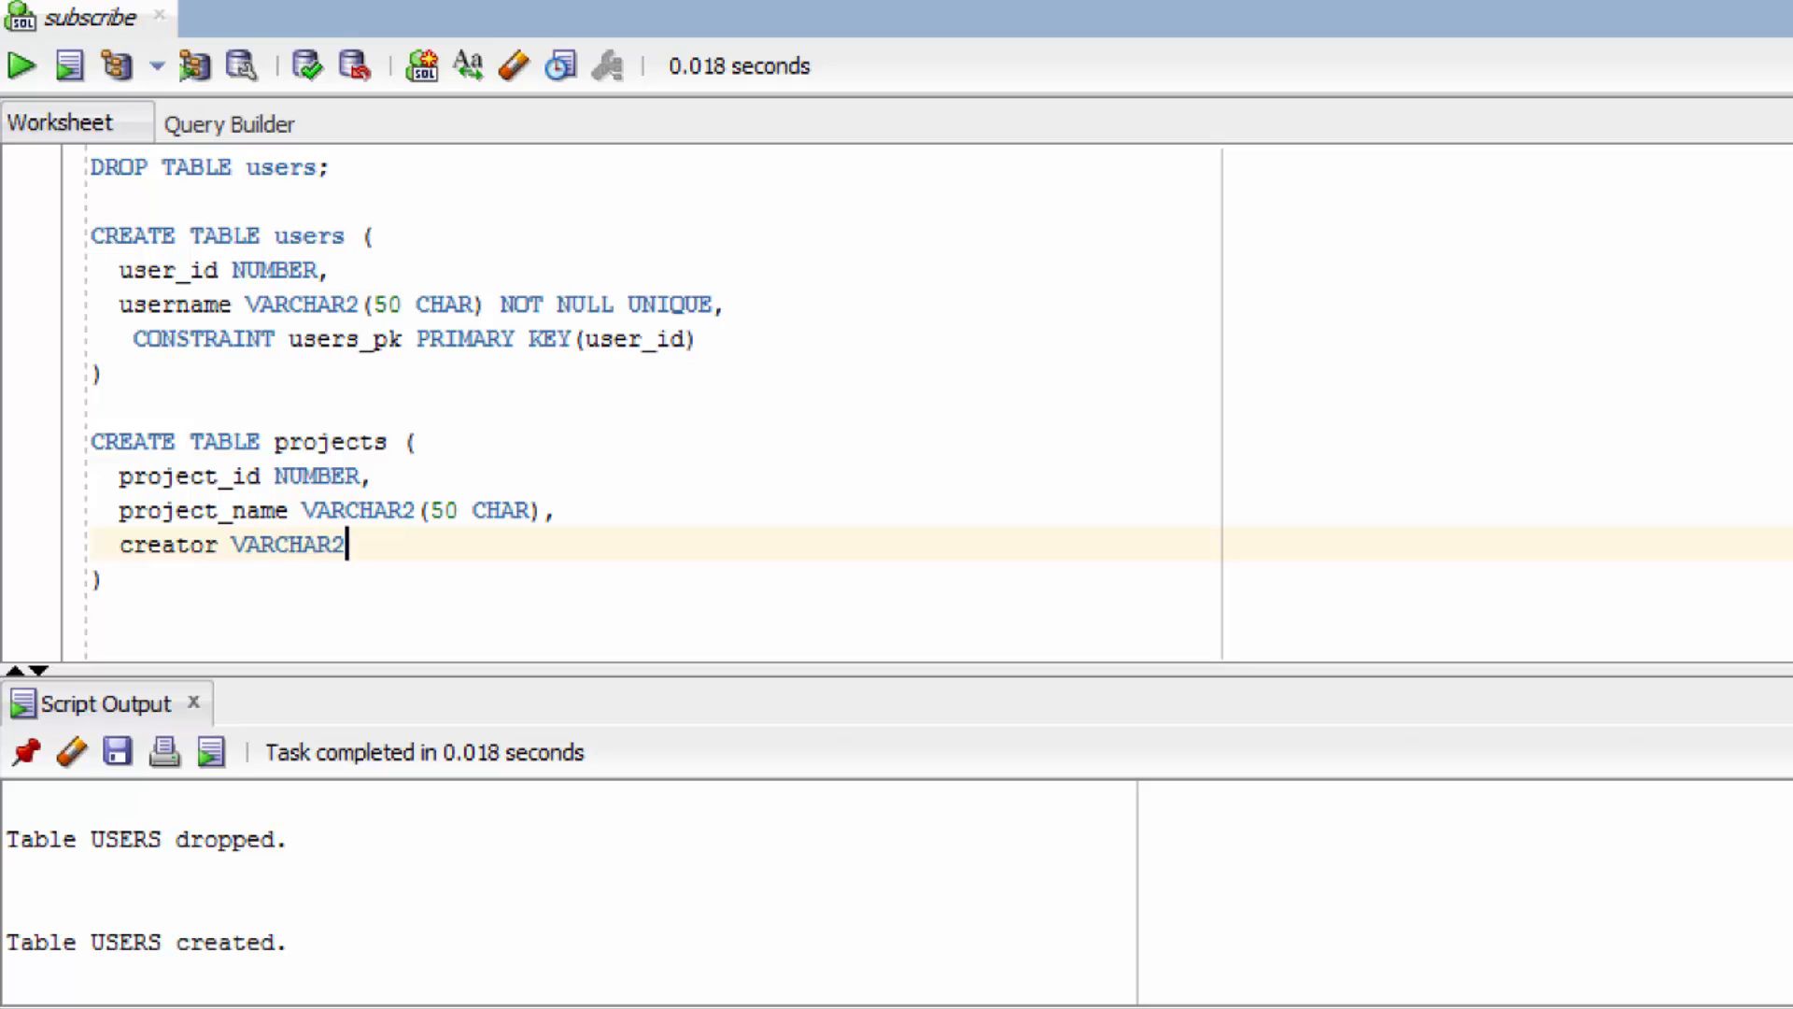
text((50 CHAR)
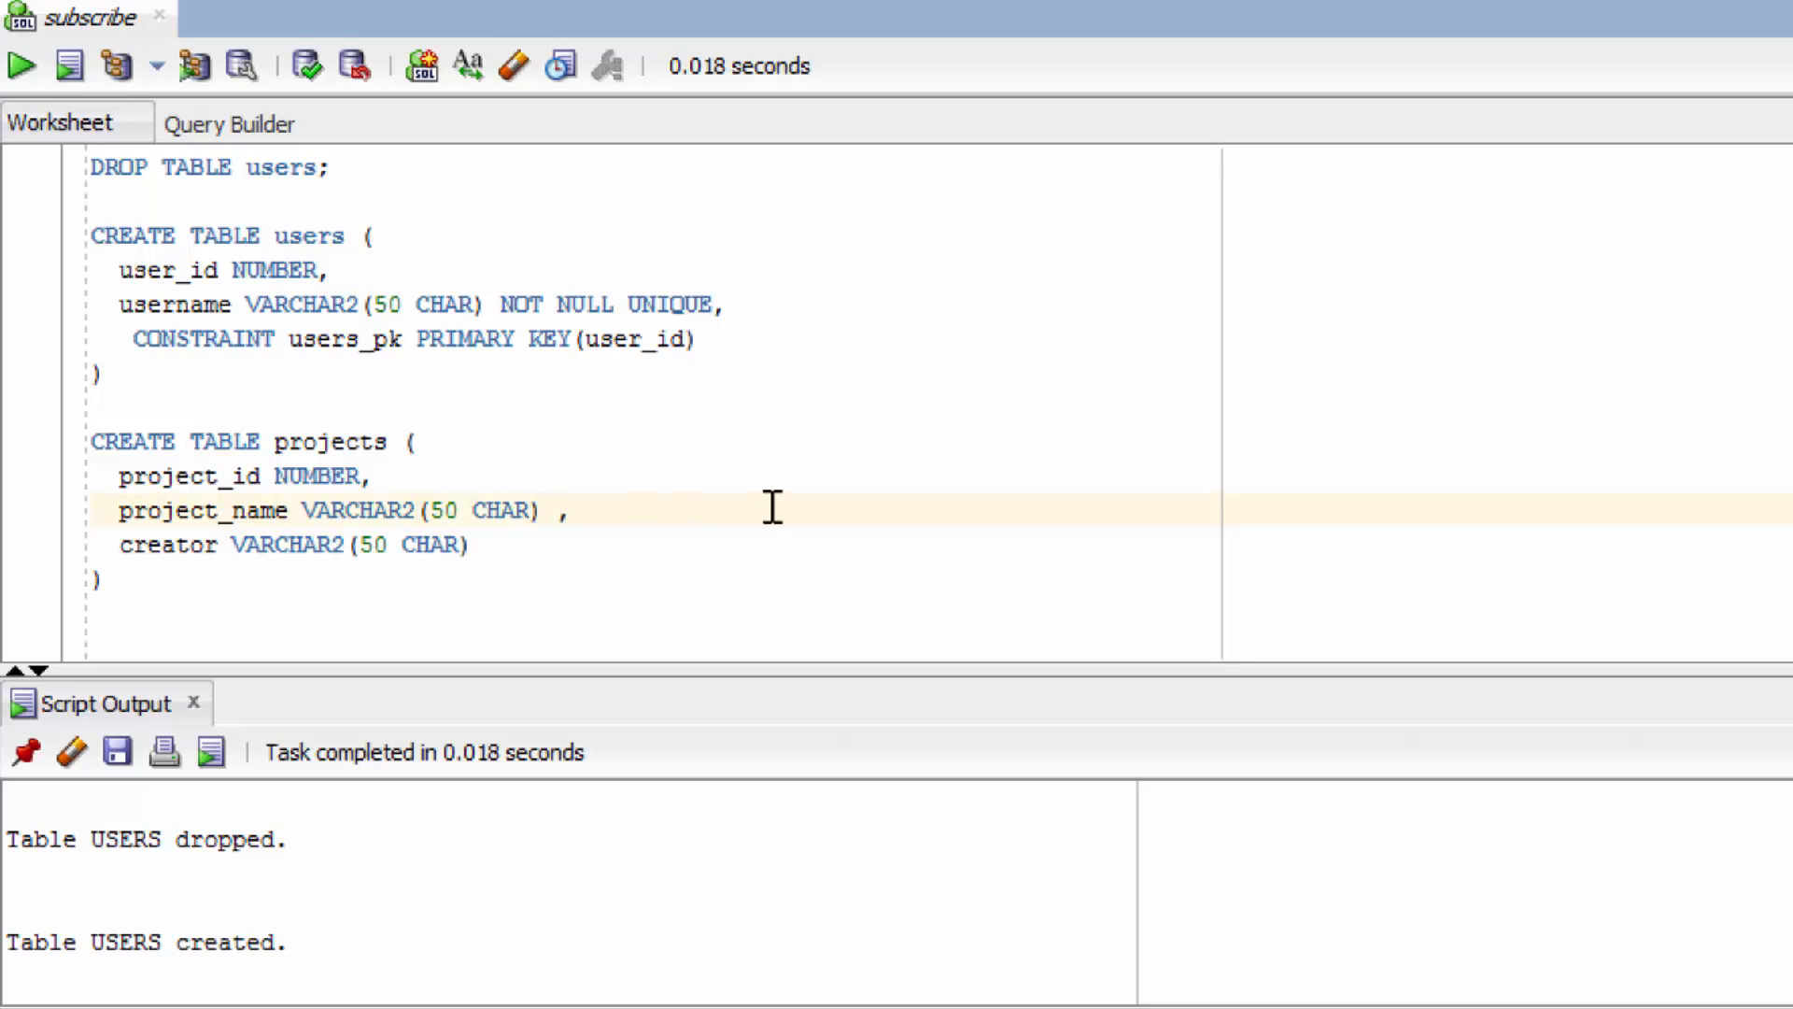
Step: Mark project_name UNIQUE and creator NOT NULL, ending the line with a comma
text(UNIQUE)
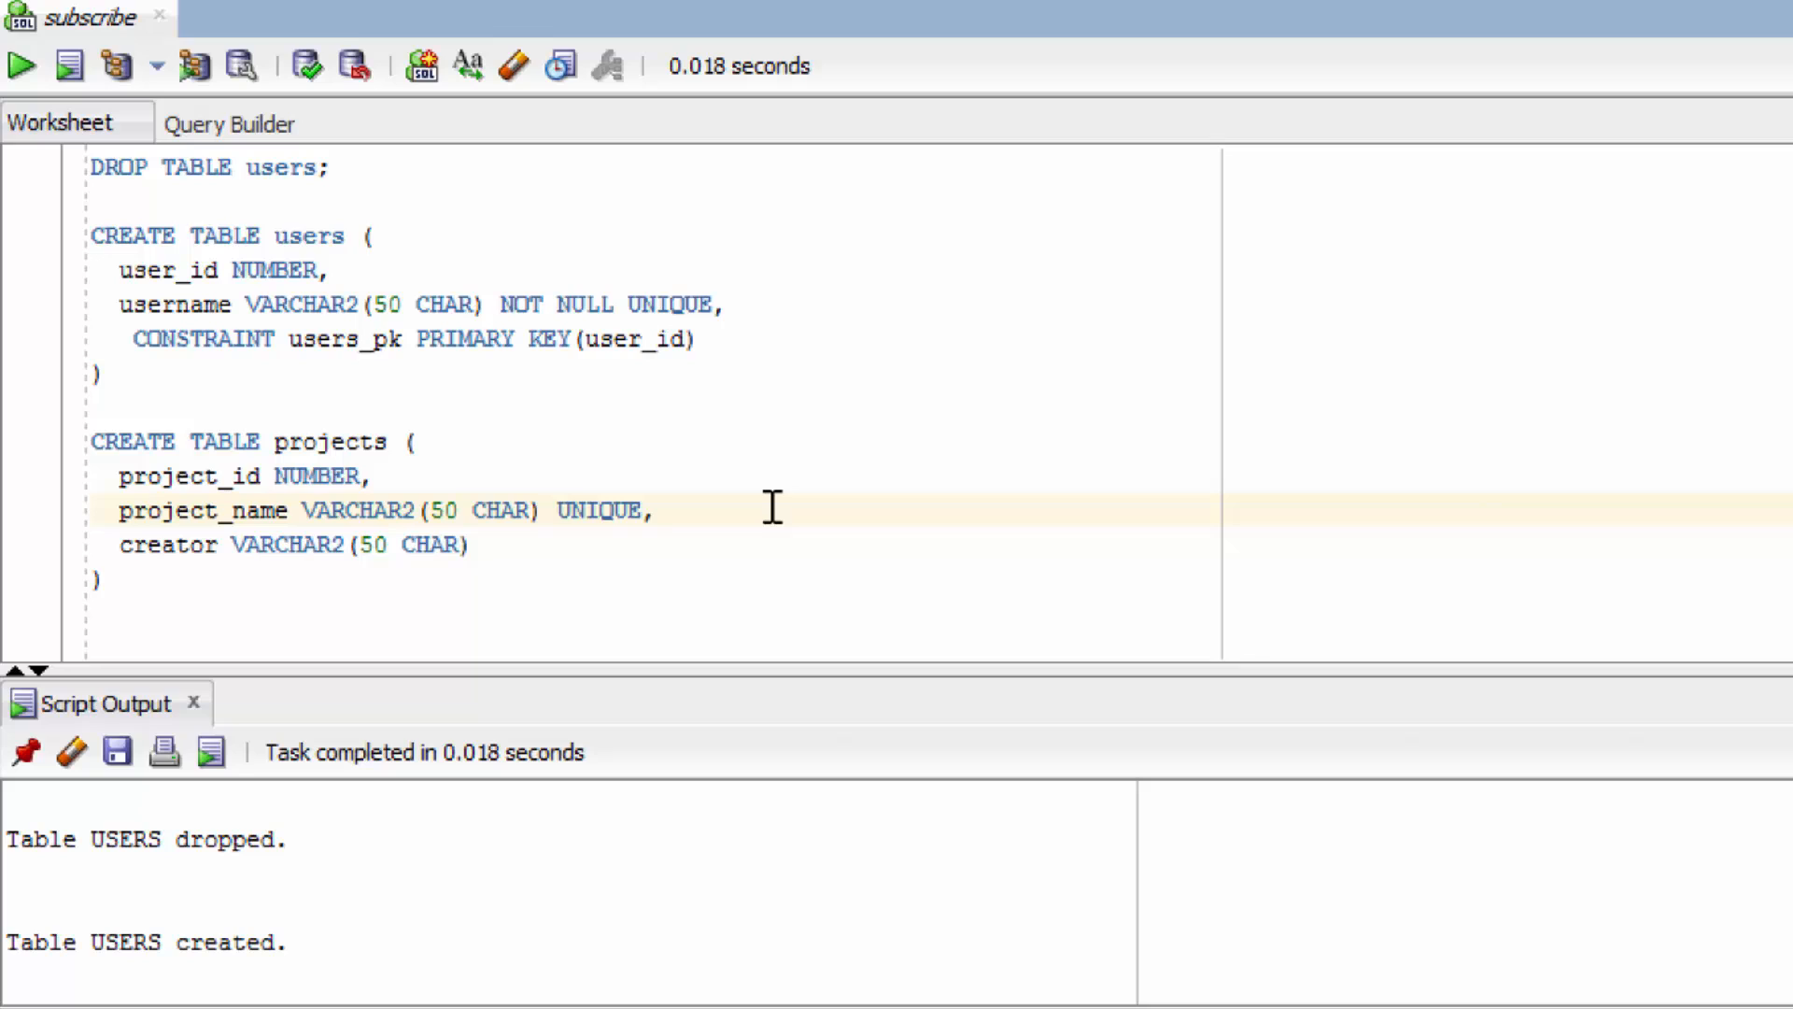
click(470, 545)
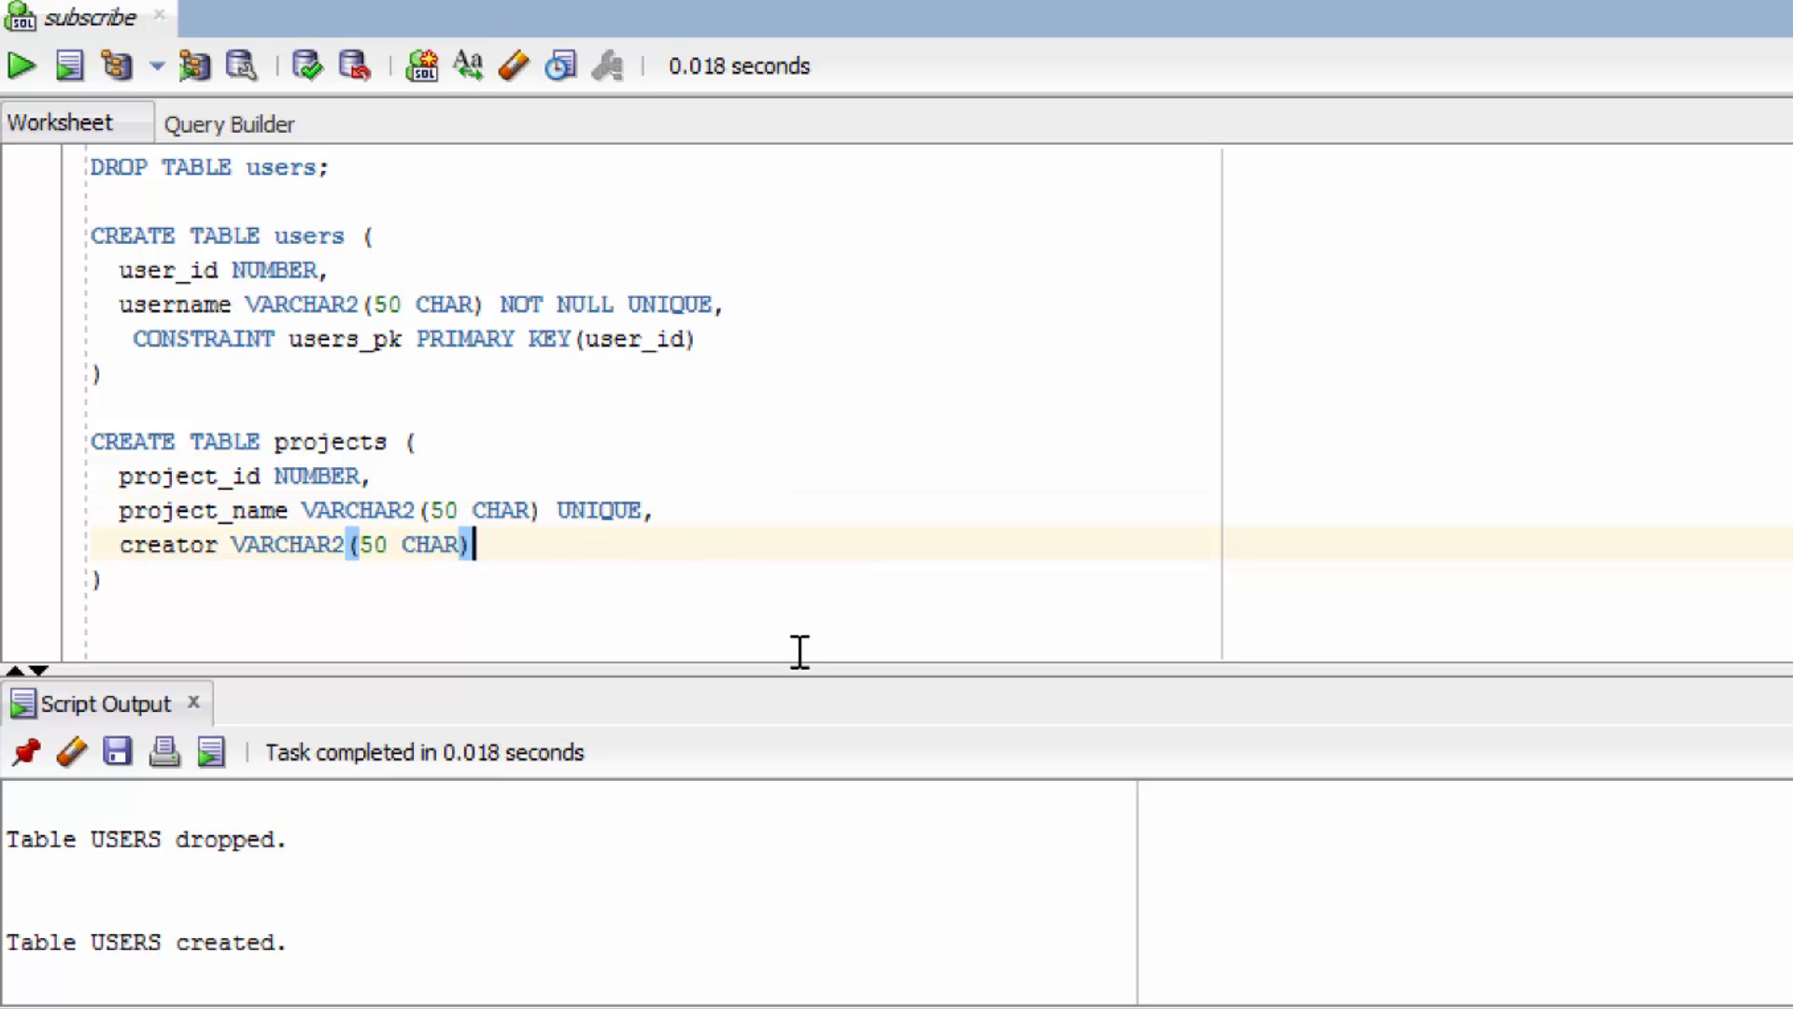
mouse_move(740, 610)
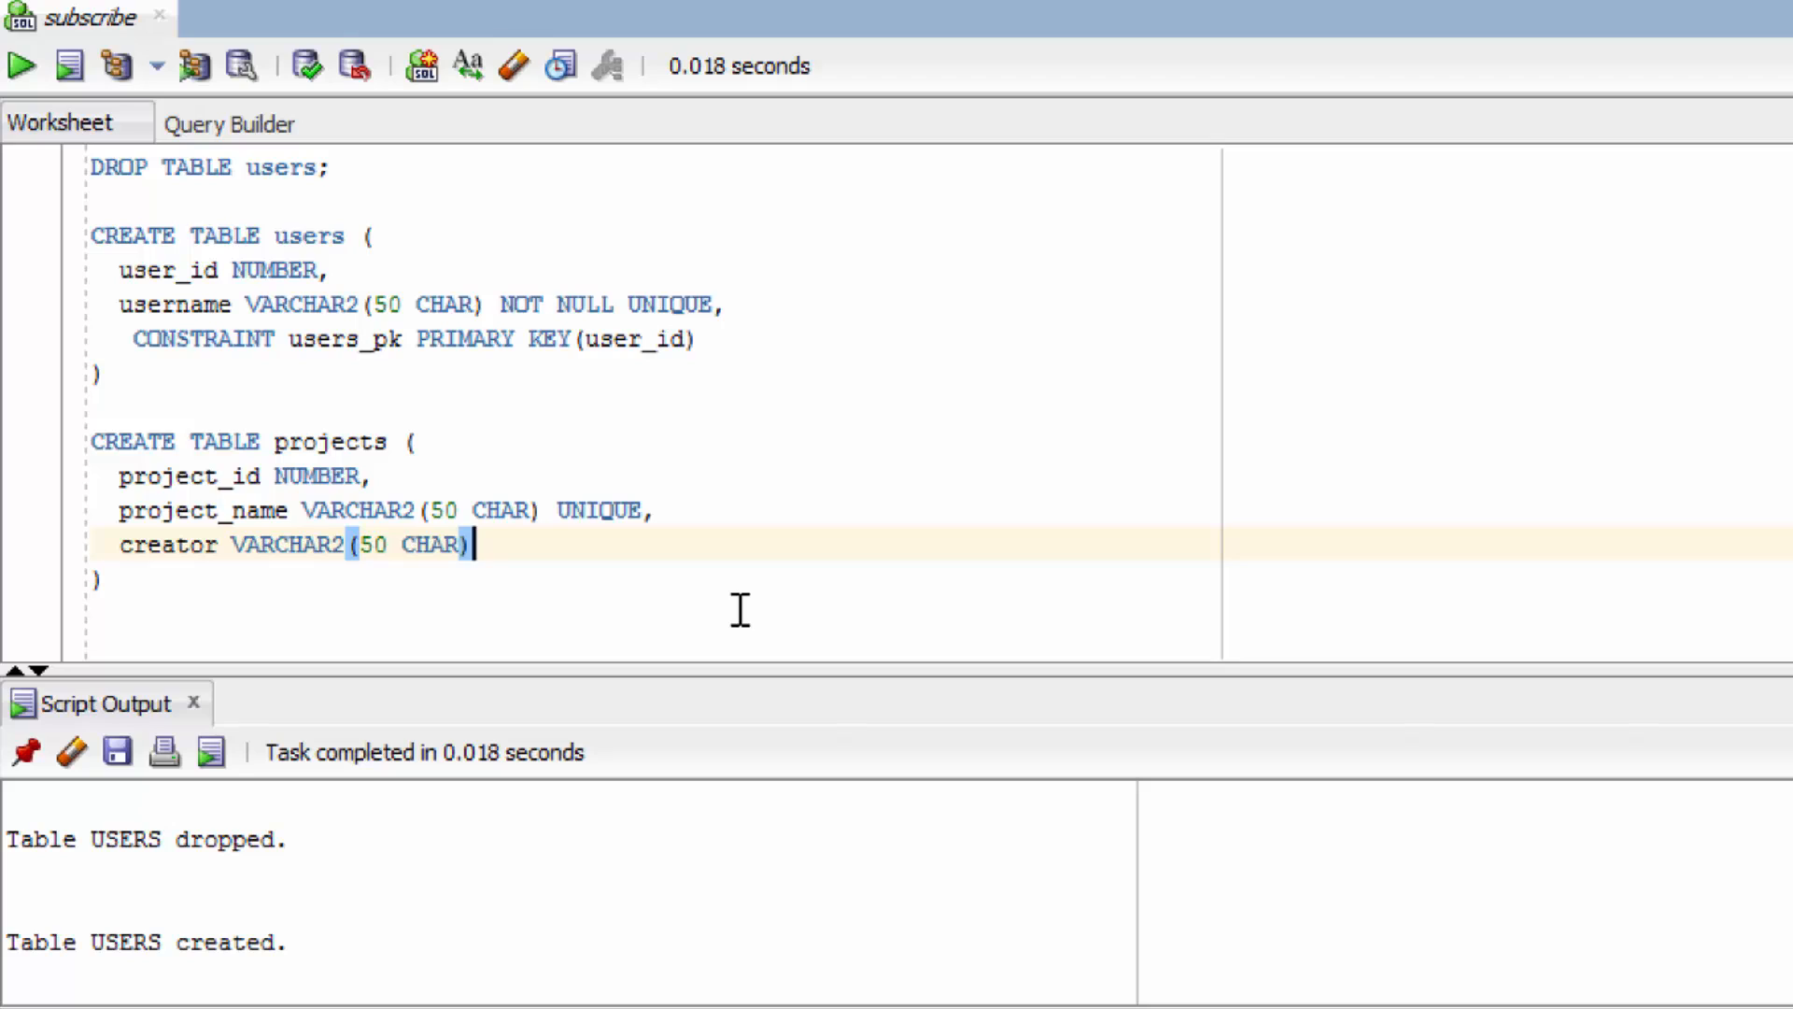
text(NOT)
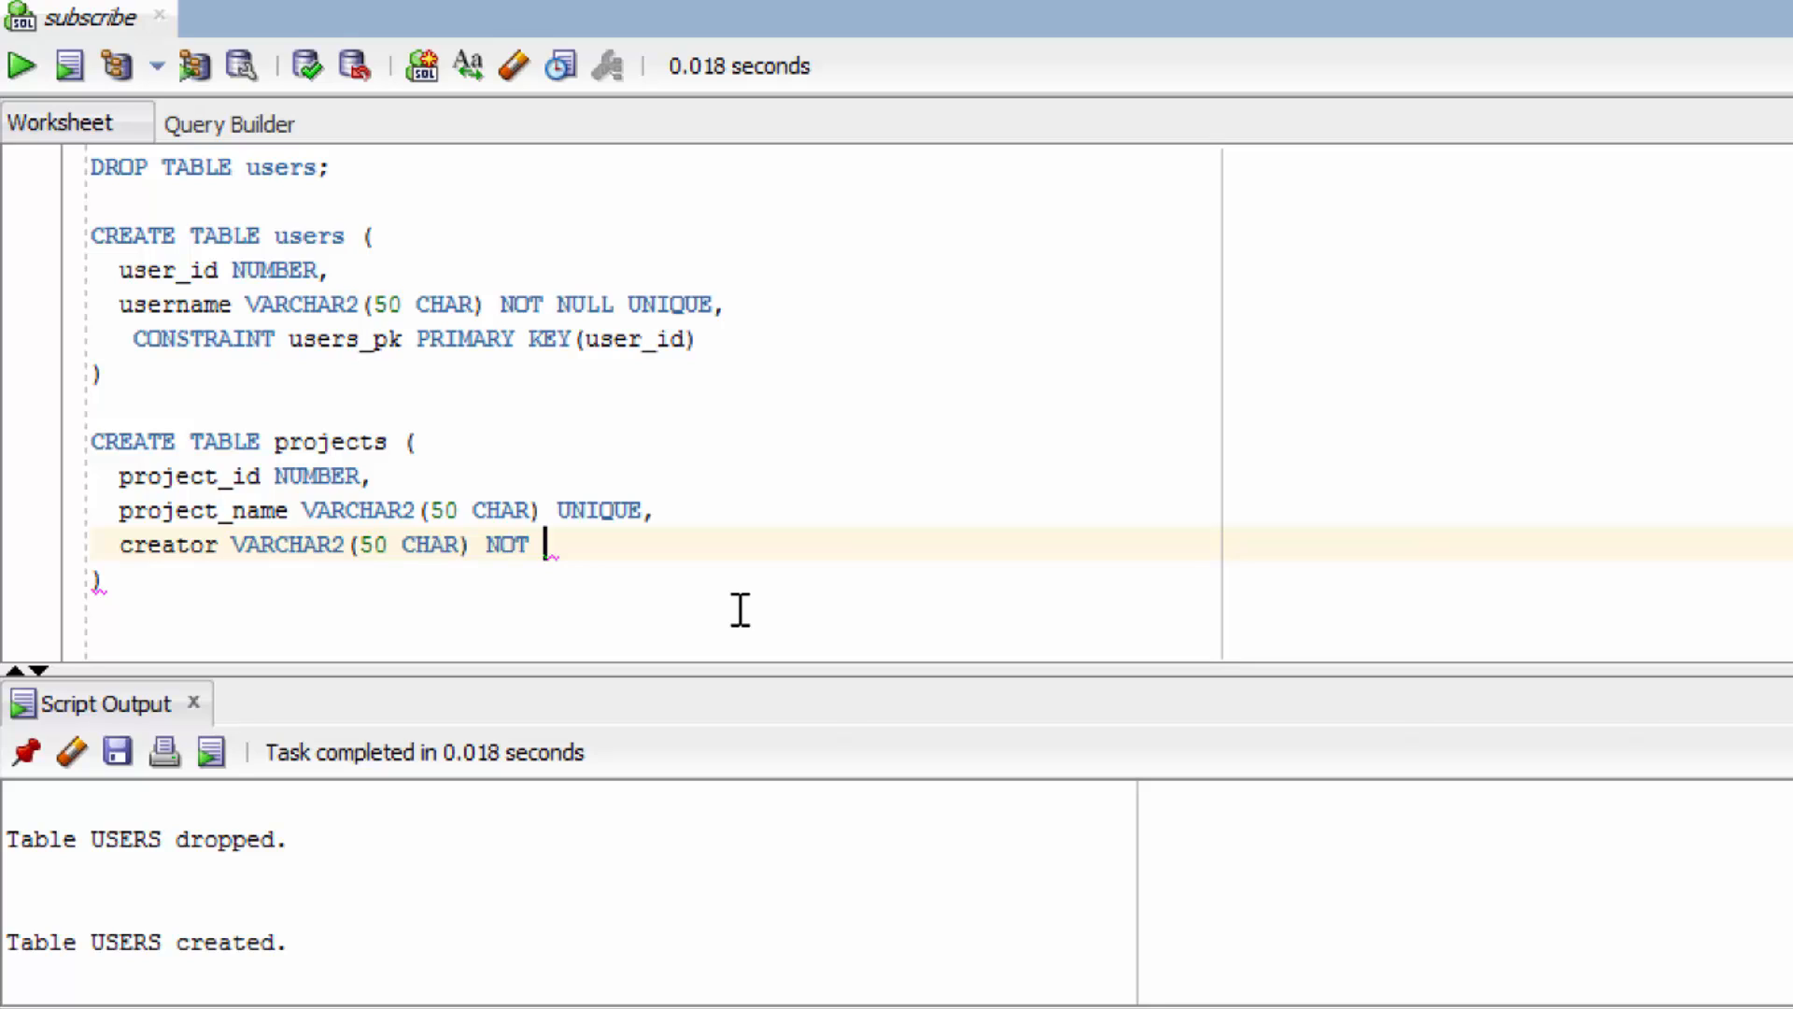
text(NULL)
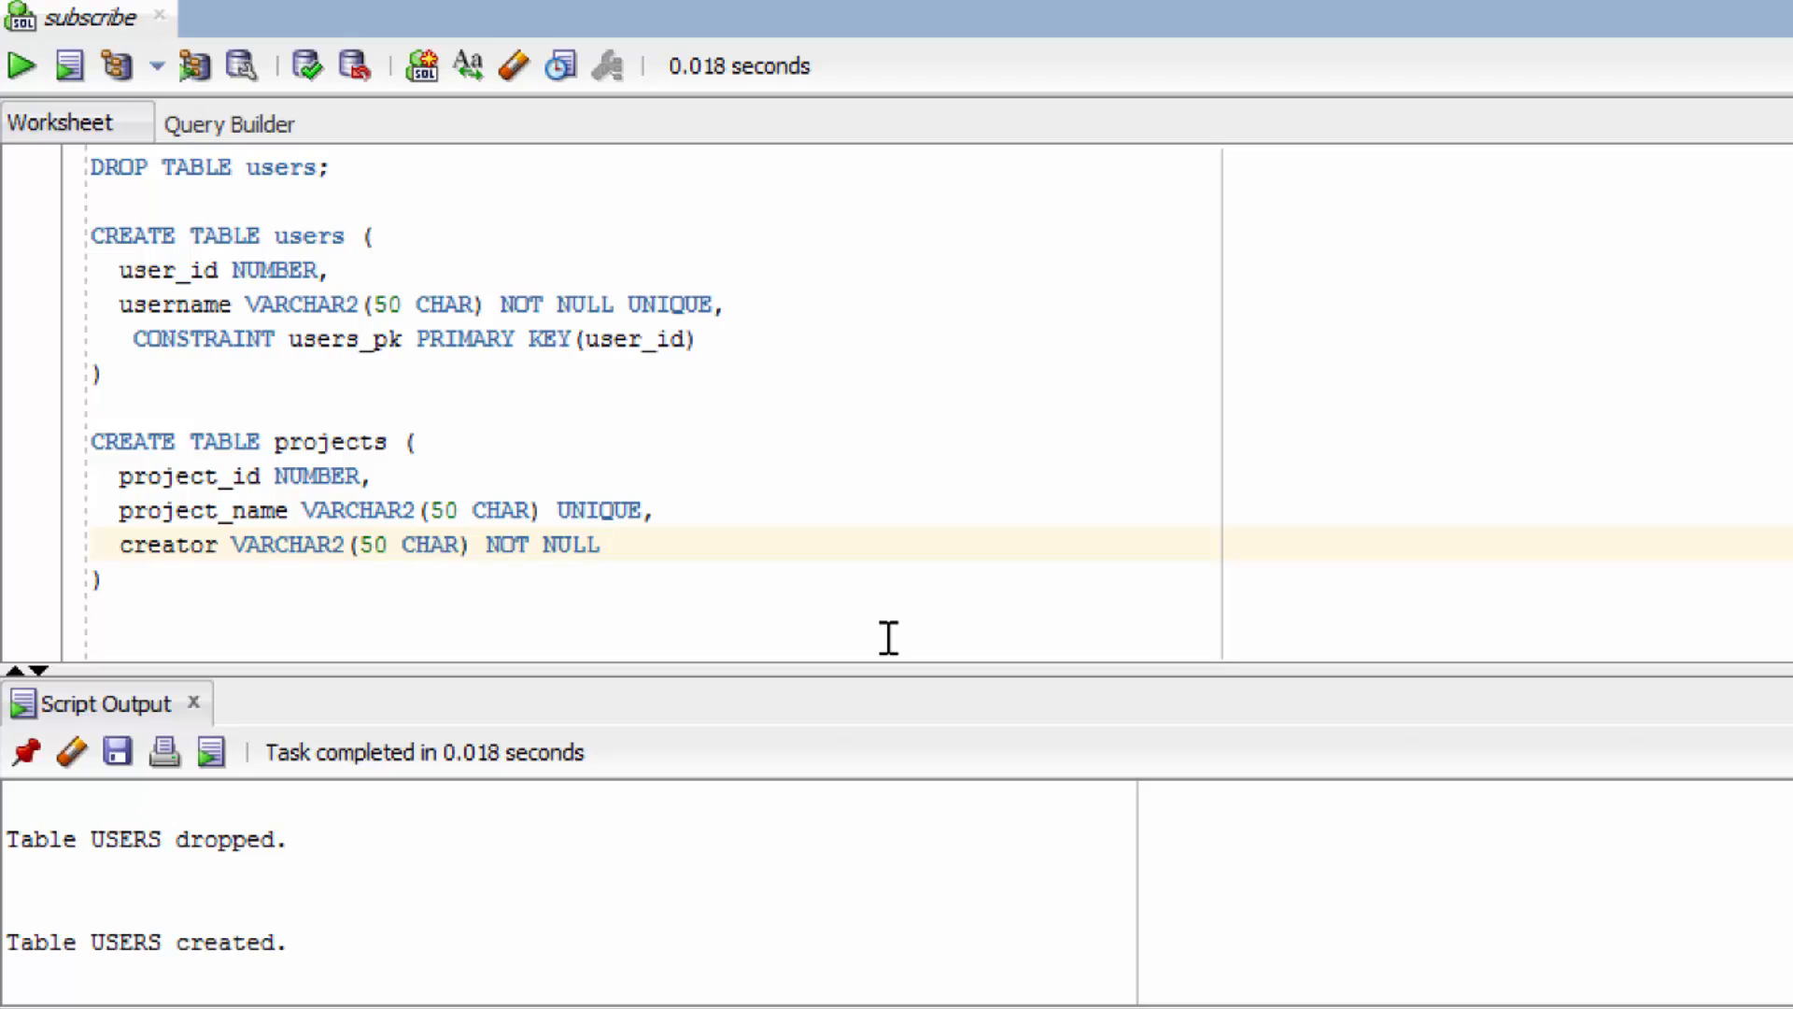
text(,)
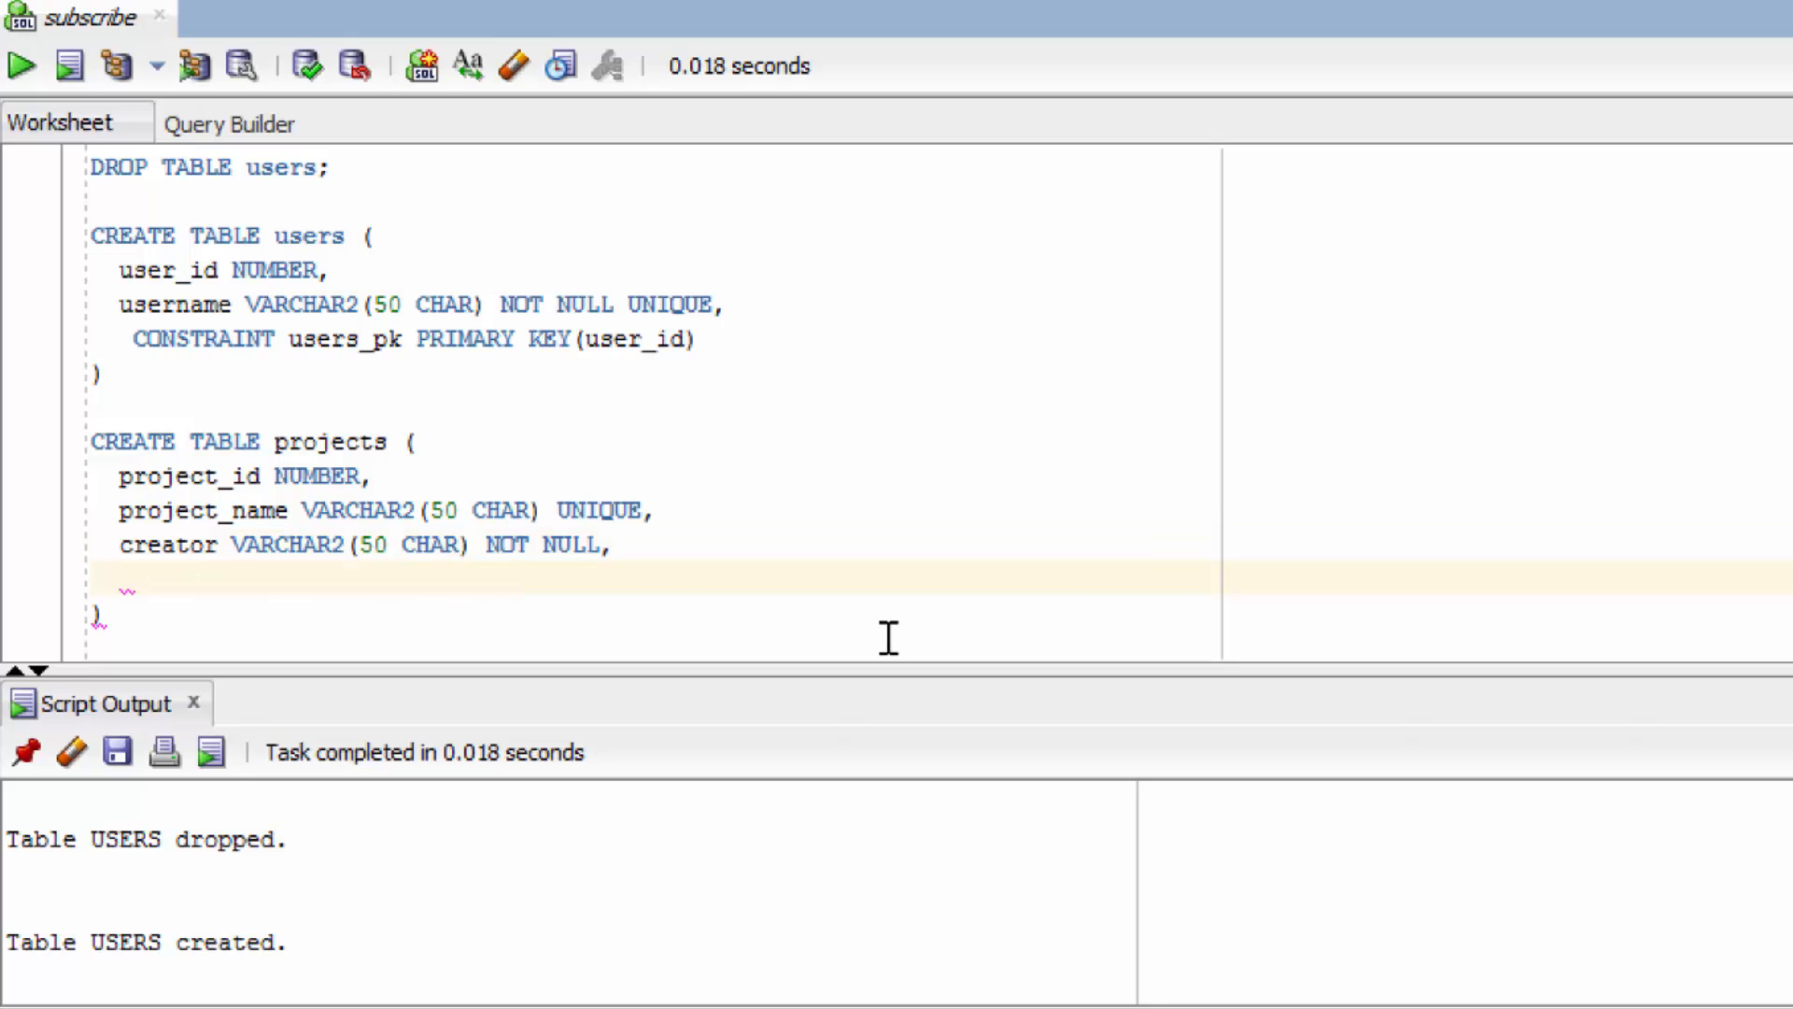
Step: Add the line CONSTRAINT projects_pk PRIMARY KEY(project_id) to the projects table
text(CONSTRAIN)
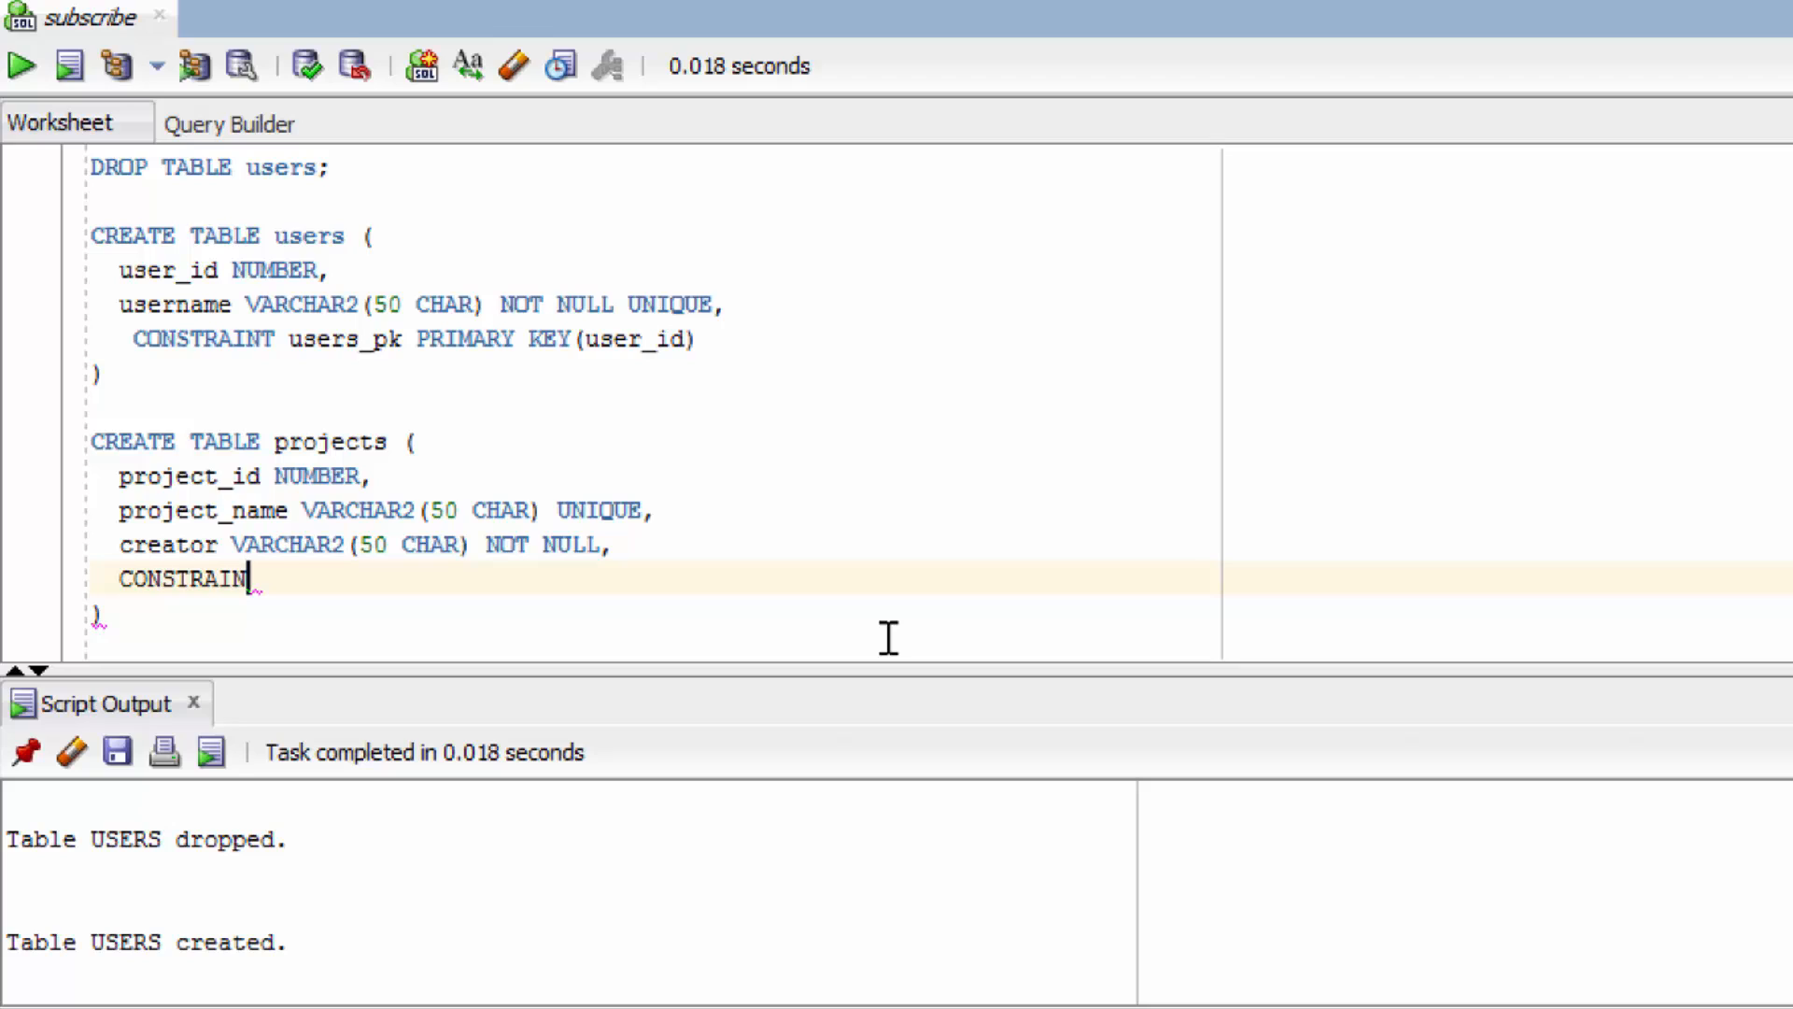
text(proje)
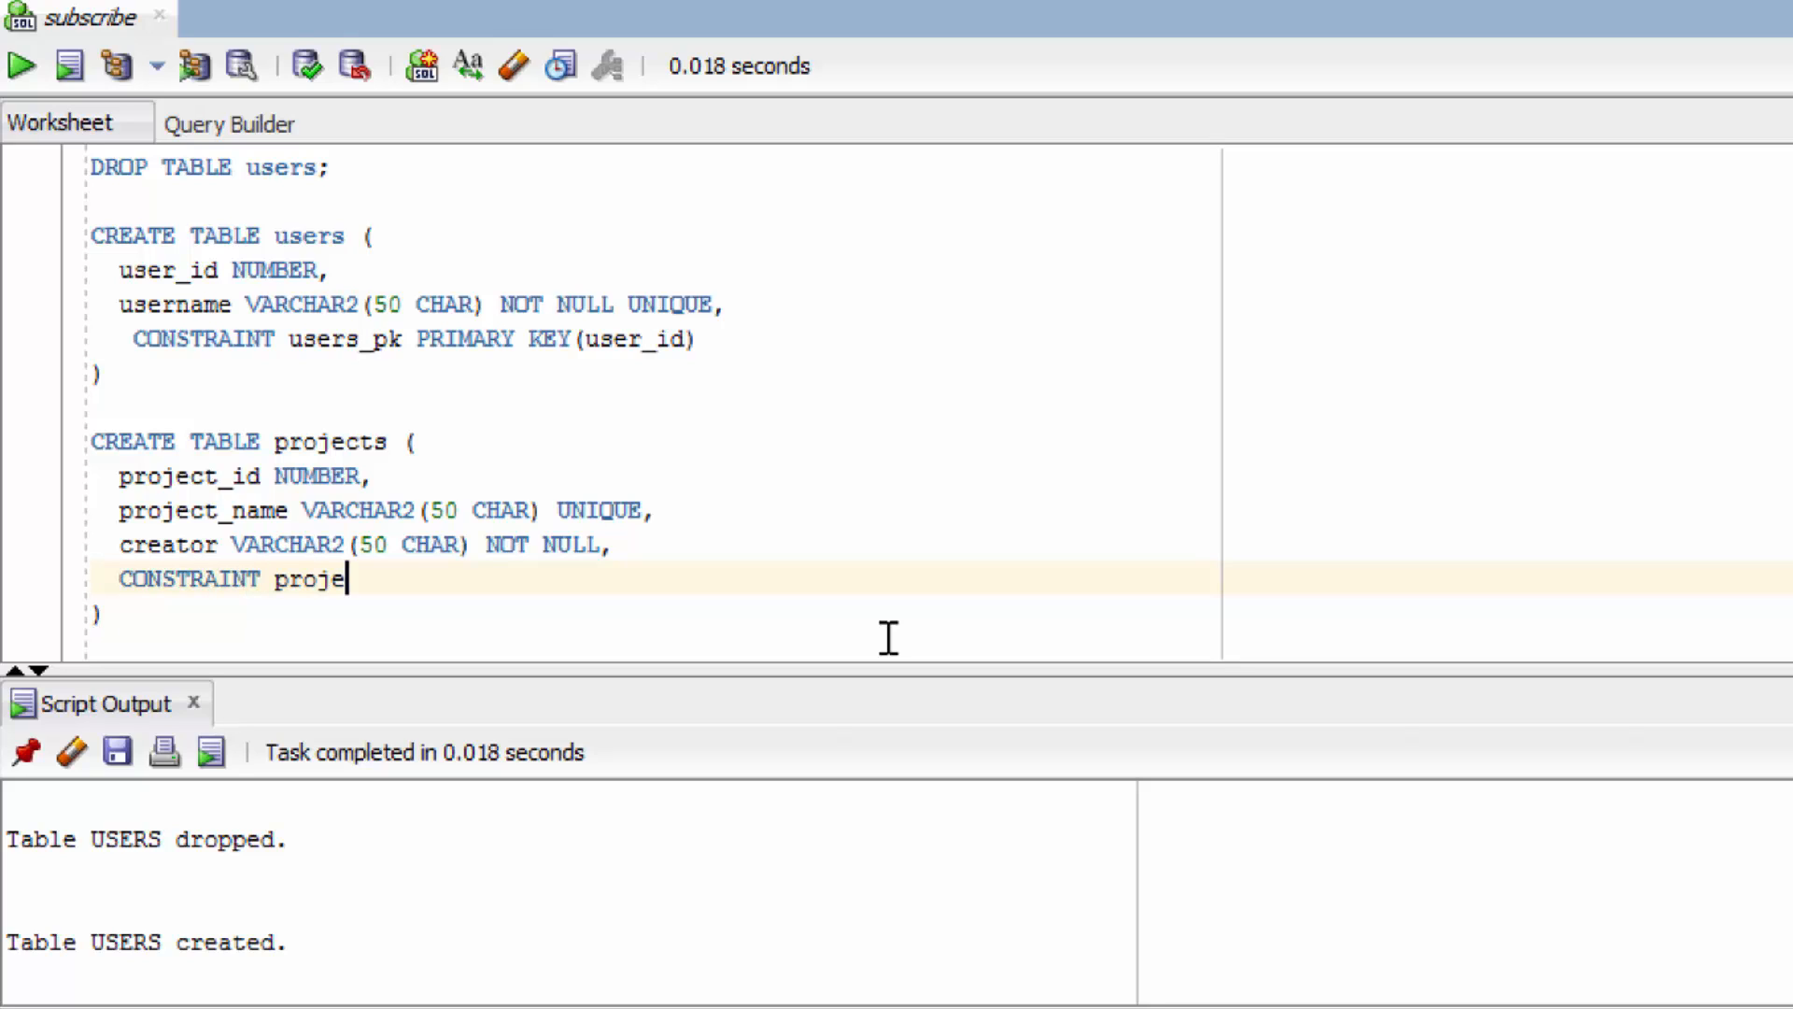
text(cts_pk)
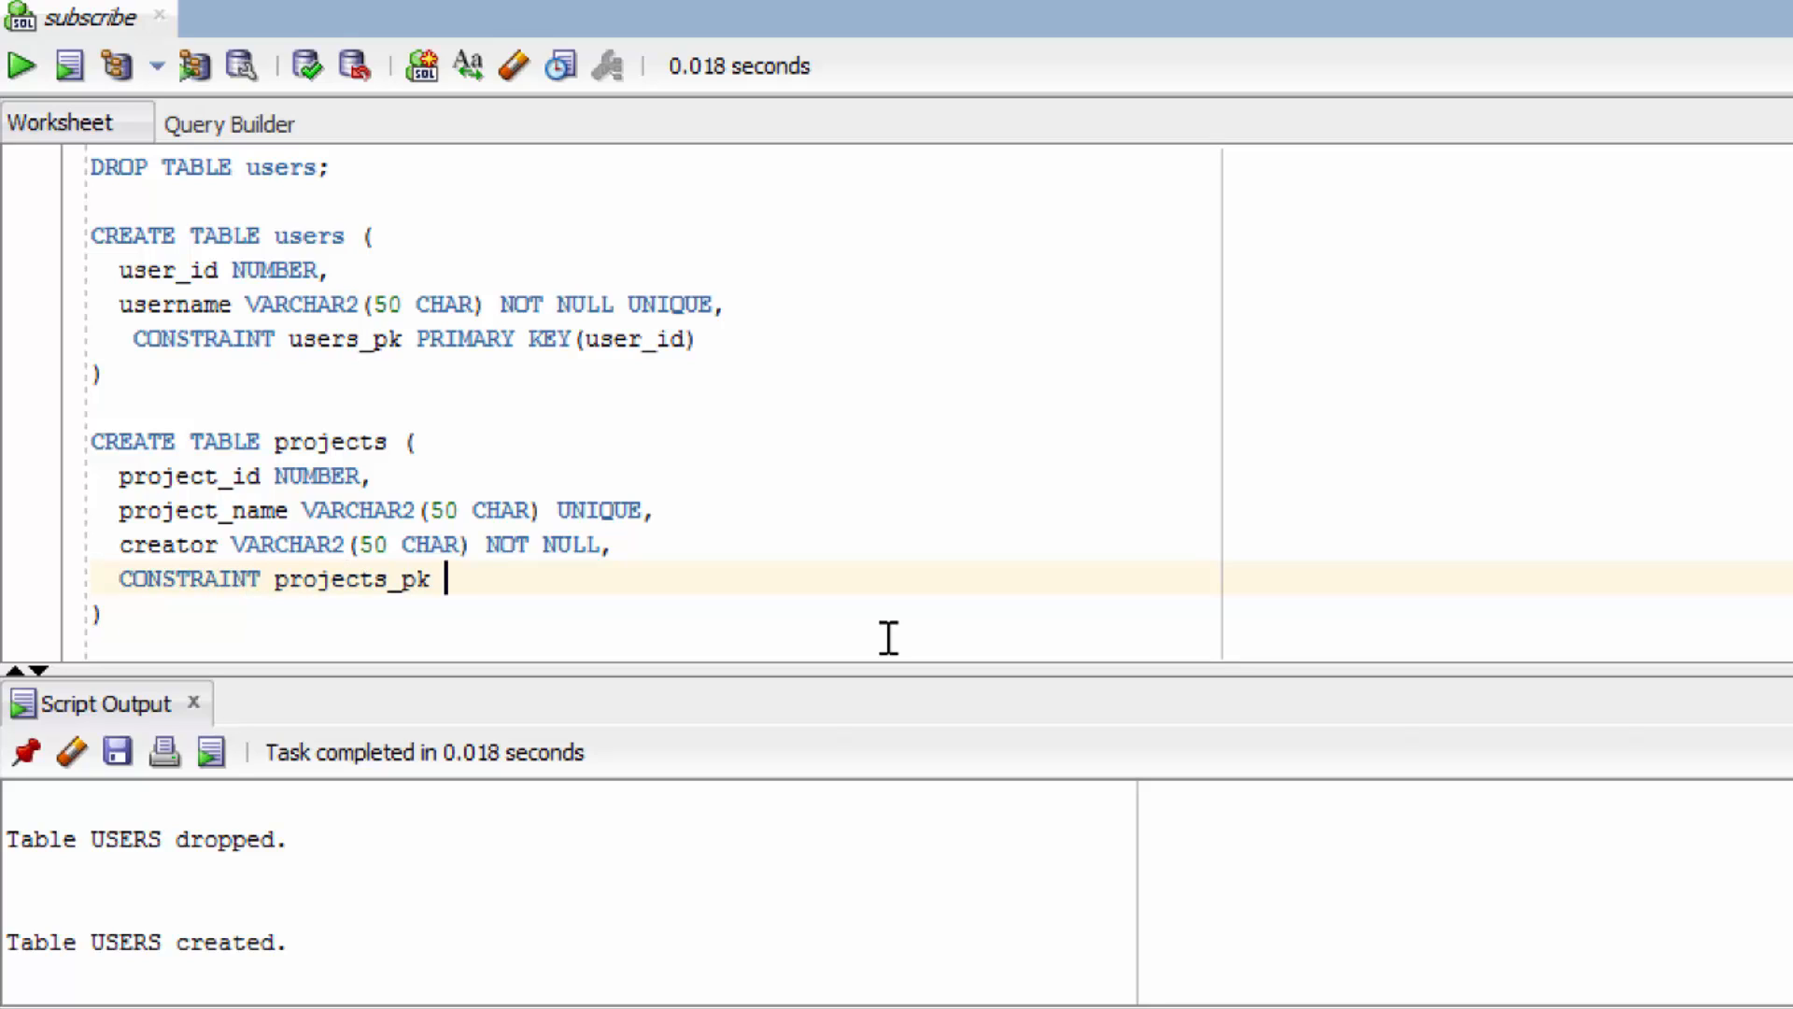
text(PRIMARY KEY)
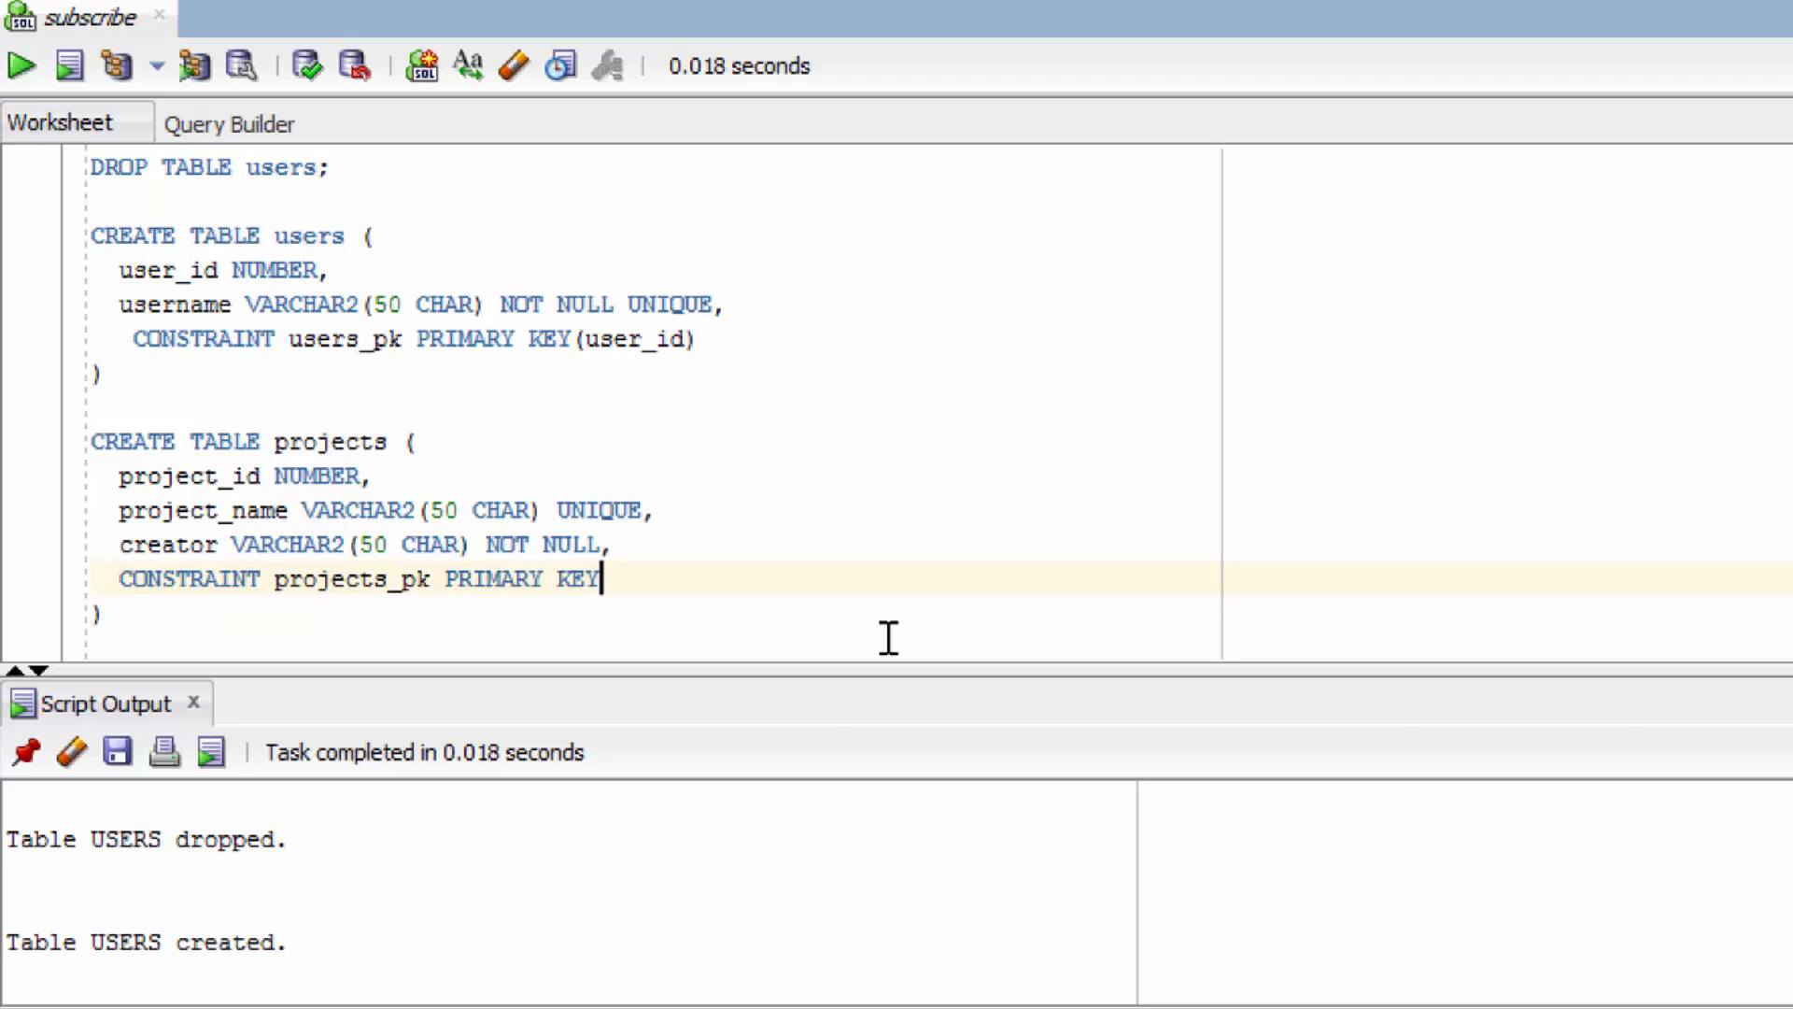
text(()
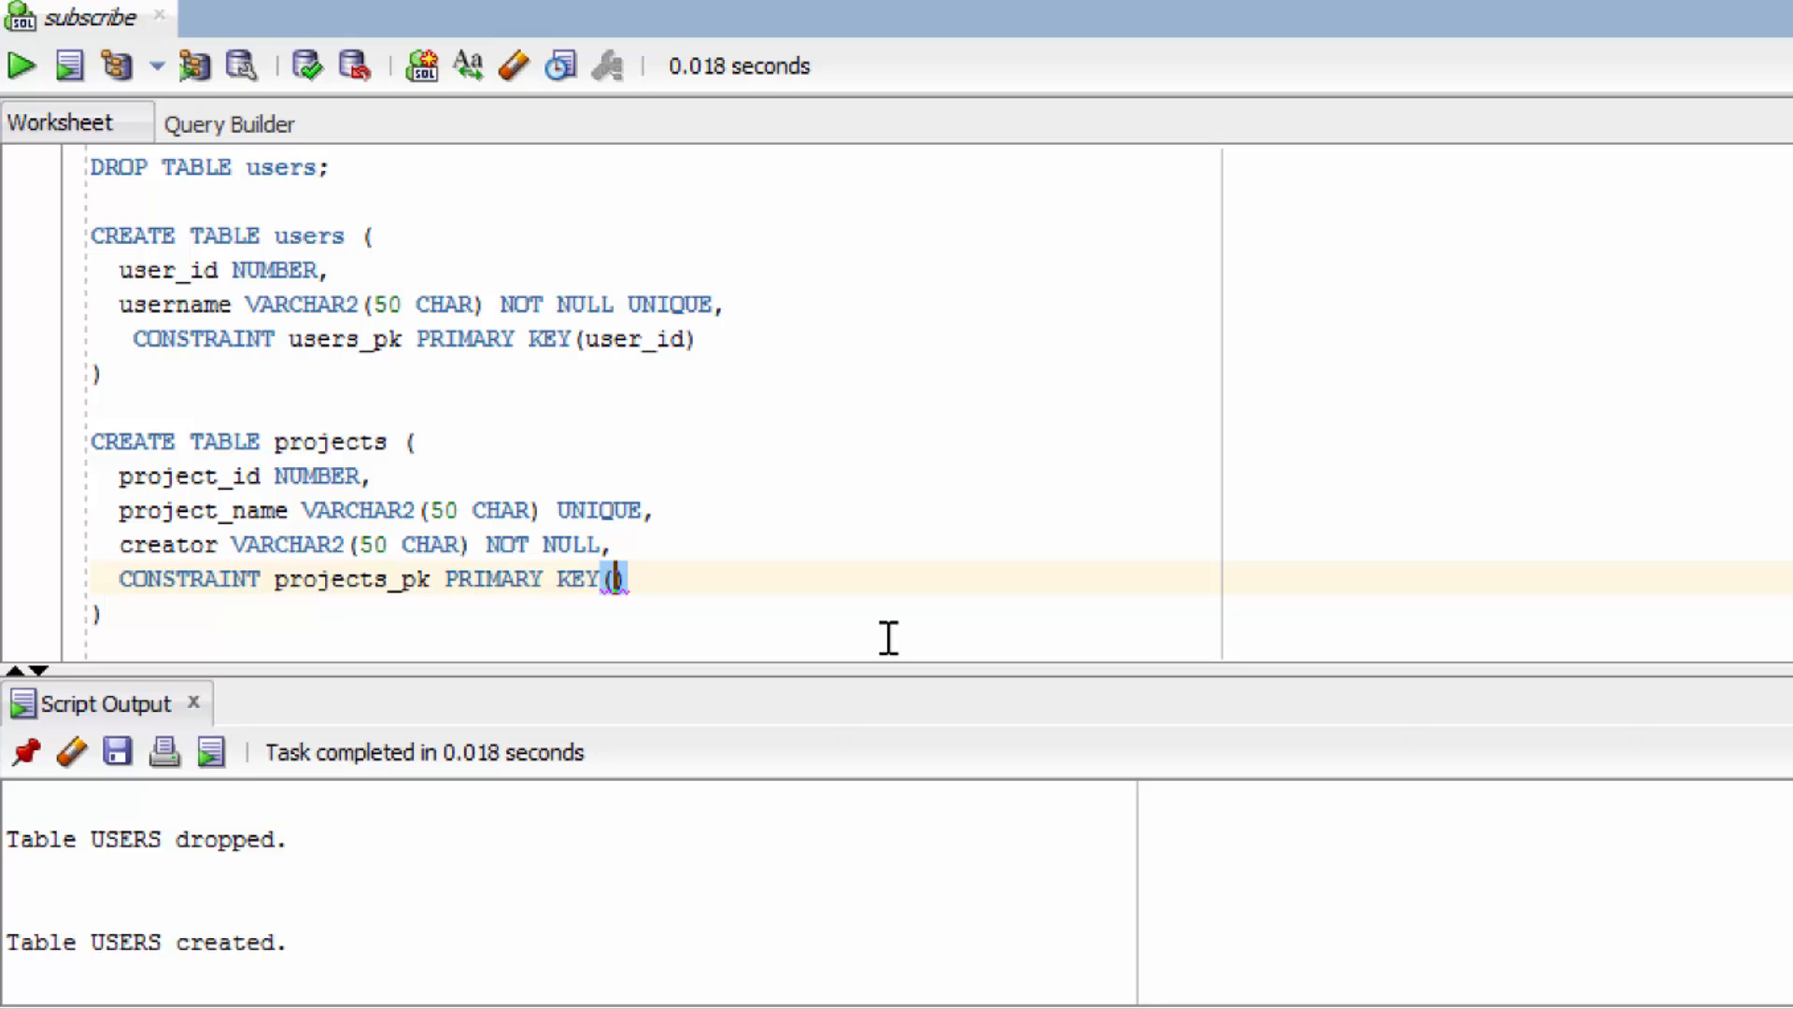
text(project)
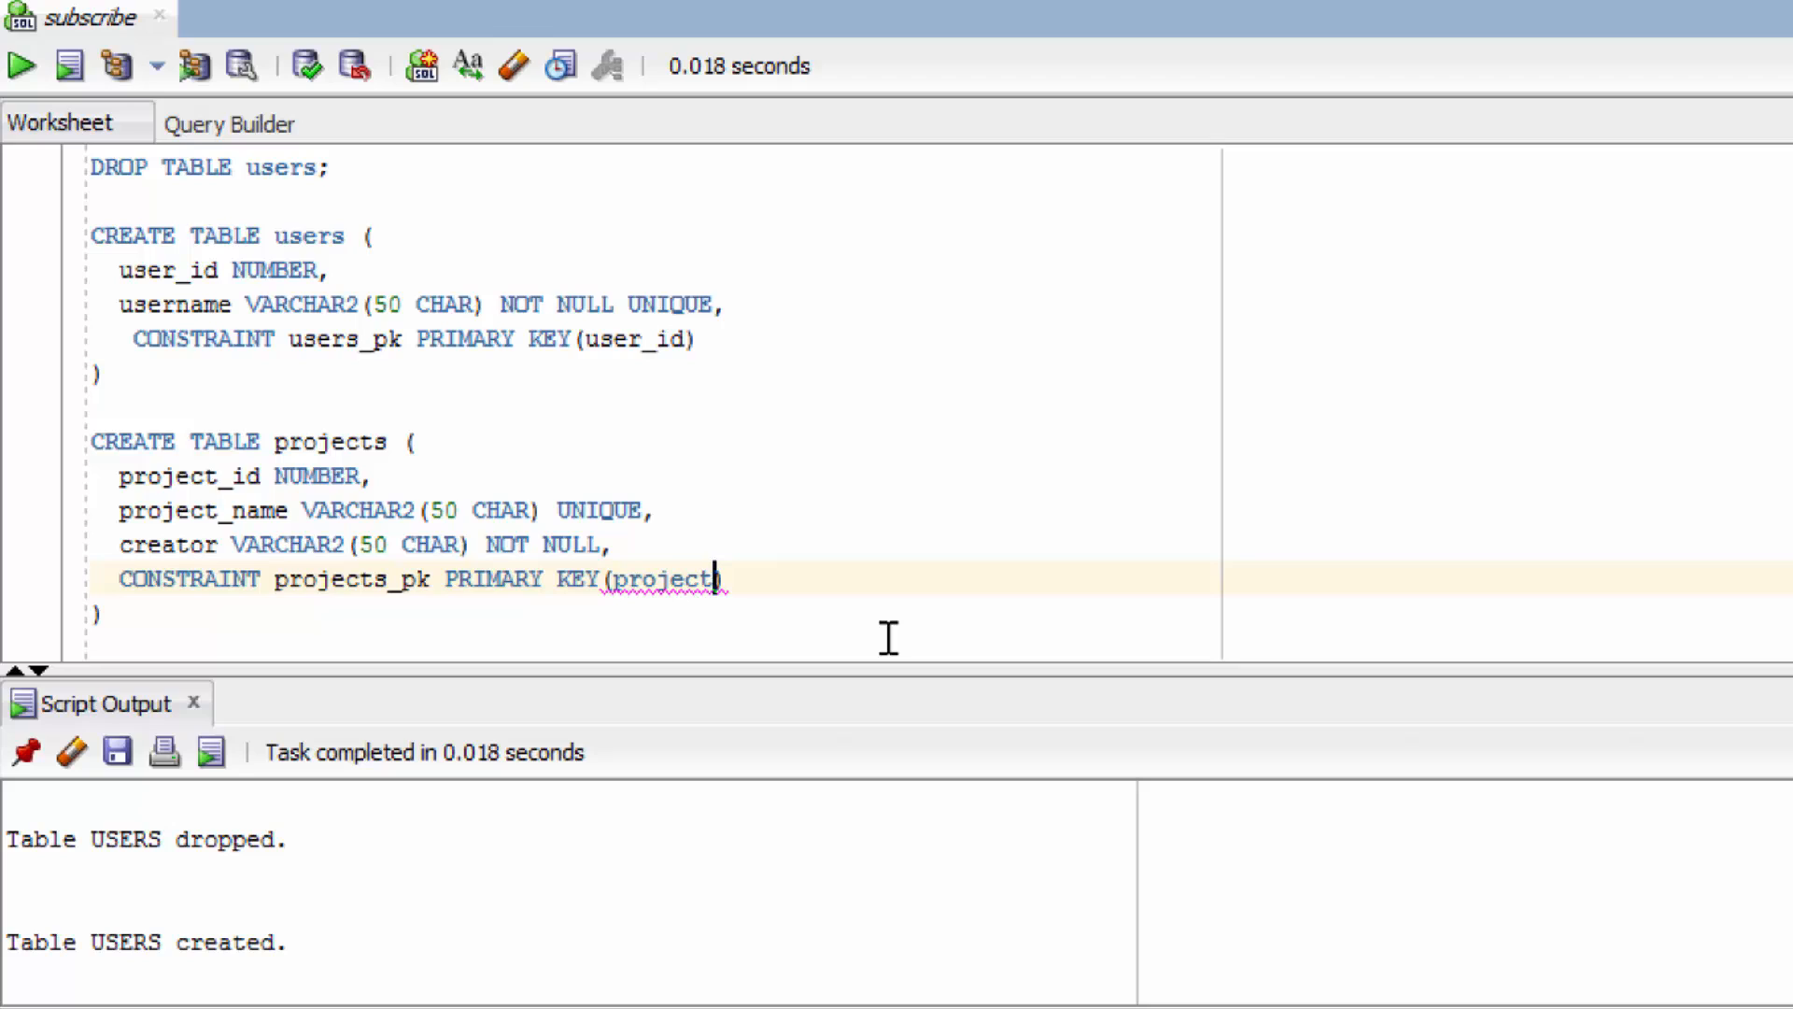
text(_id)
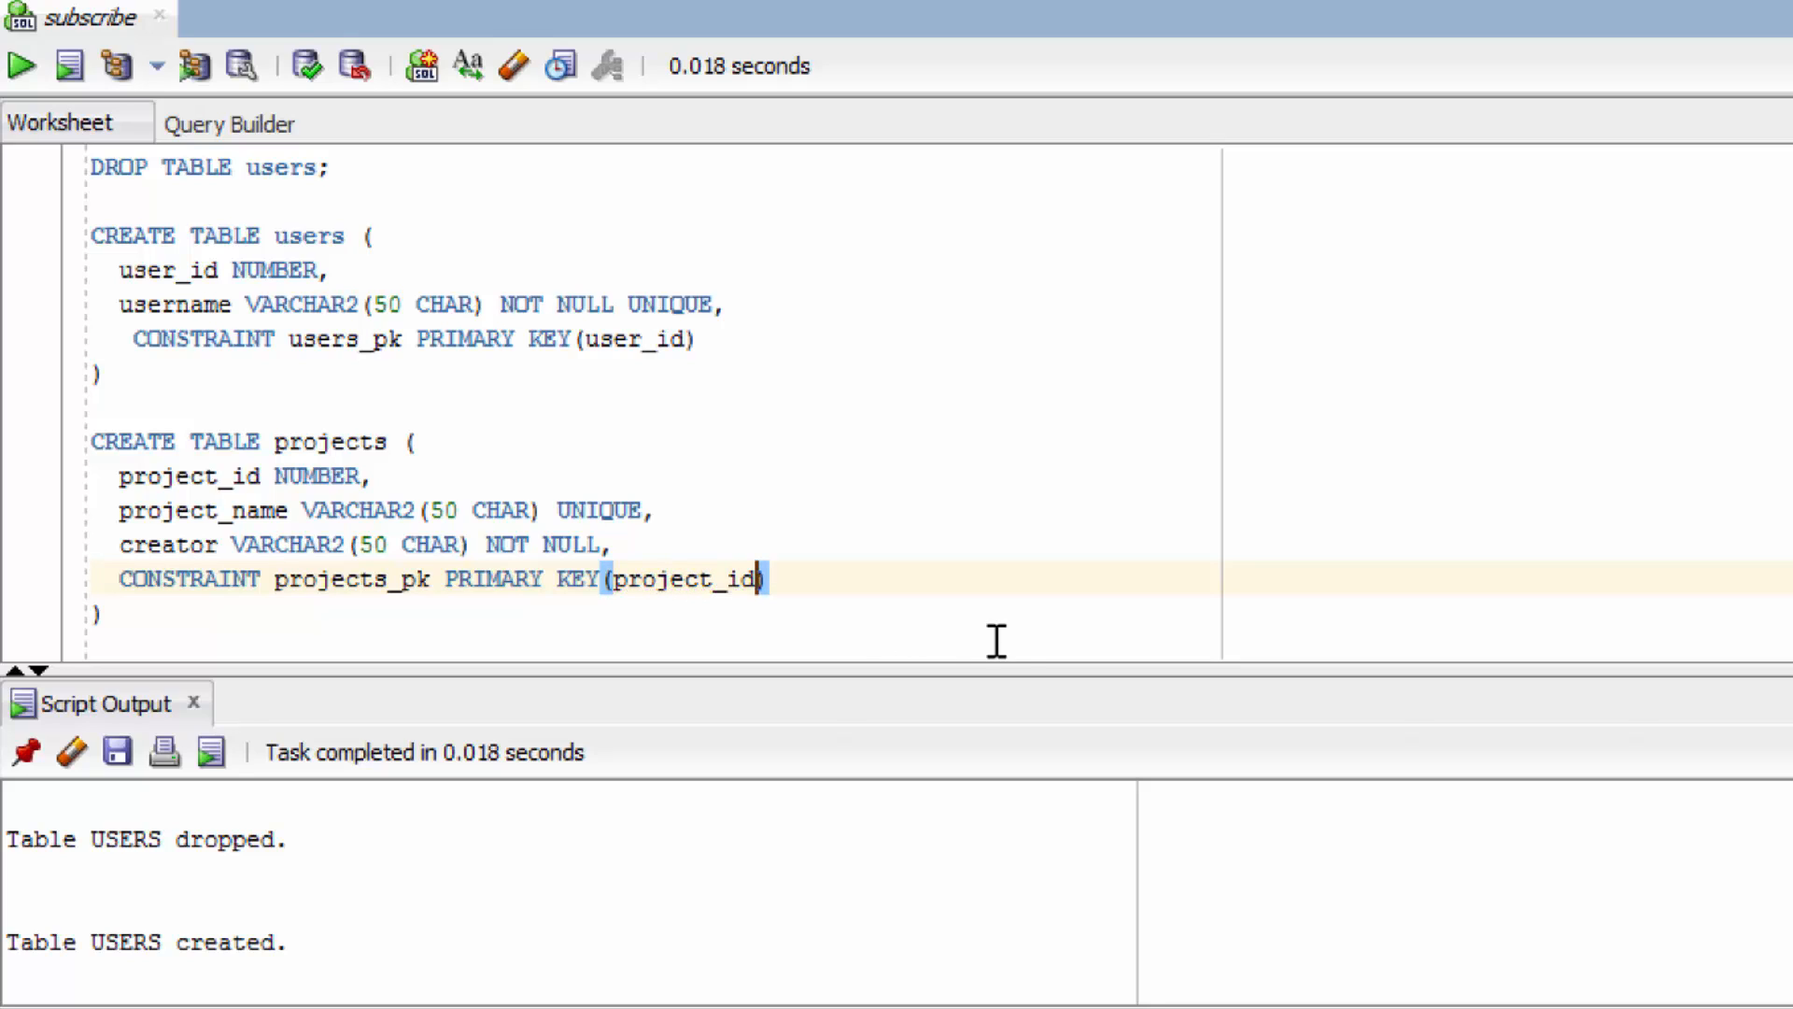
mouse_move(1014, 636)
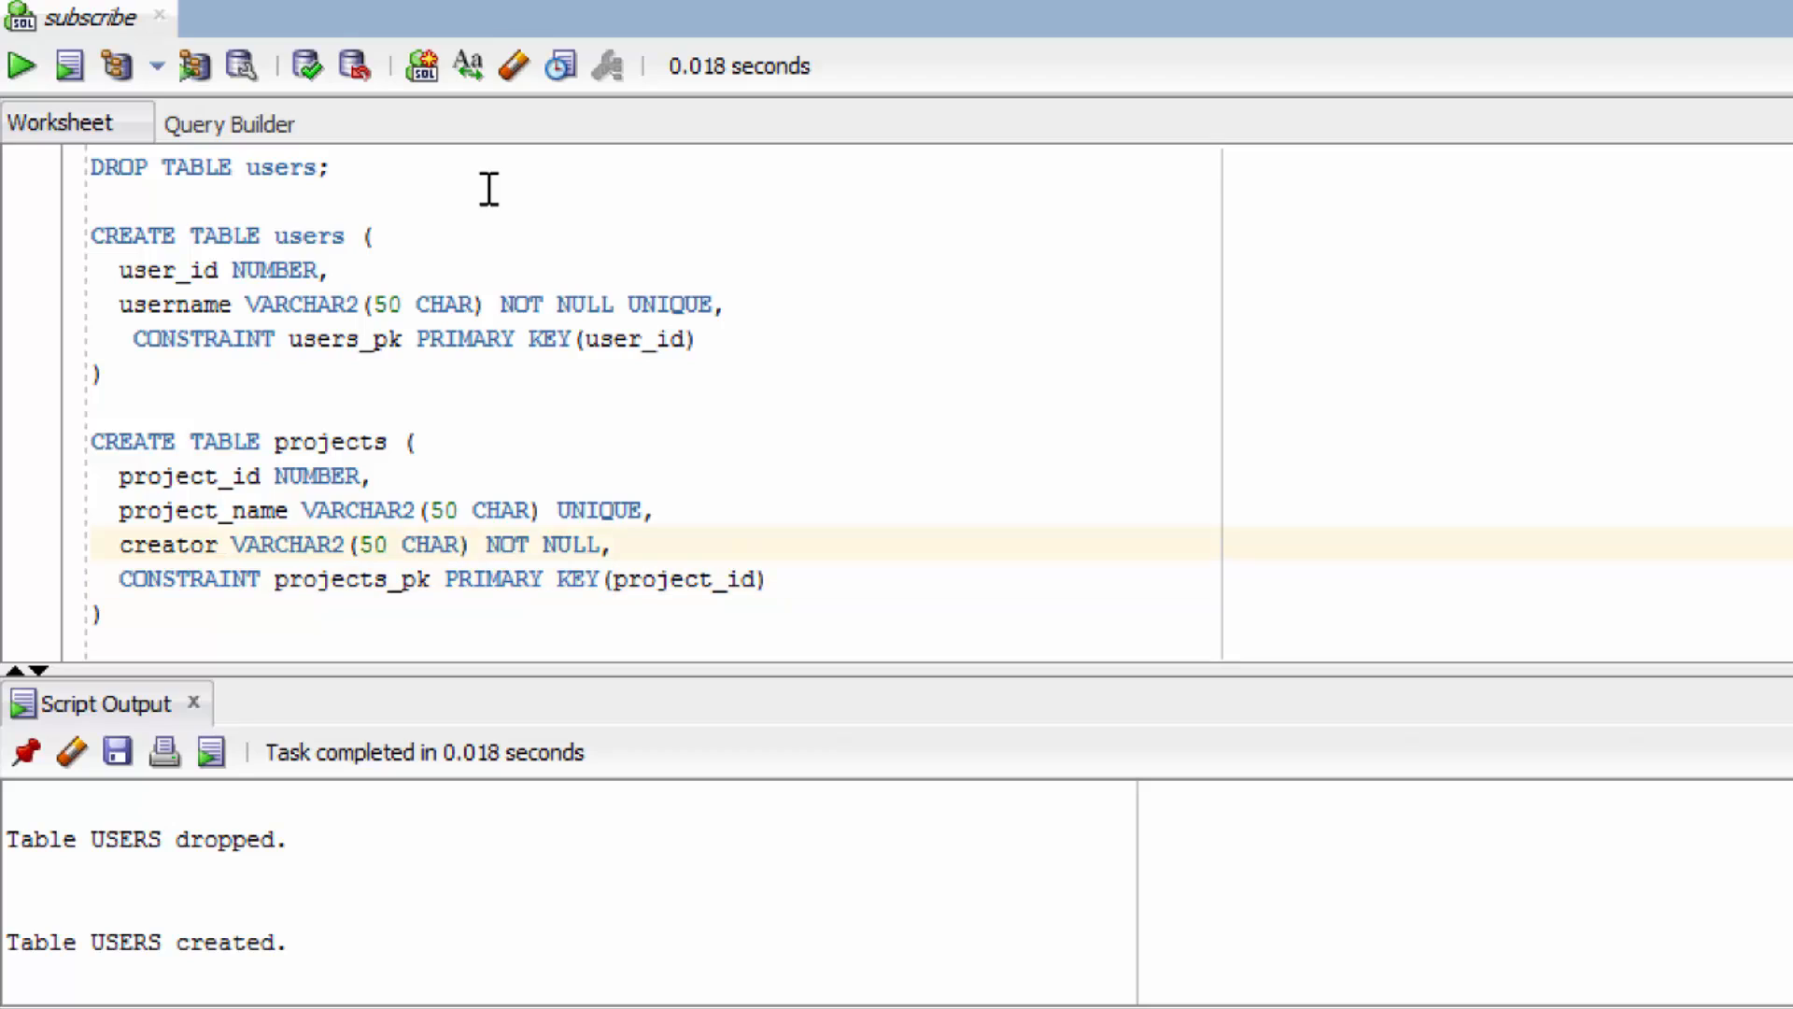
Step: Append REFERENCES users (username) to creator and run the script
text(REFERNCES)
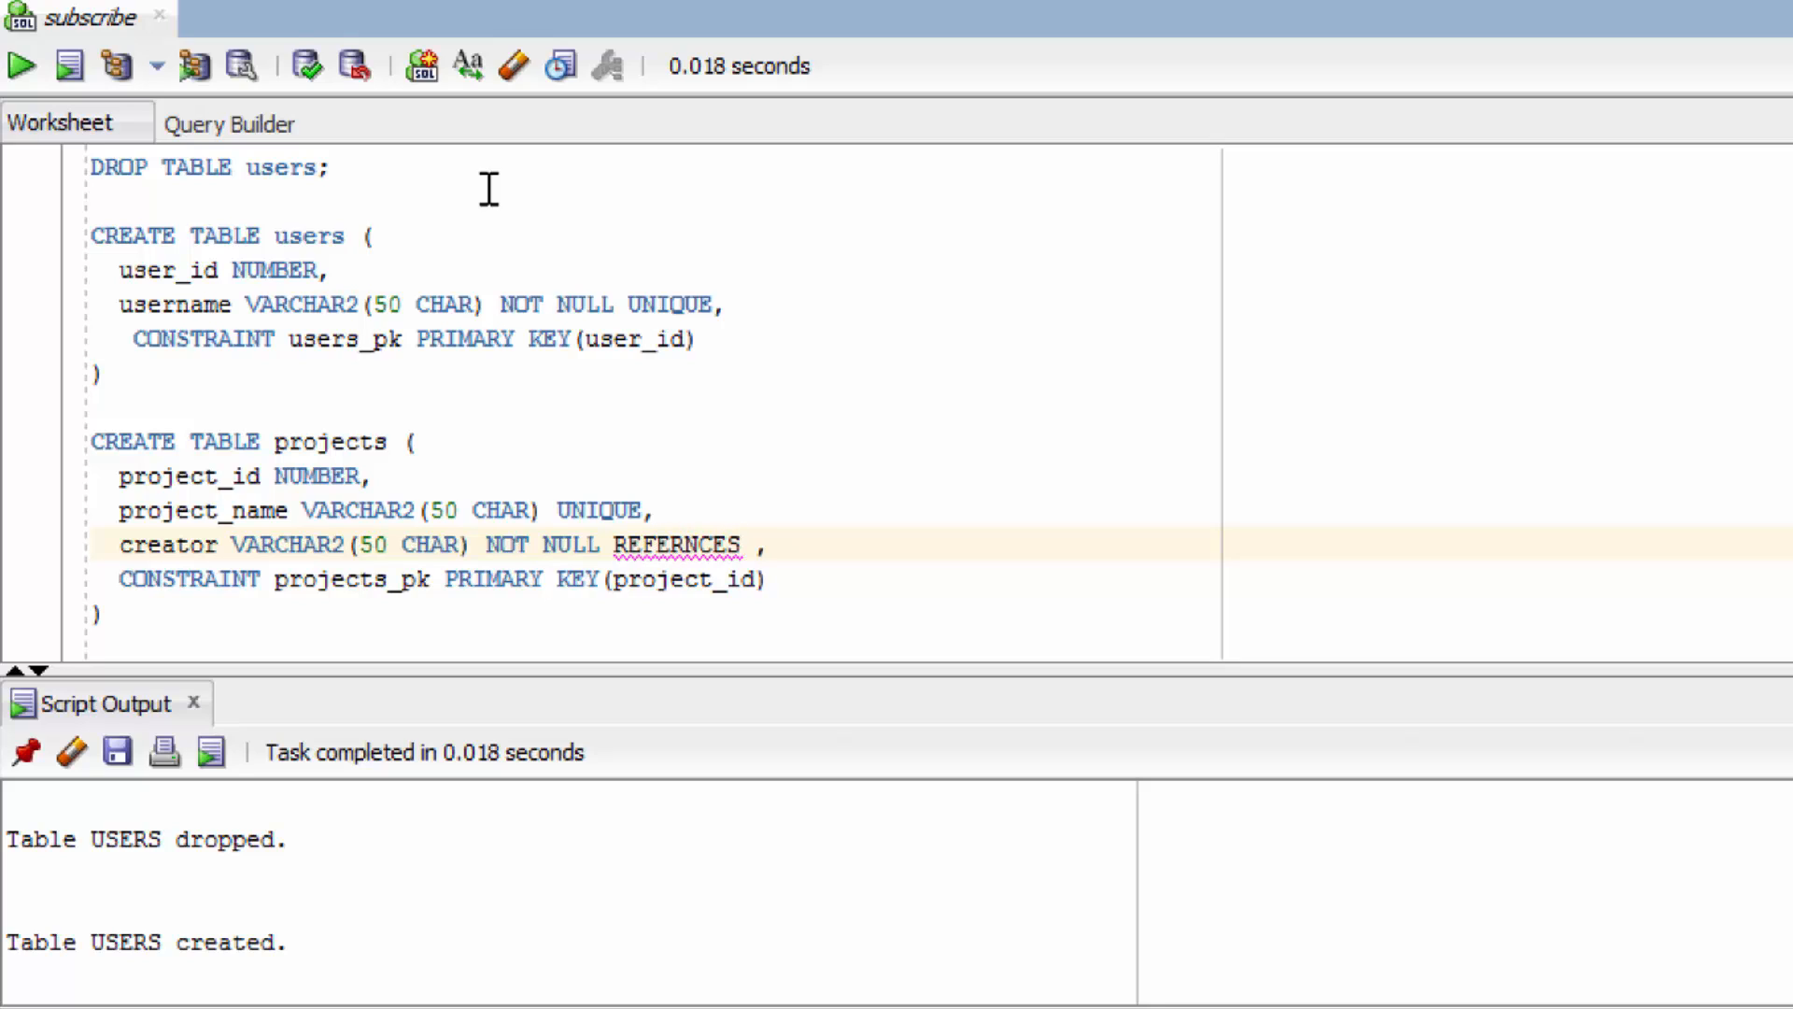
text(users)
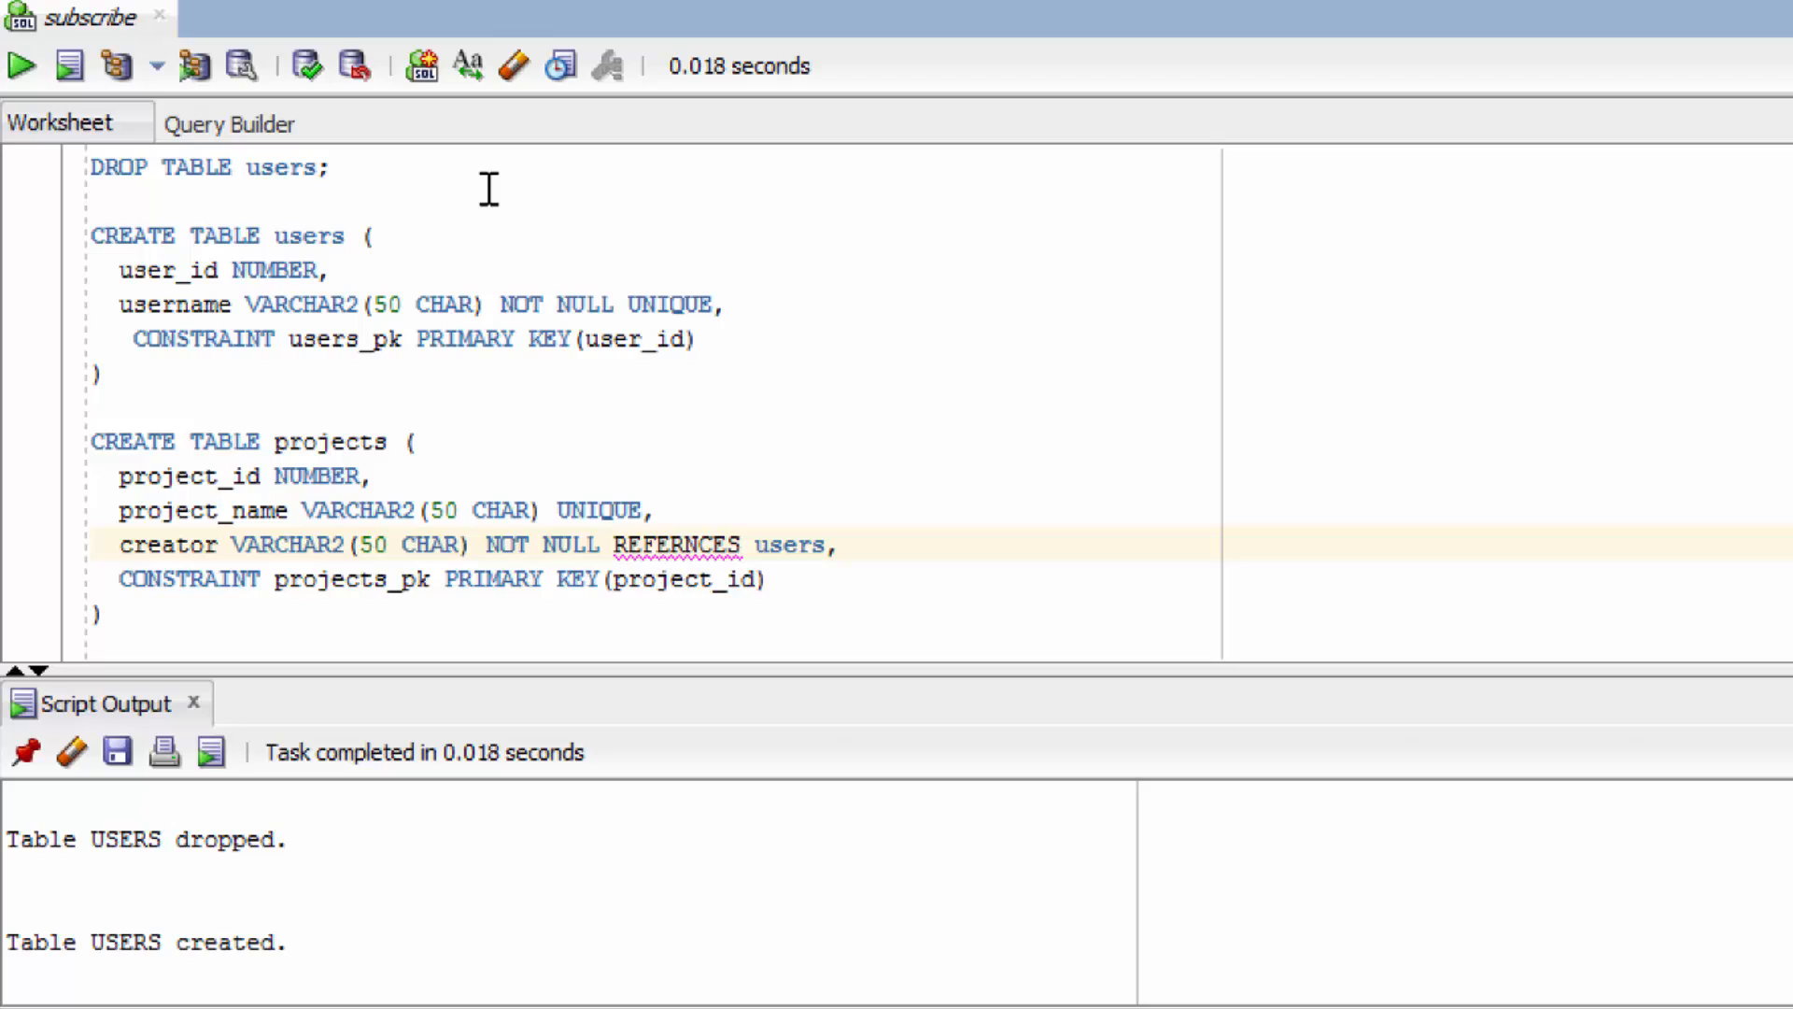
text(())
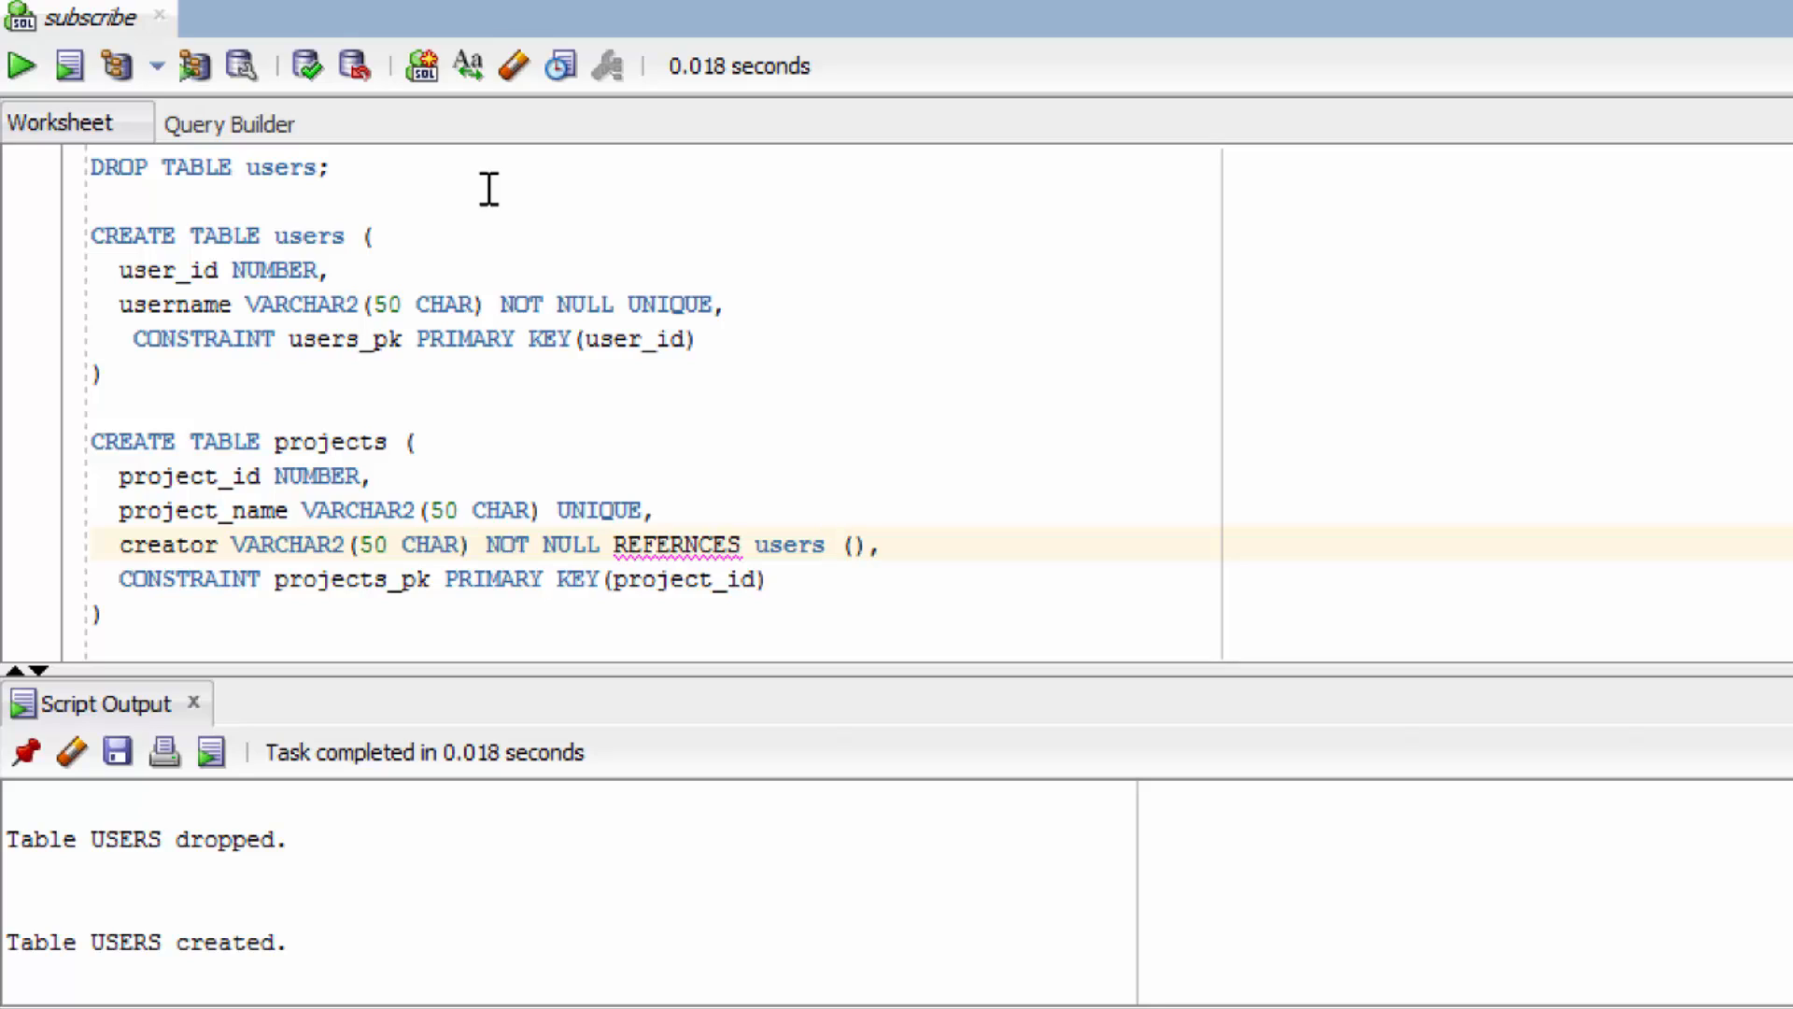
click(852, 544)
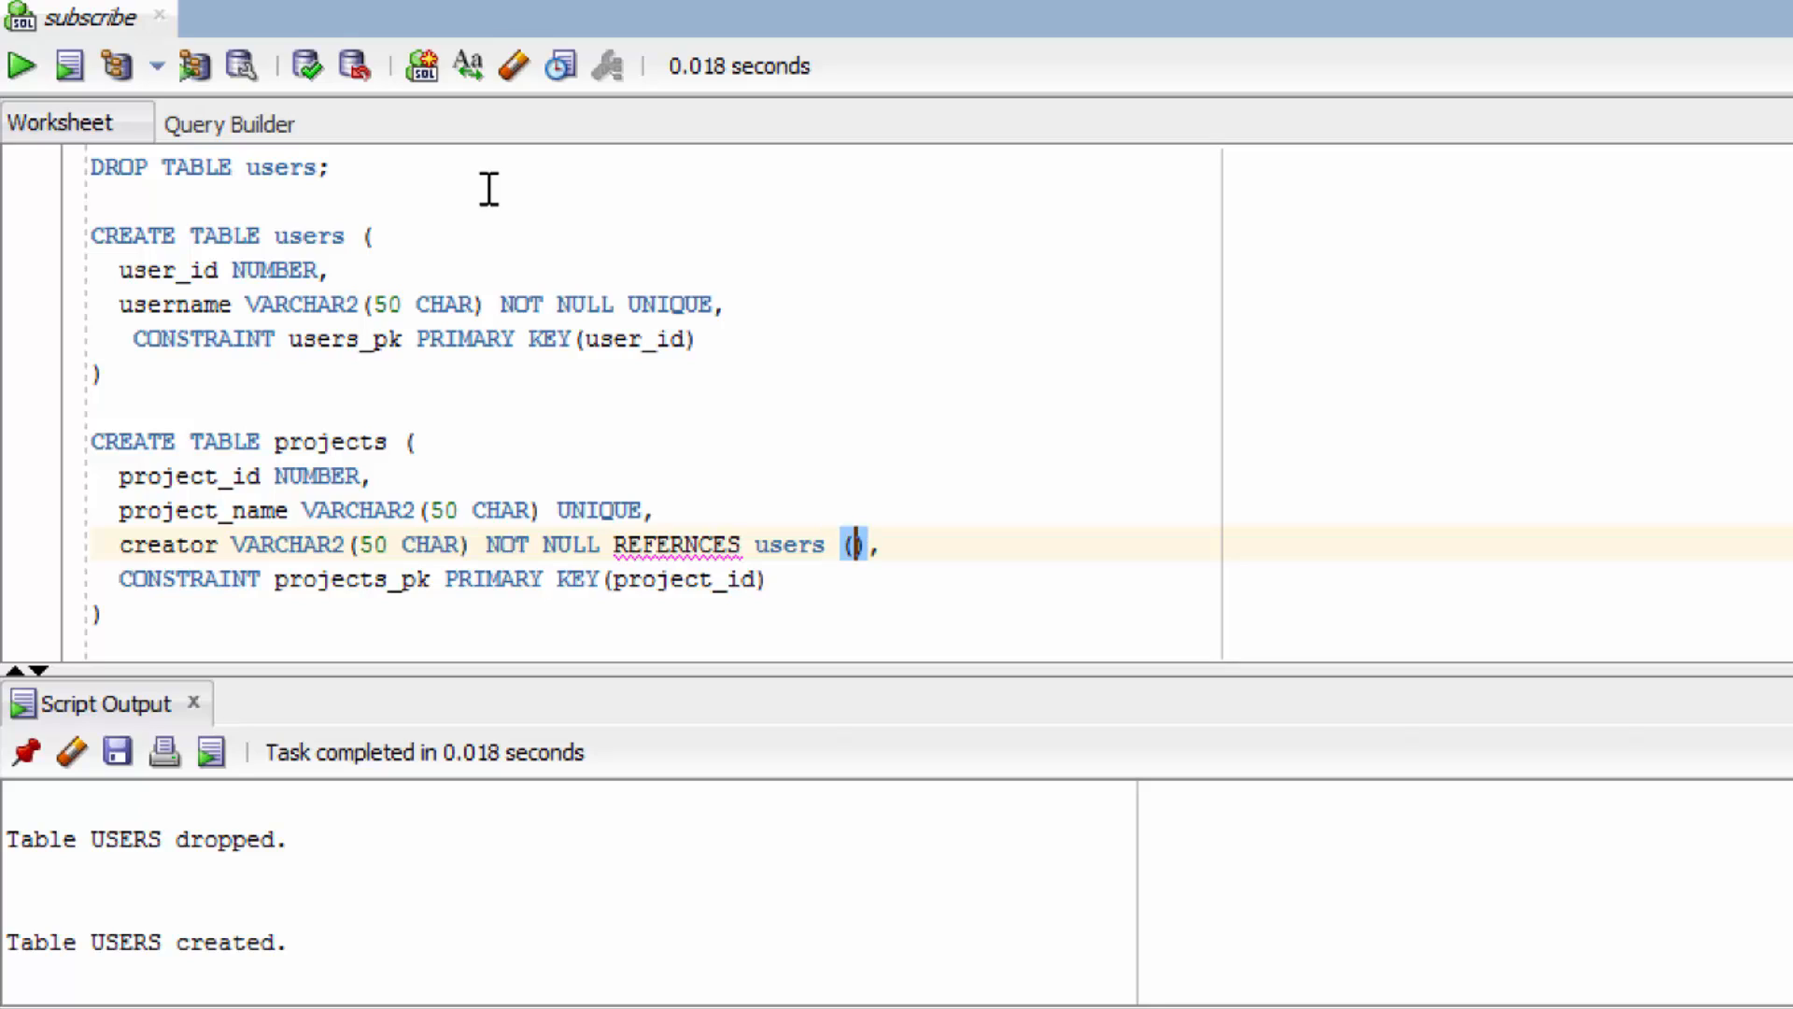
text(username)
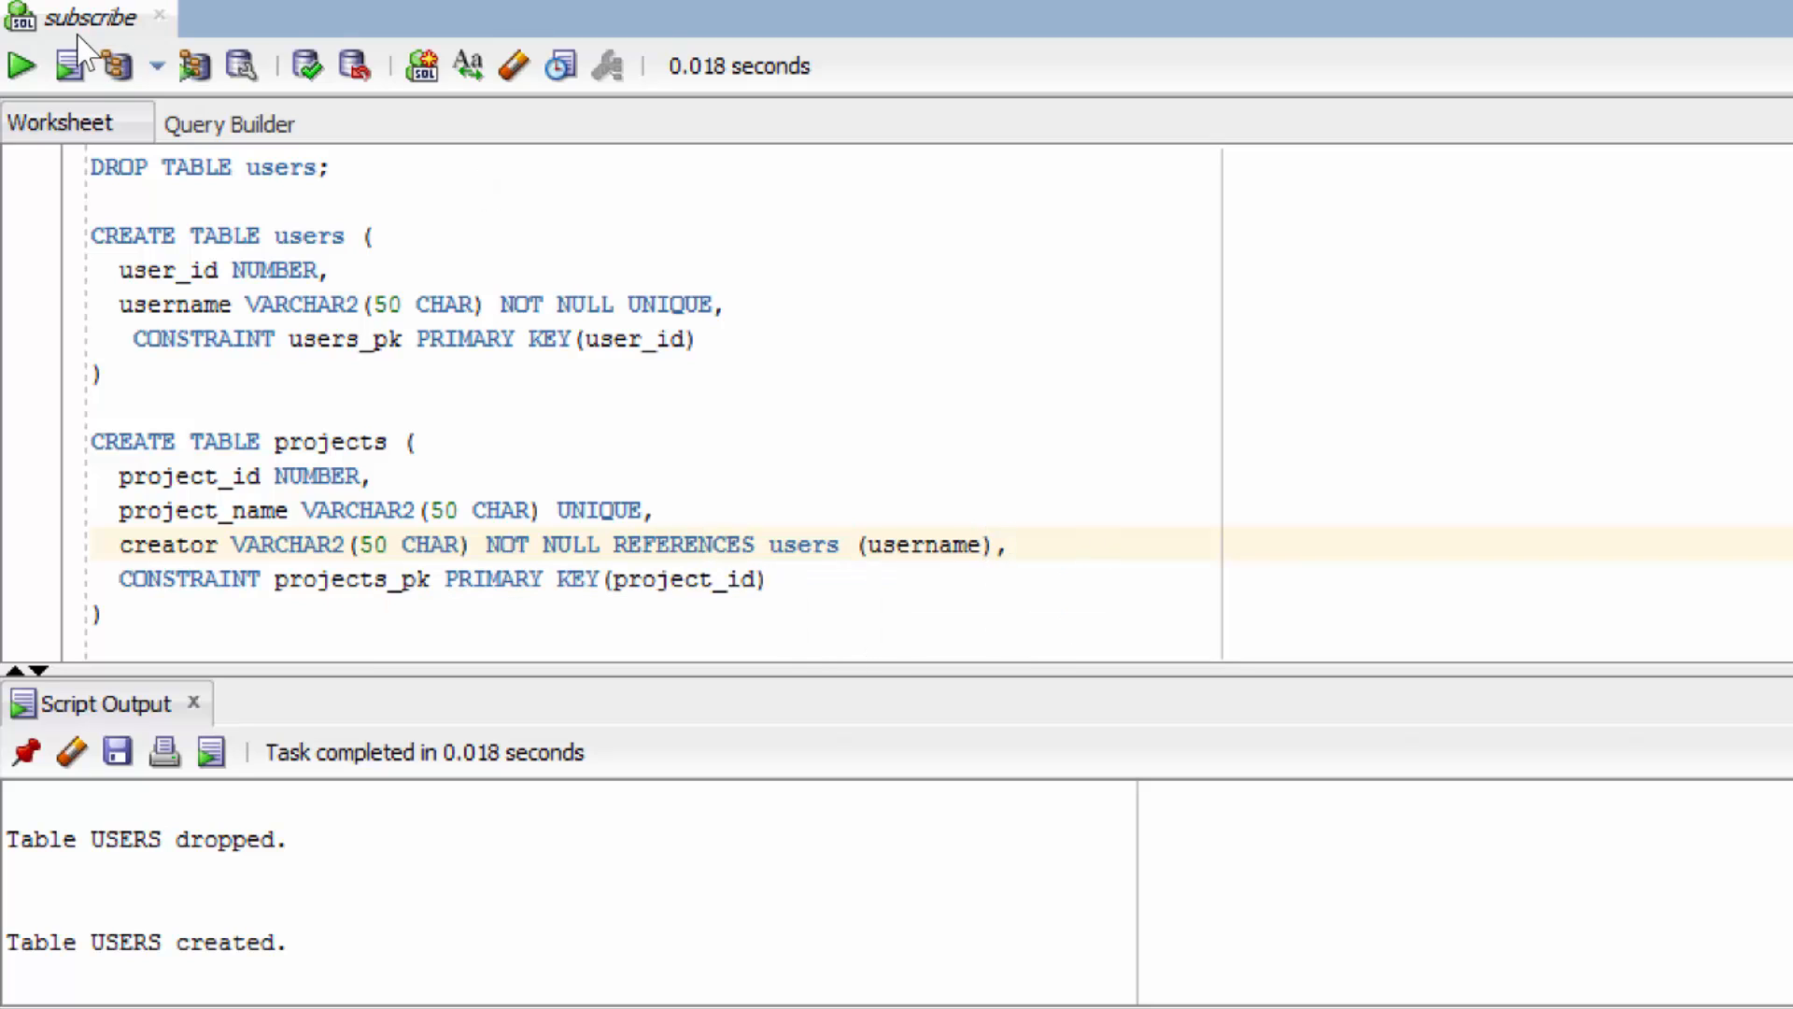
click(71, 66)
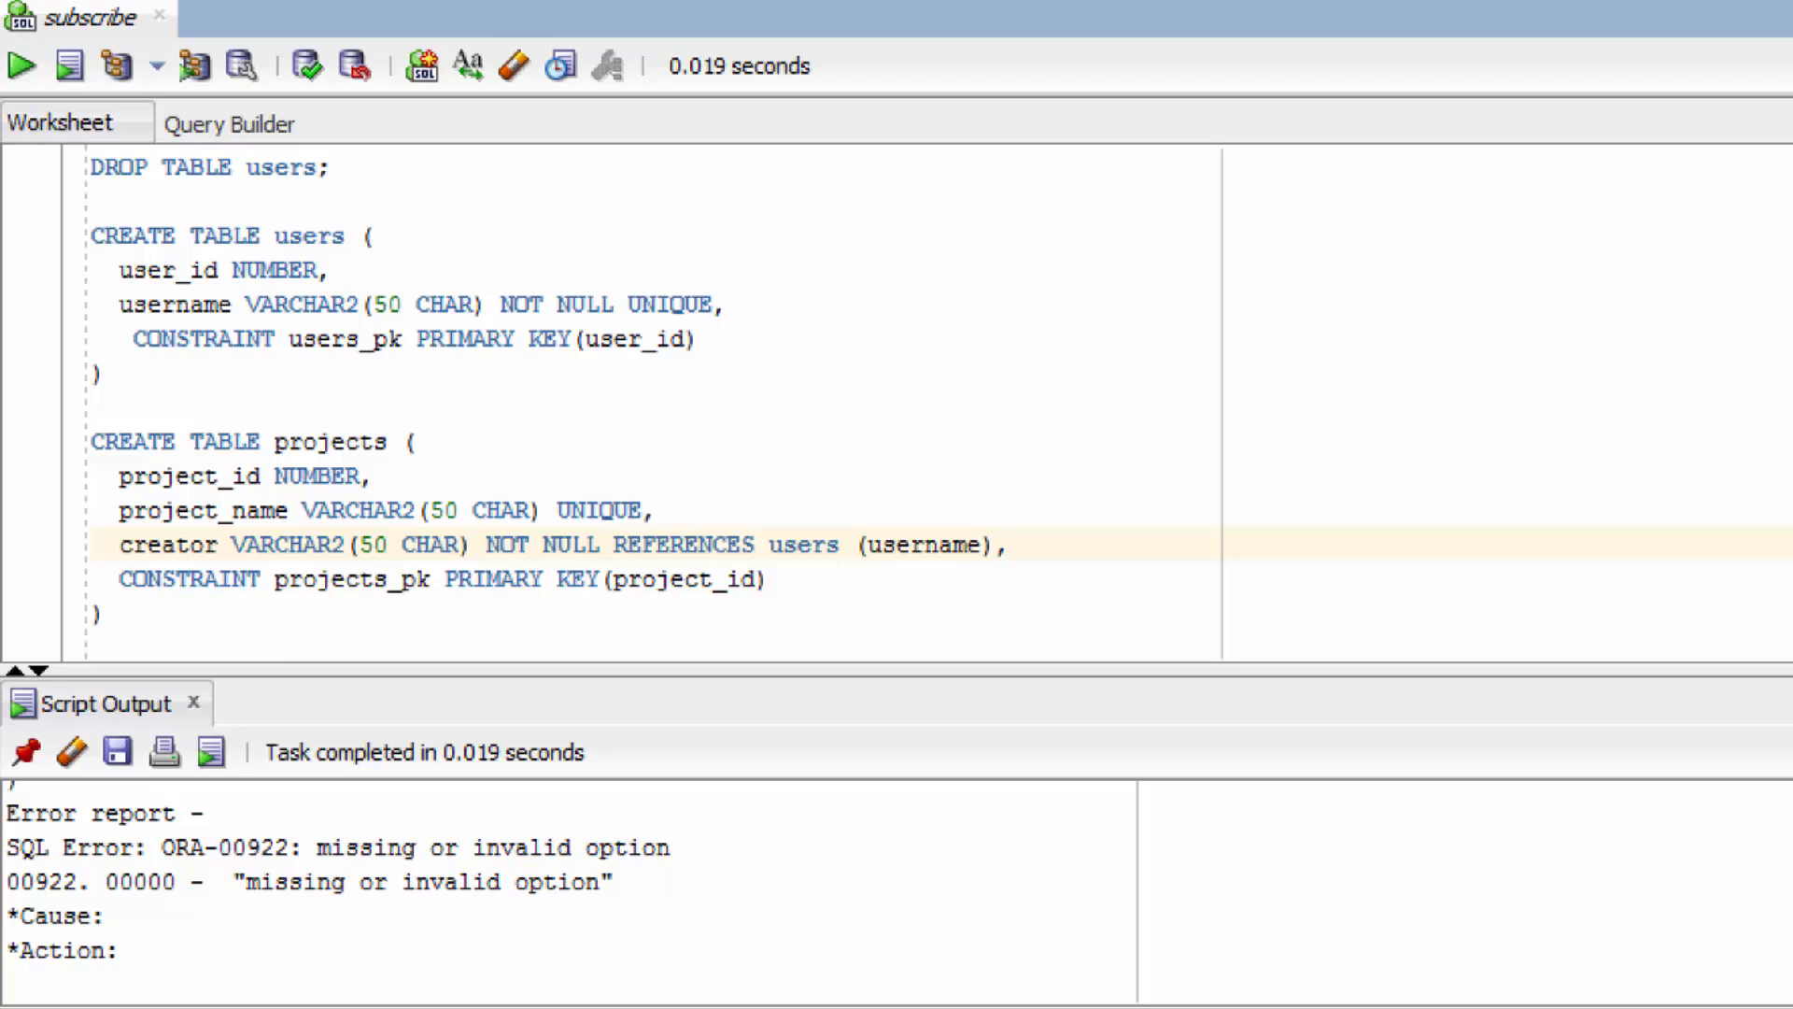
mouse_move(450, 949)
text(;)
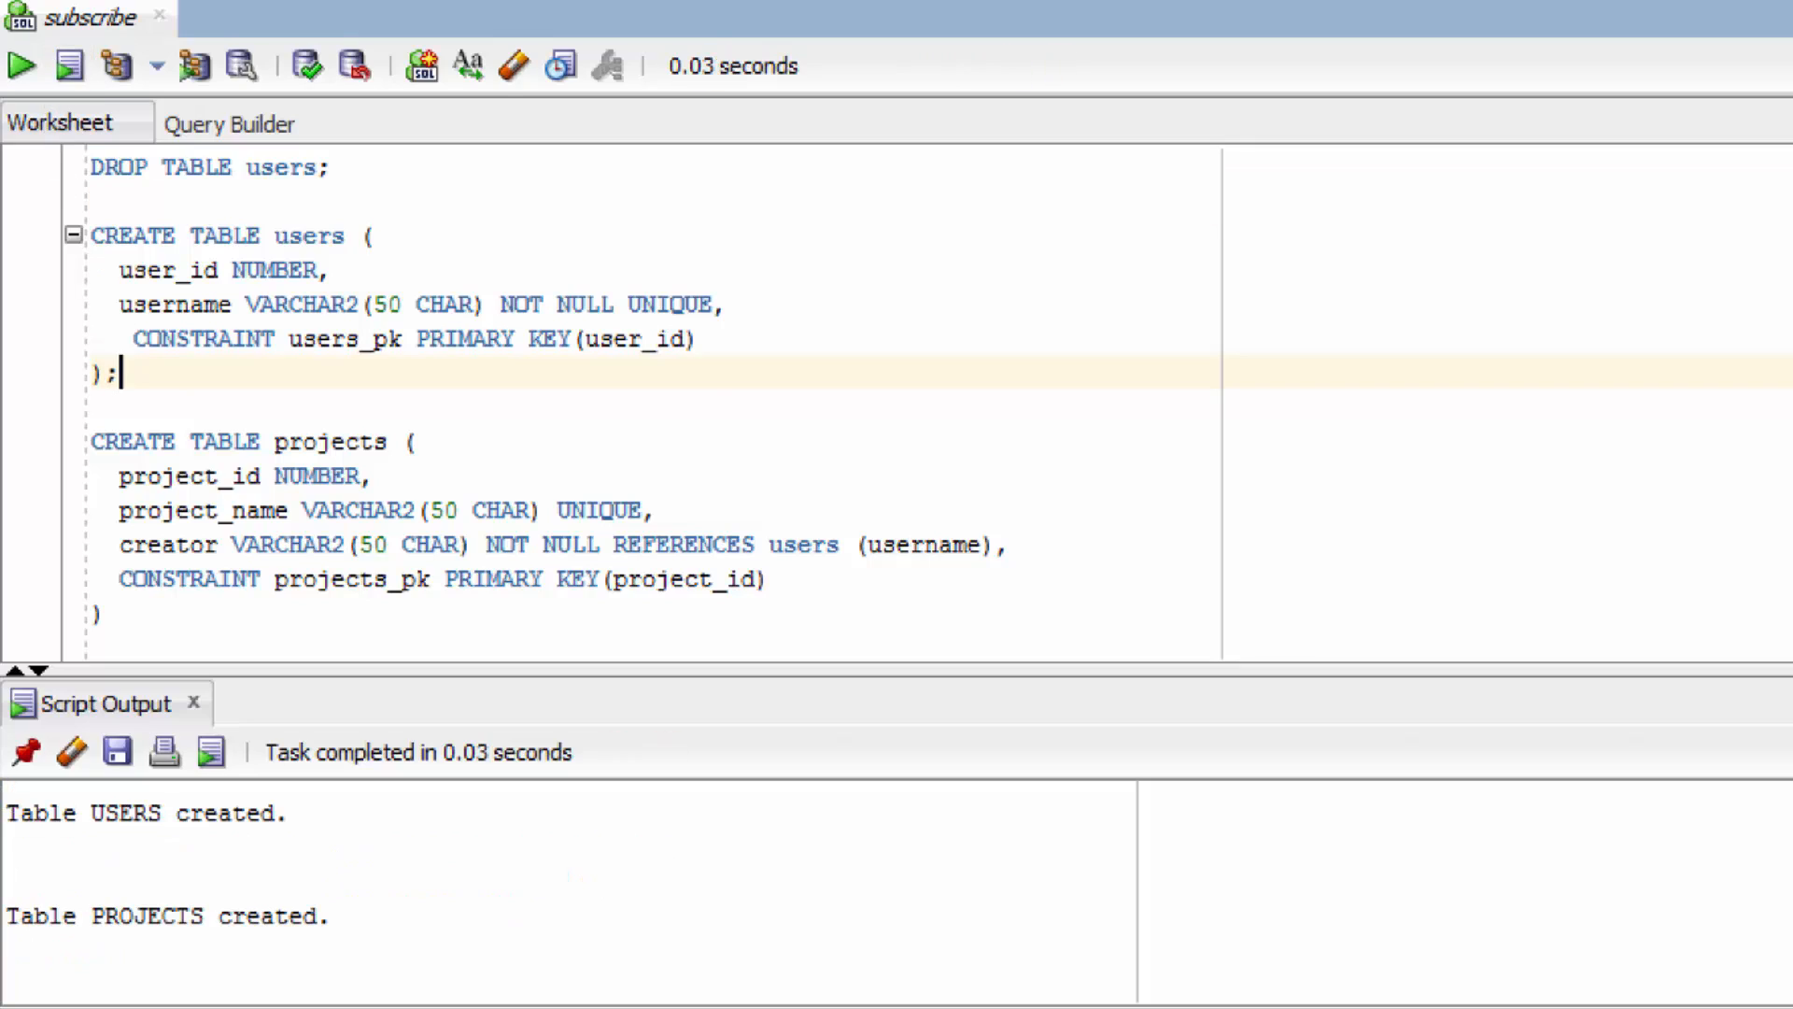
mouse_move(309, 921)
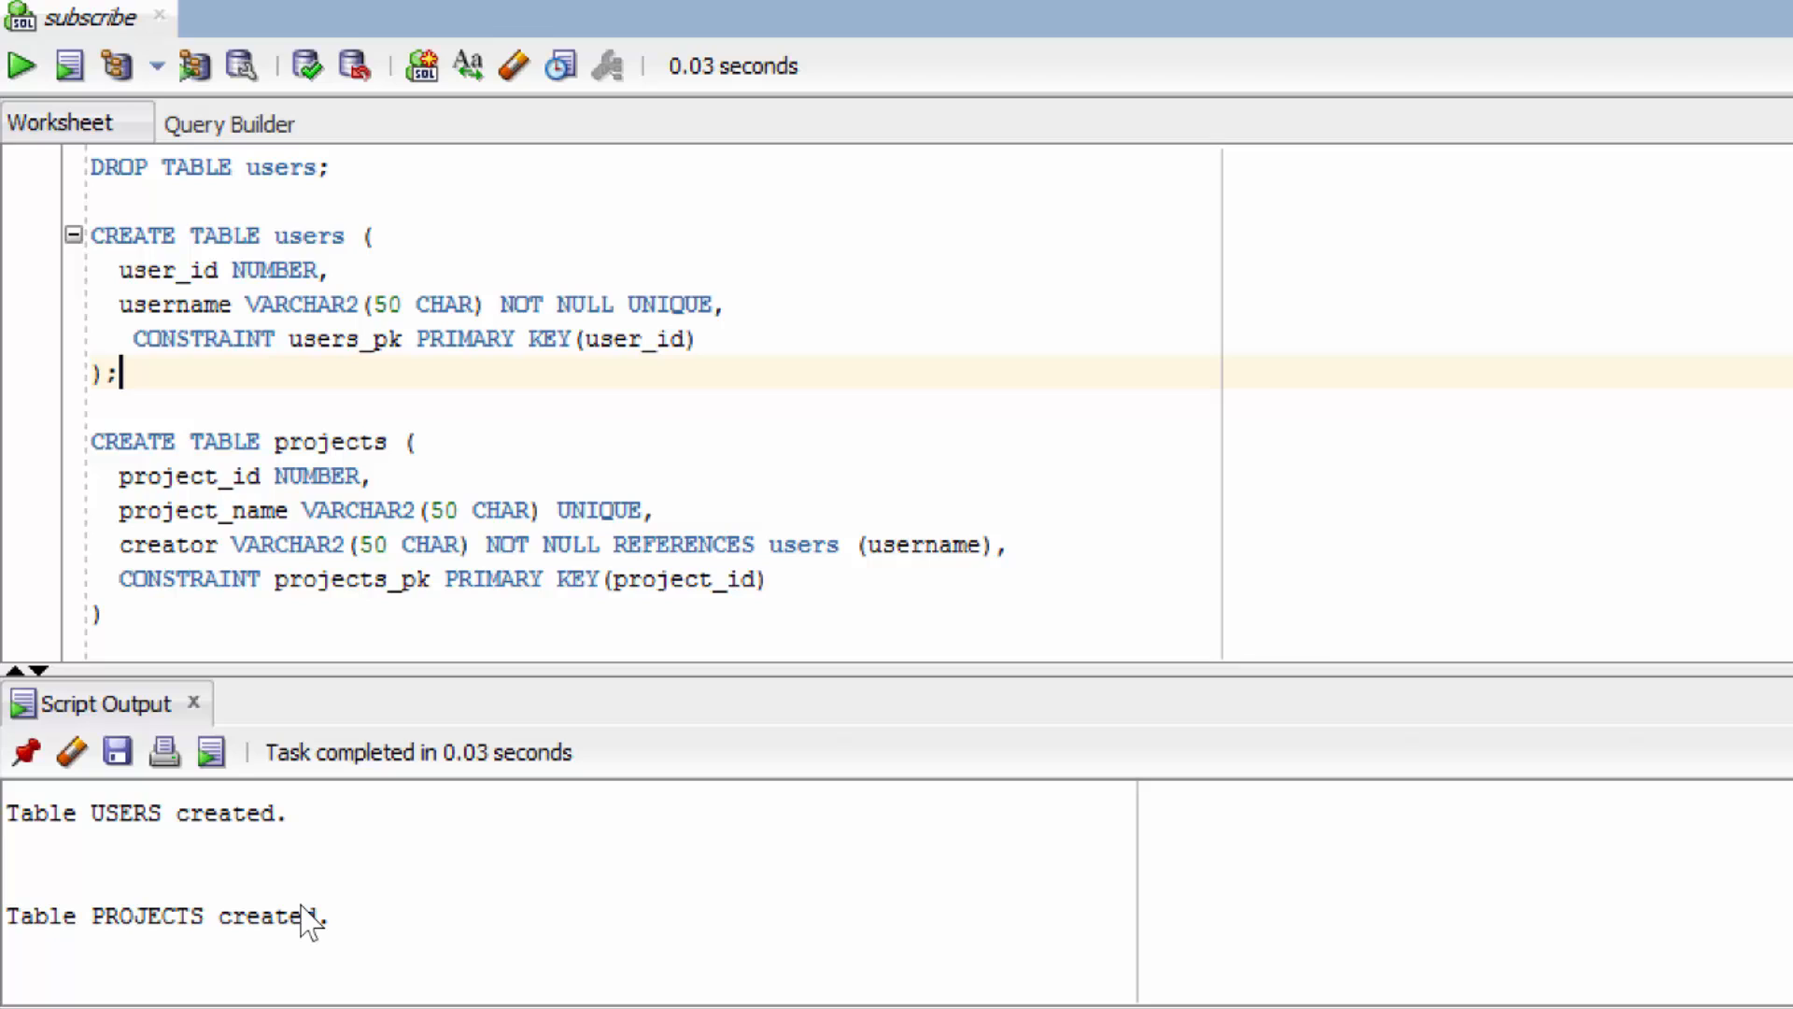
mouse_move(302, 835)
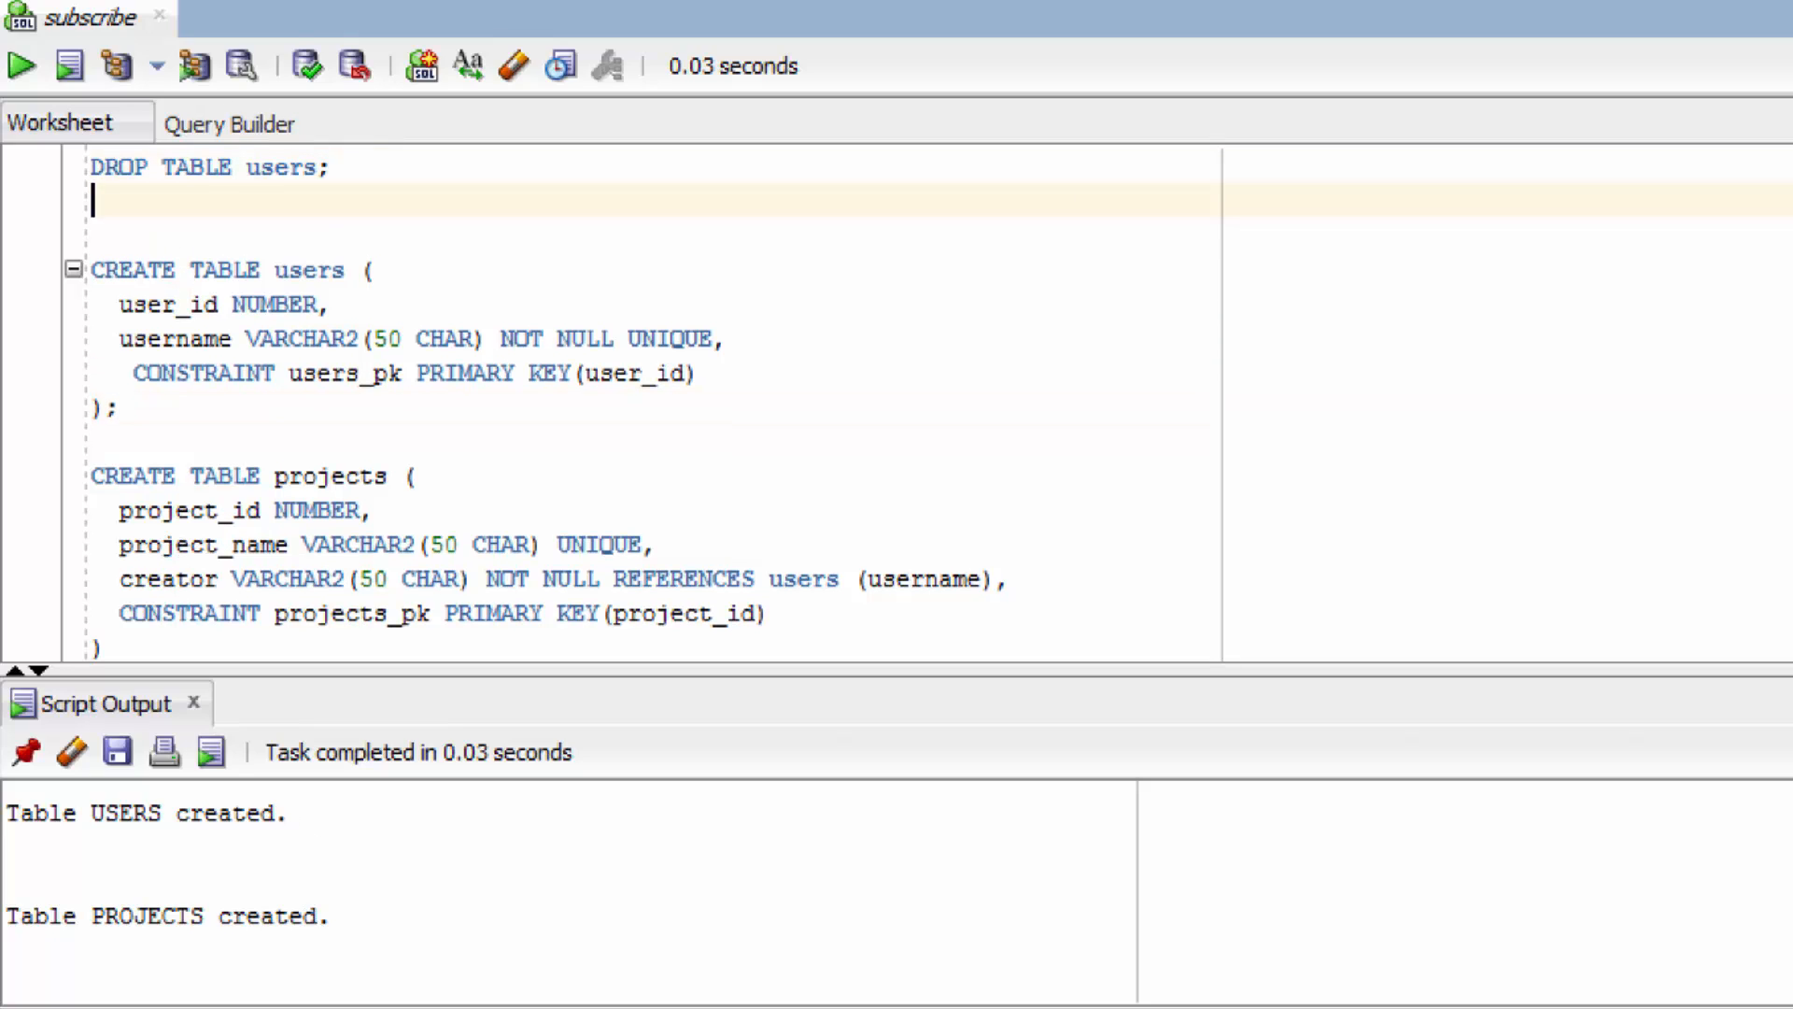
Step: Add a DROP TABLE projects statement and try a users_pk primary key on user_id
text(DROP TABLE rojects;)
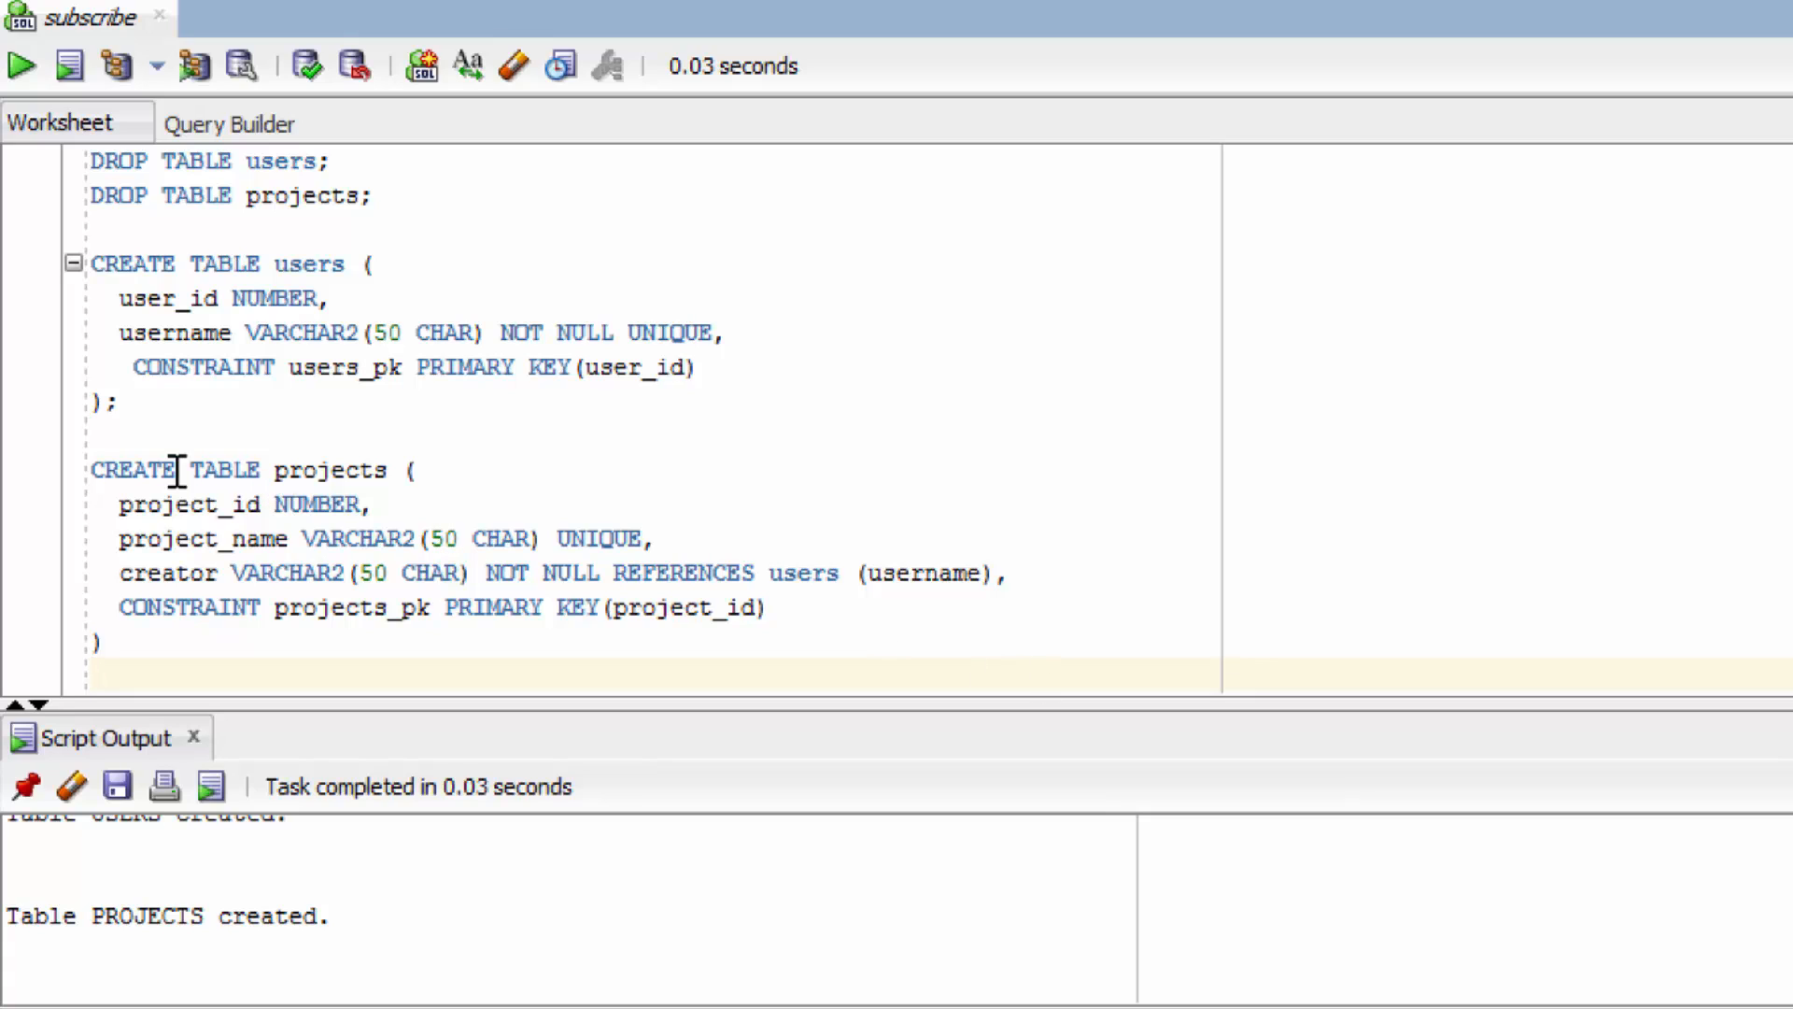
click(322, 299)
text( PRIMARY)
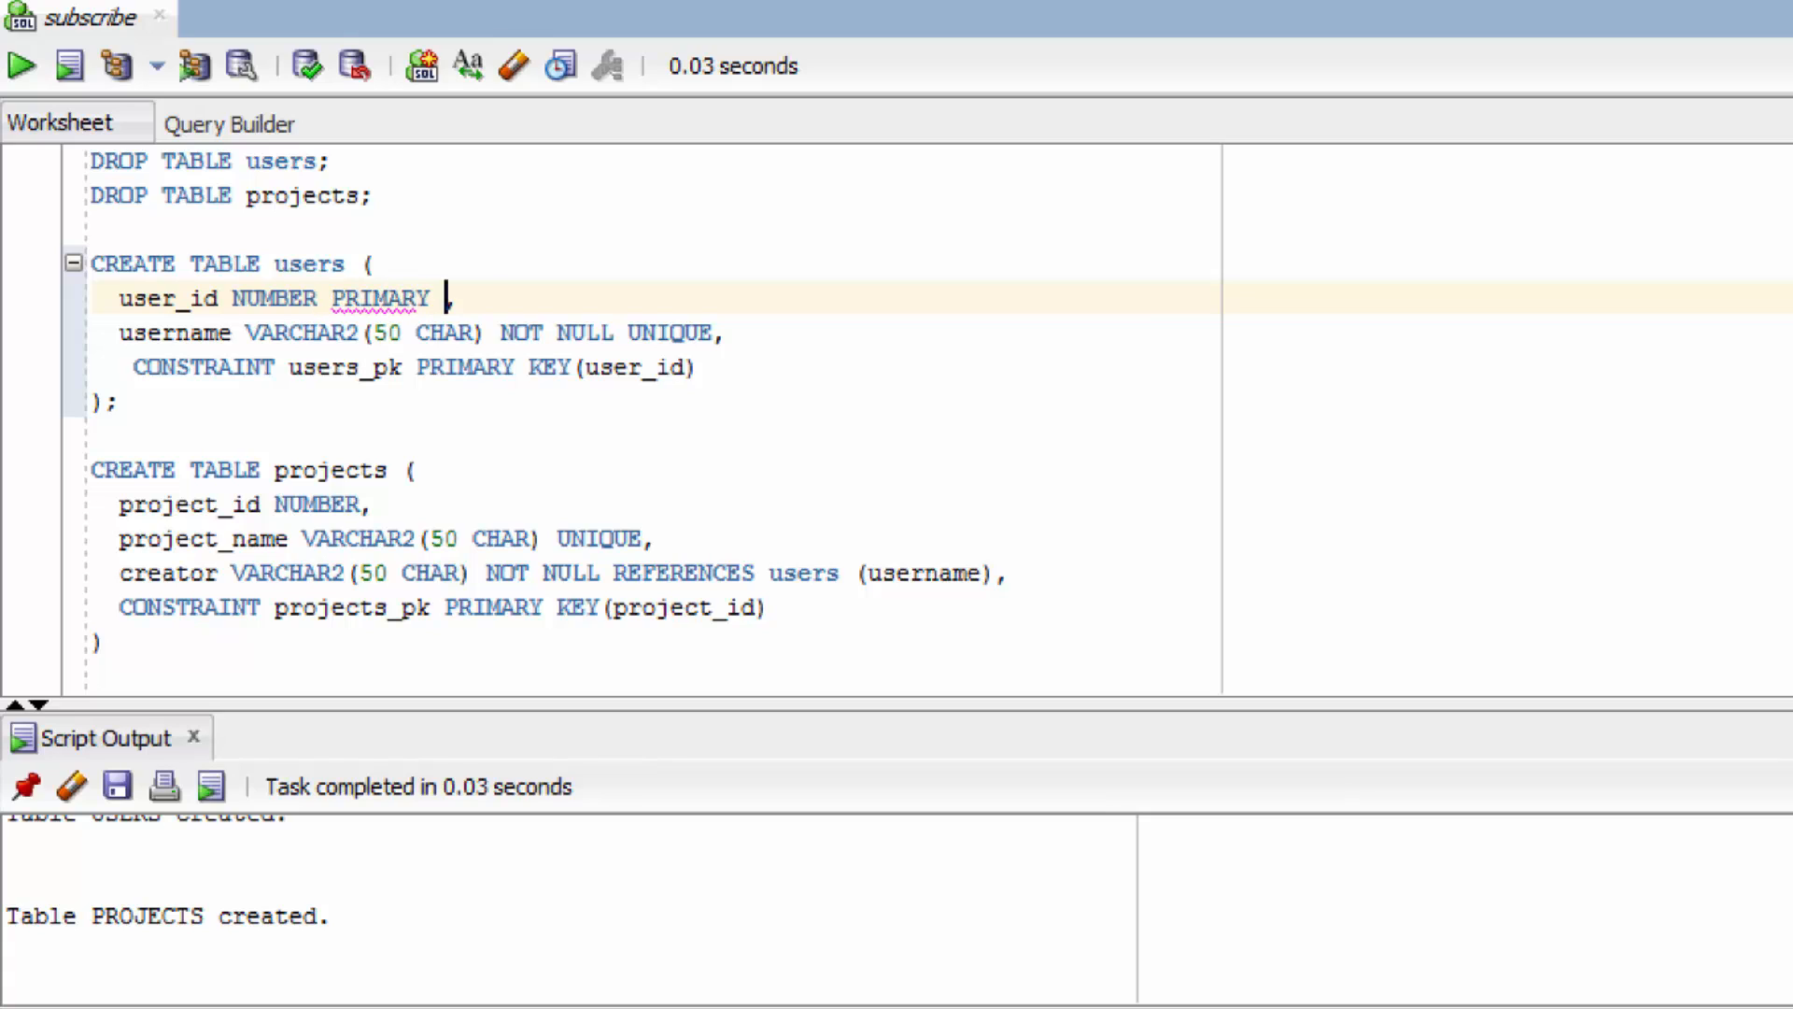
text(KEY,)
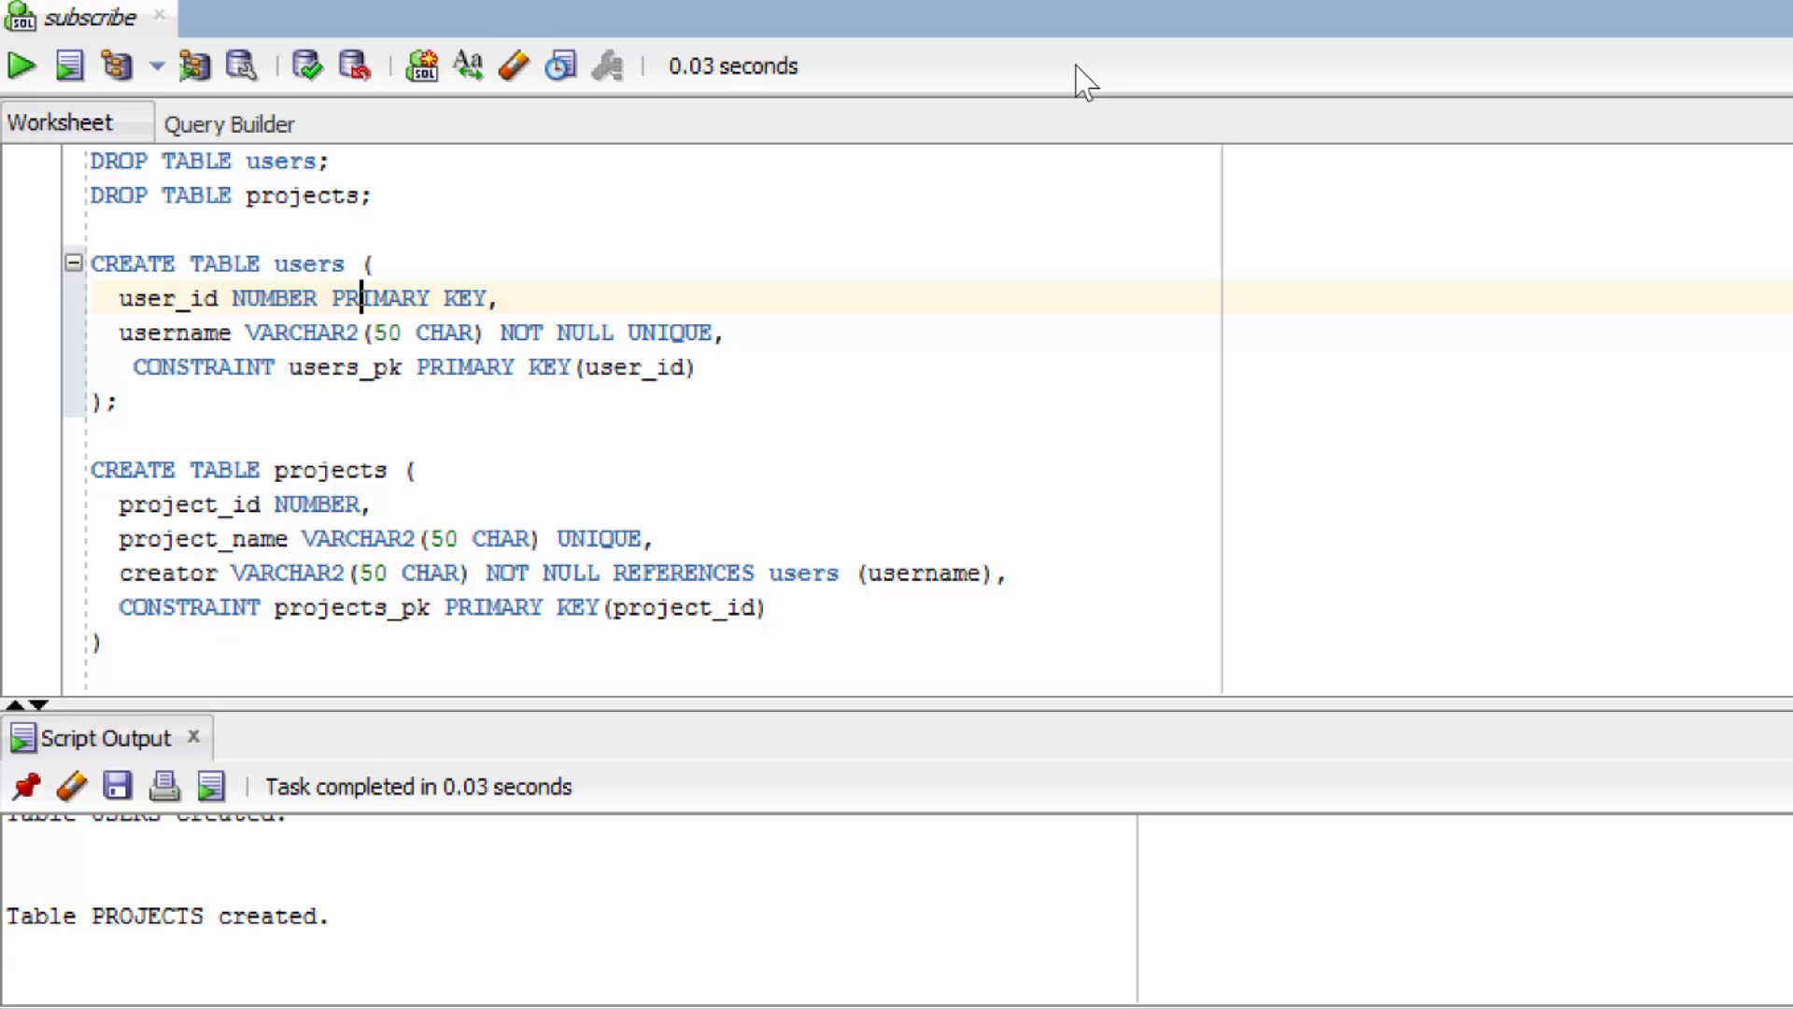
text(CONSTRAINT)
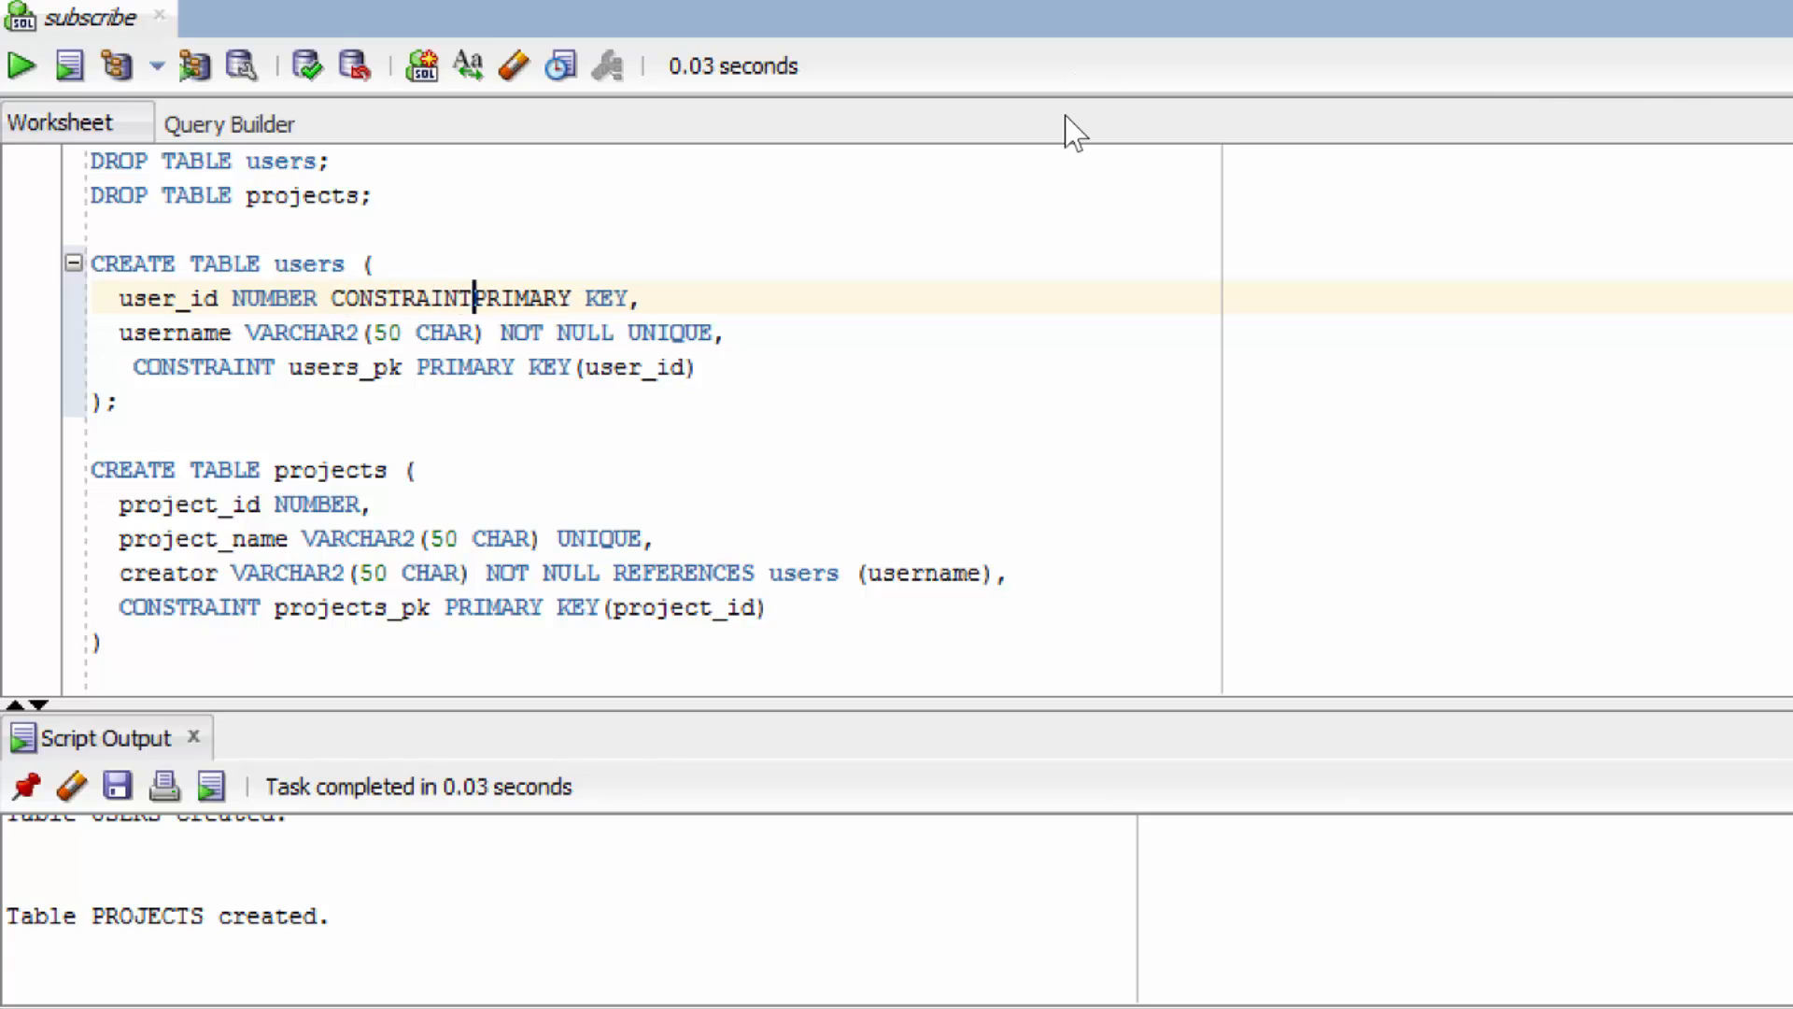
text(users_p)
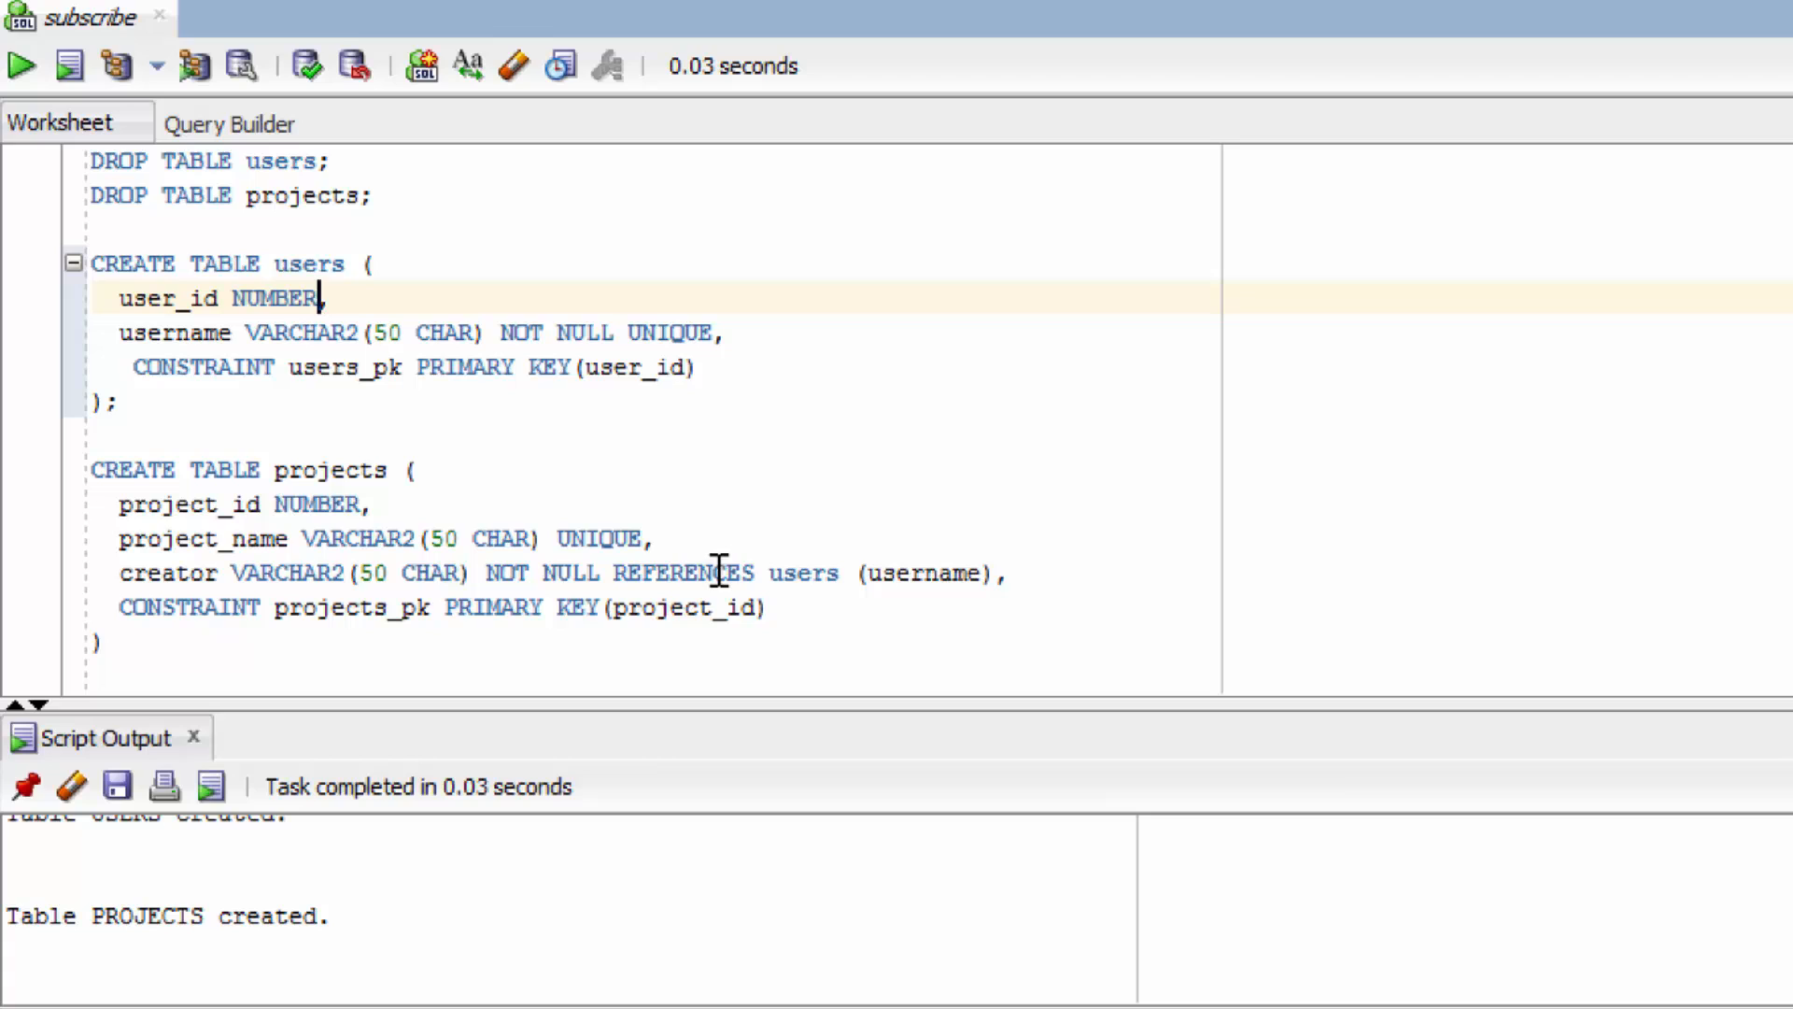
mouse_move(964, 577)
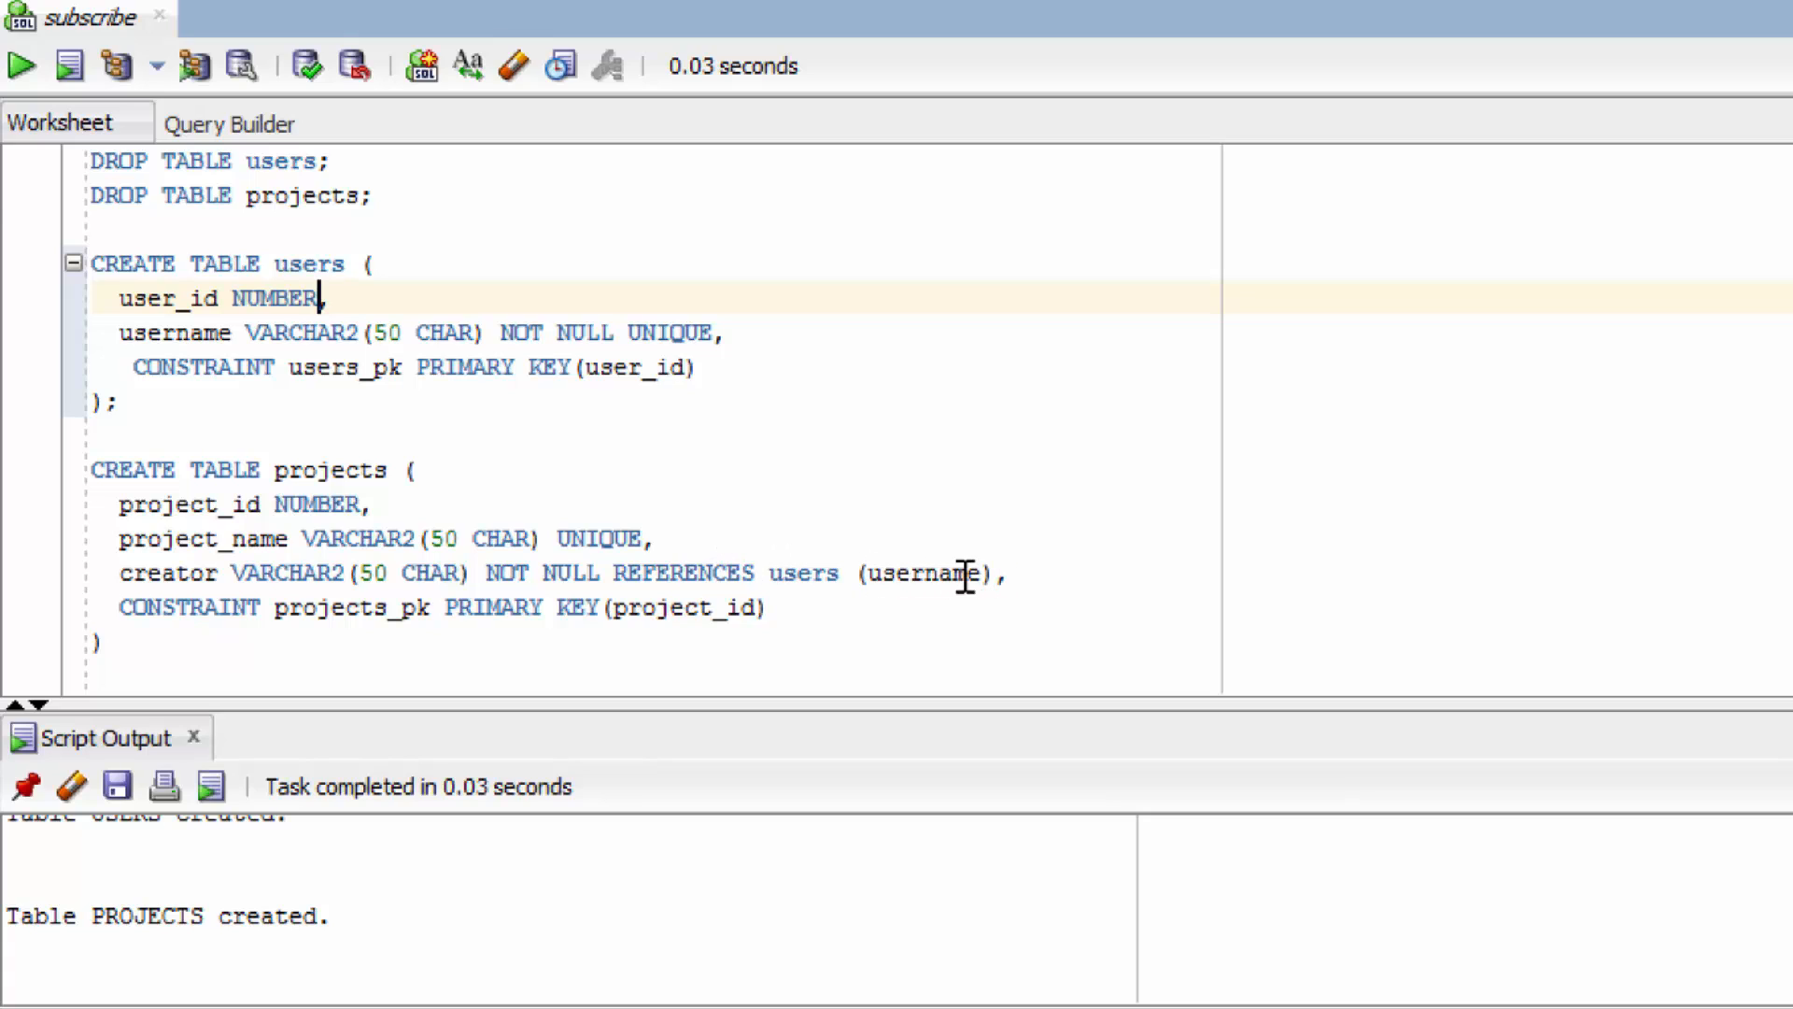
Step: Name the creator column's inline foreign key constraint projects_users_fk
click(614, 572)
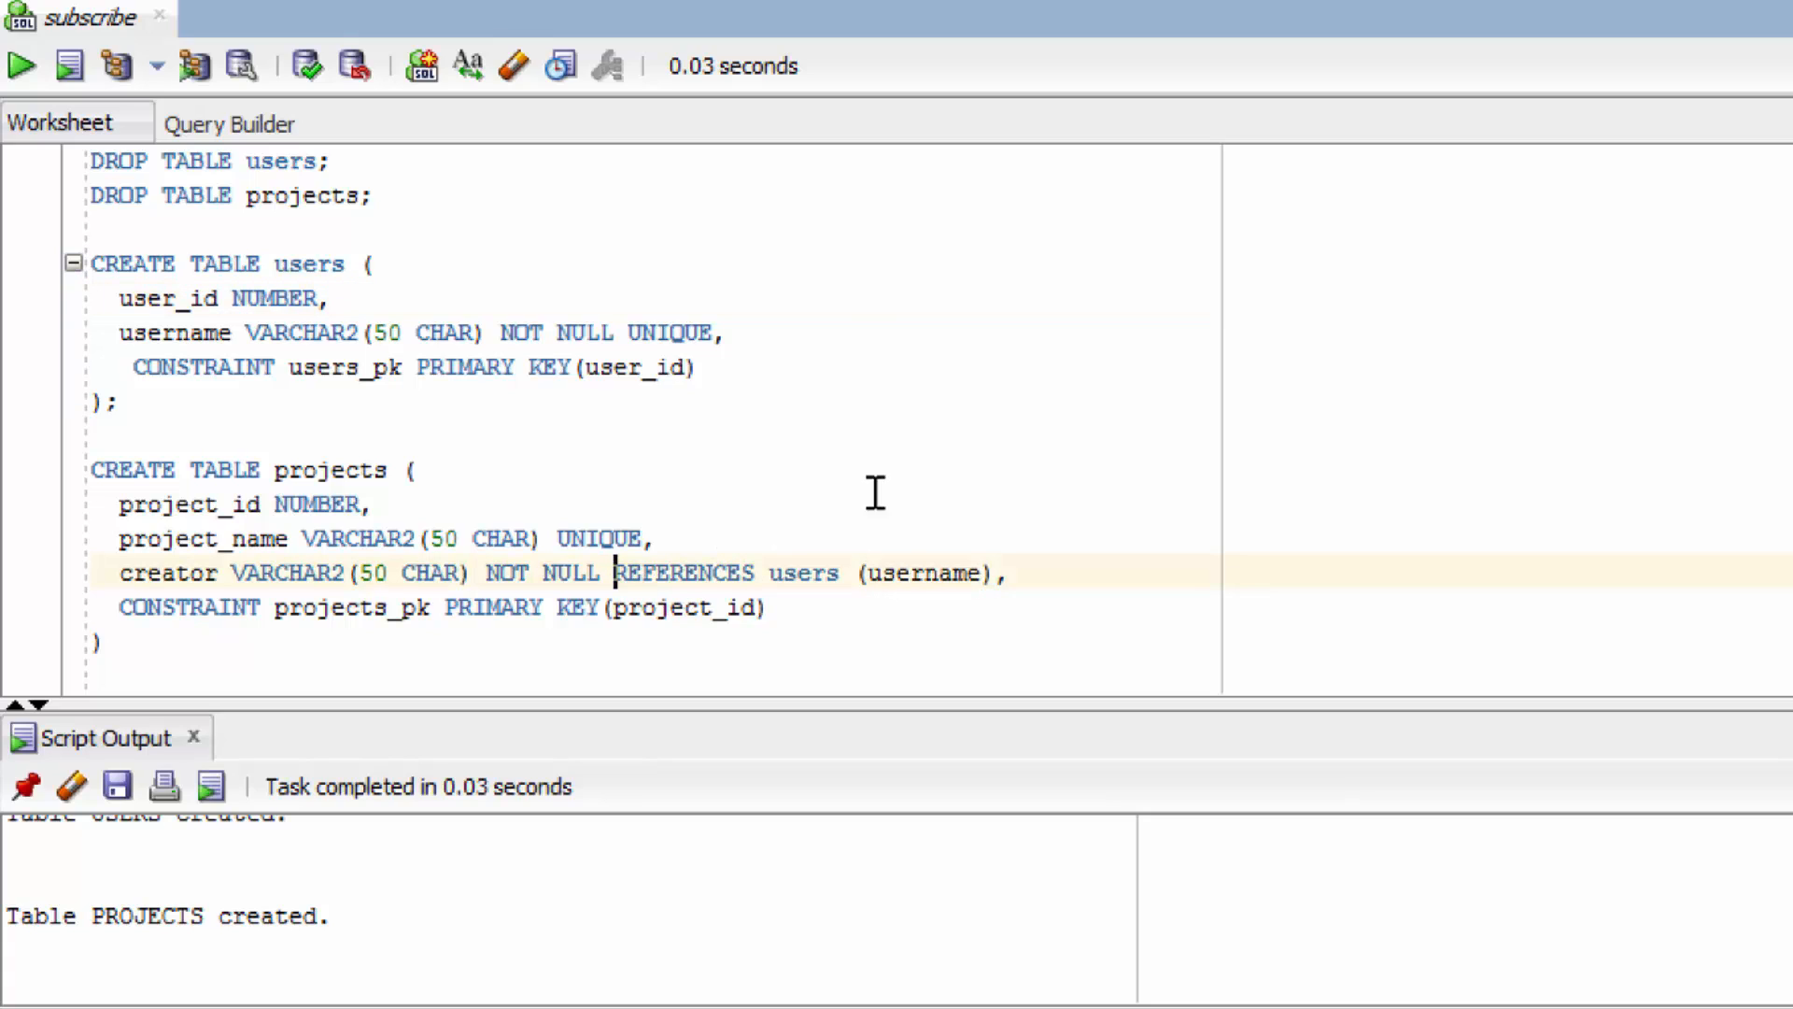
text(CONSTRAINT)
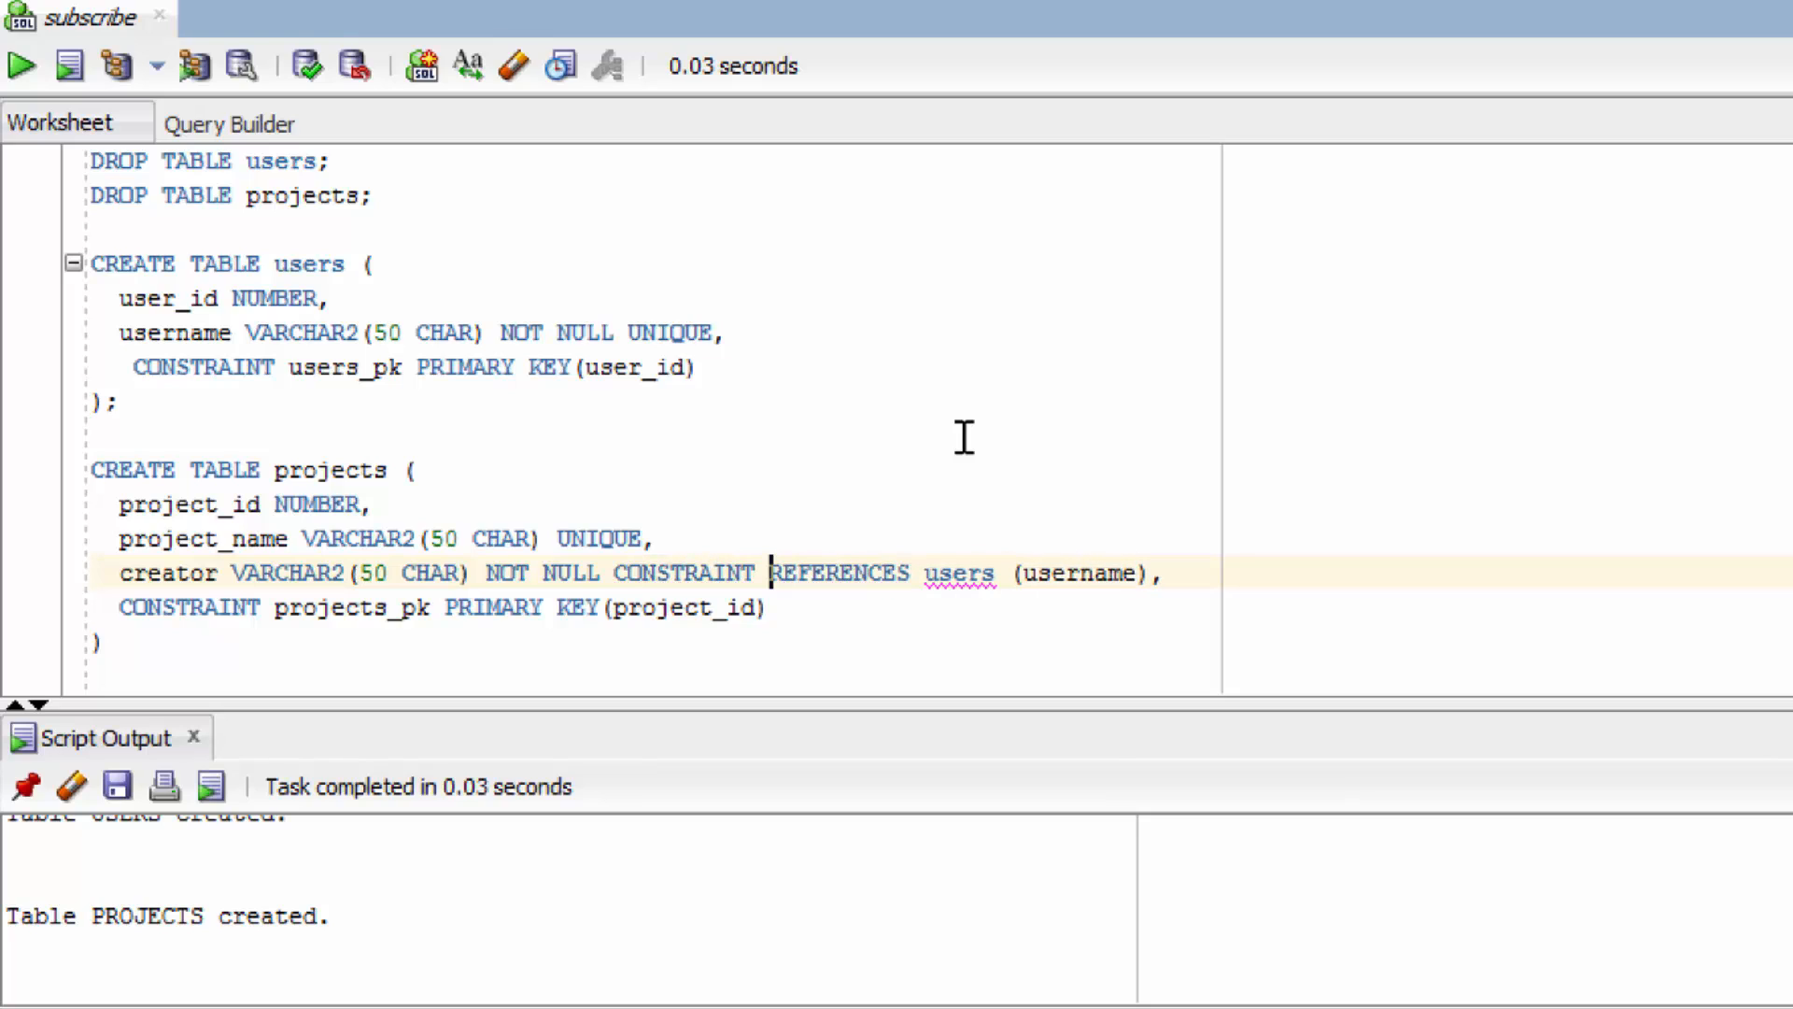
text(projects_)
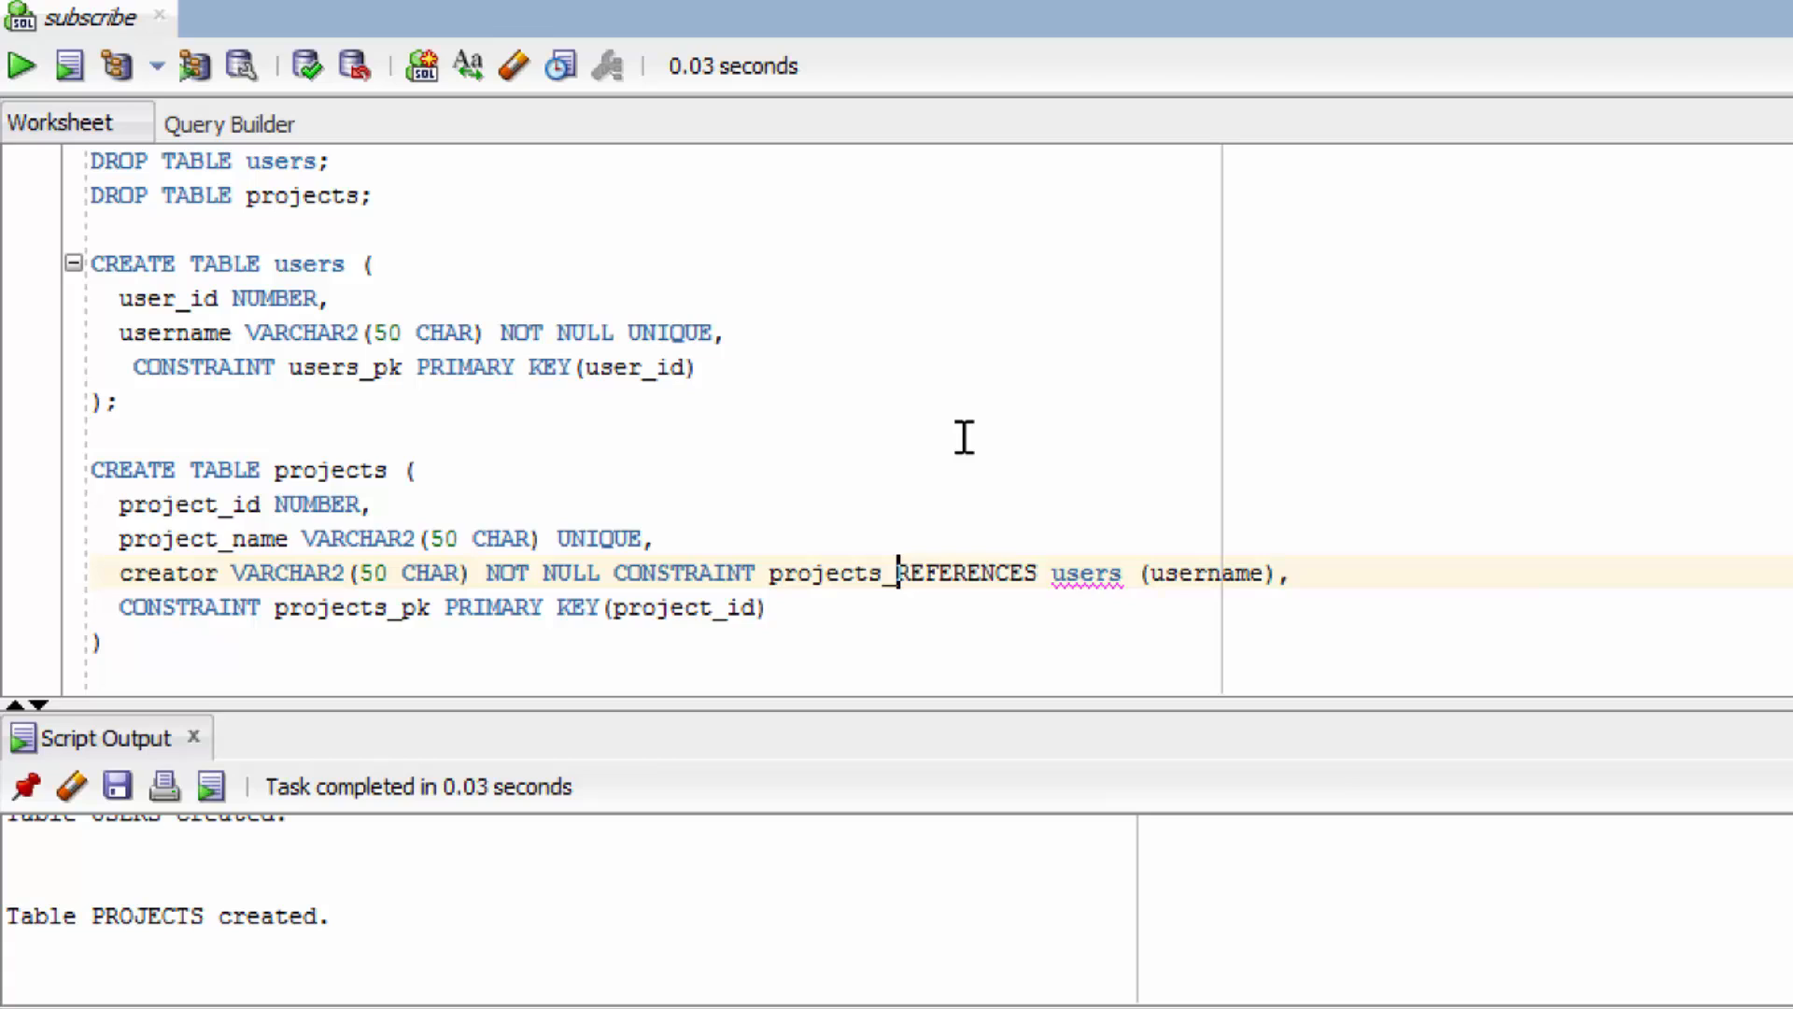
text(users_fk)
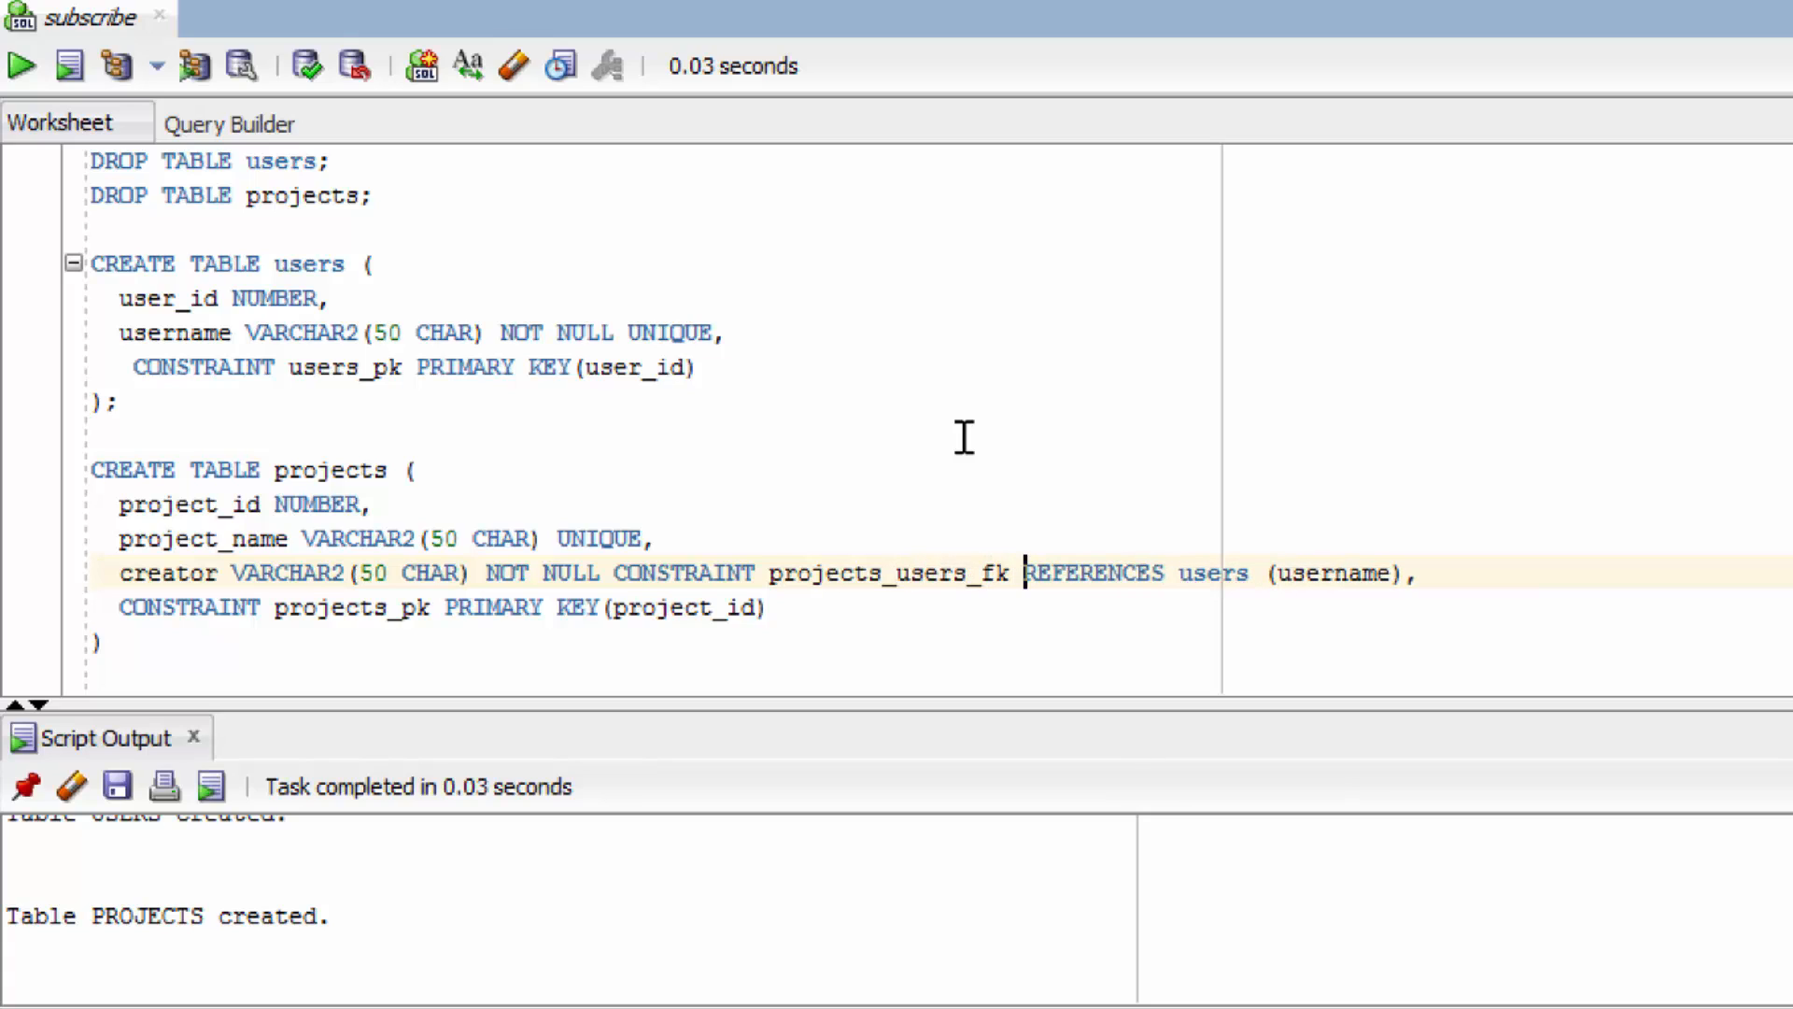
mouse_move(326, 478)
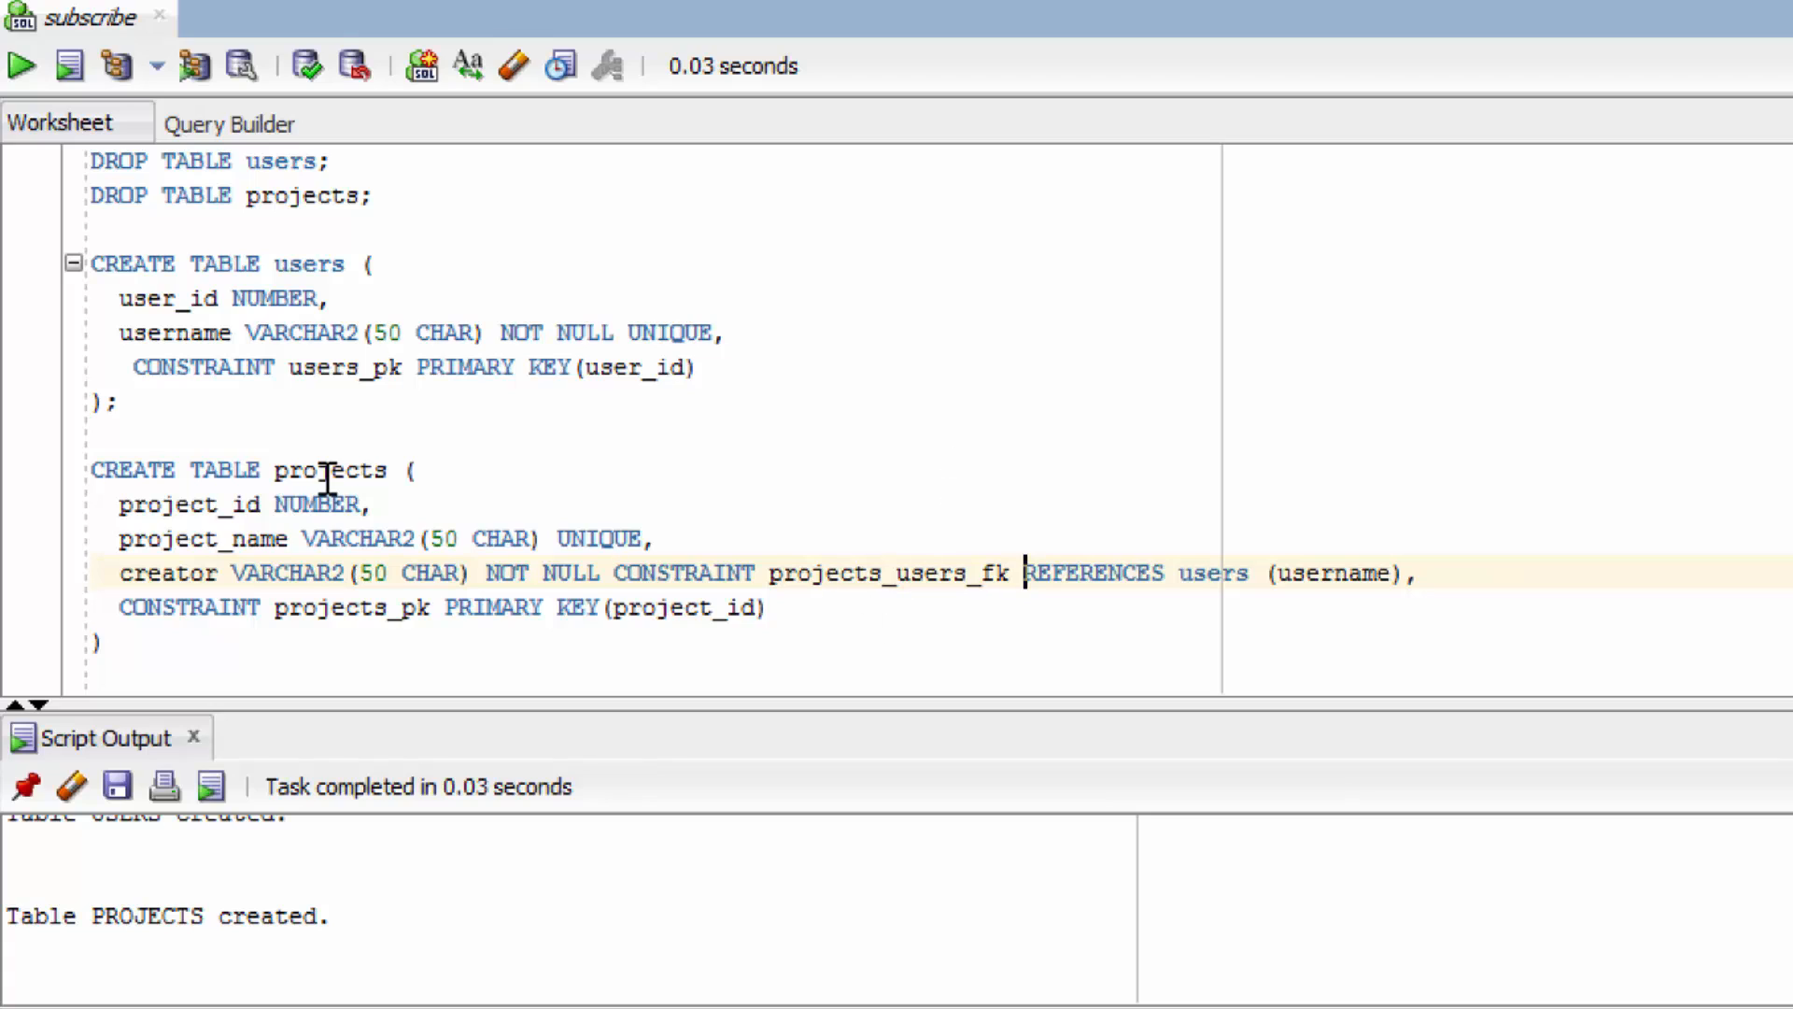
Step: Reorder the DROP TABLE lines so projects is dropped first, then run the script
double_click(329, 469)
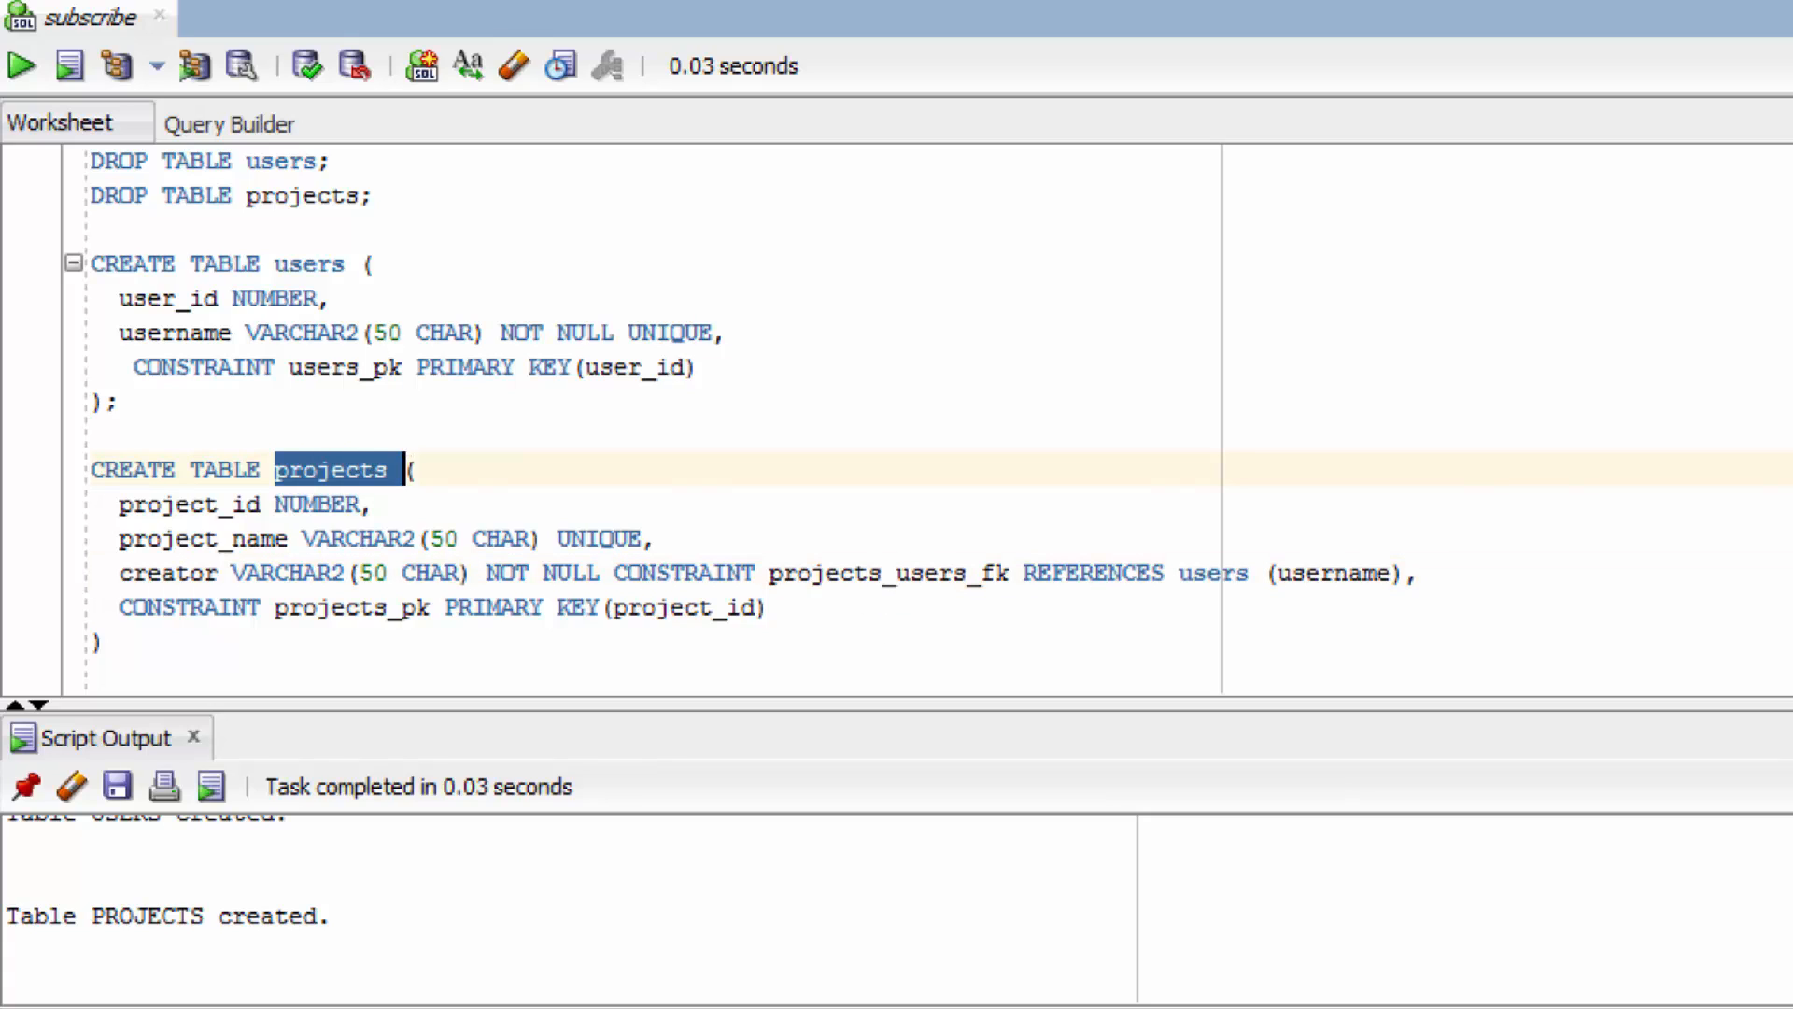
double_click(310, 264)
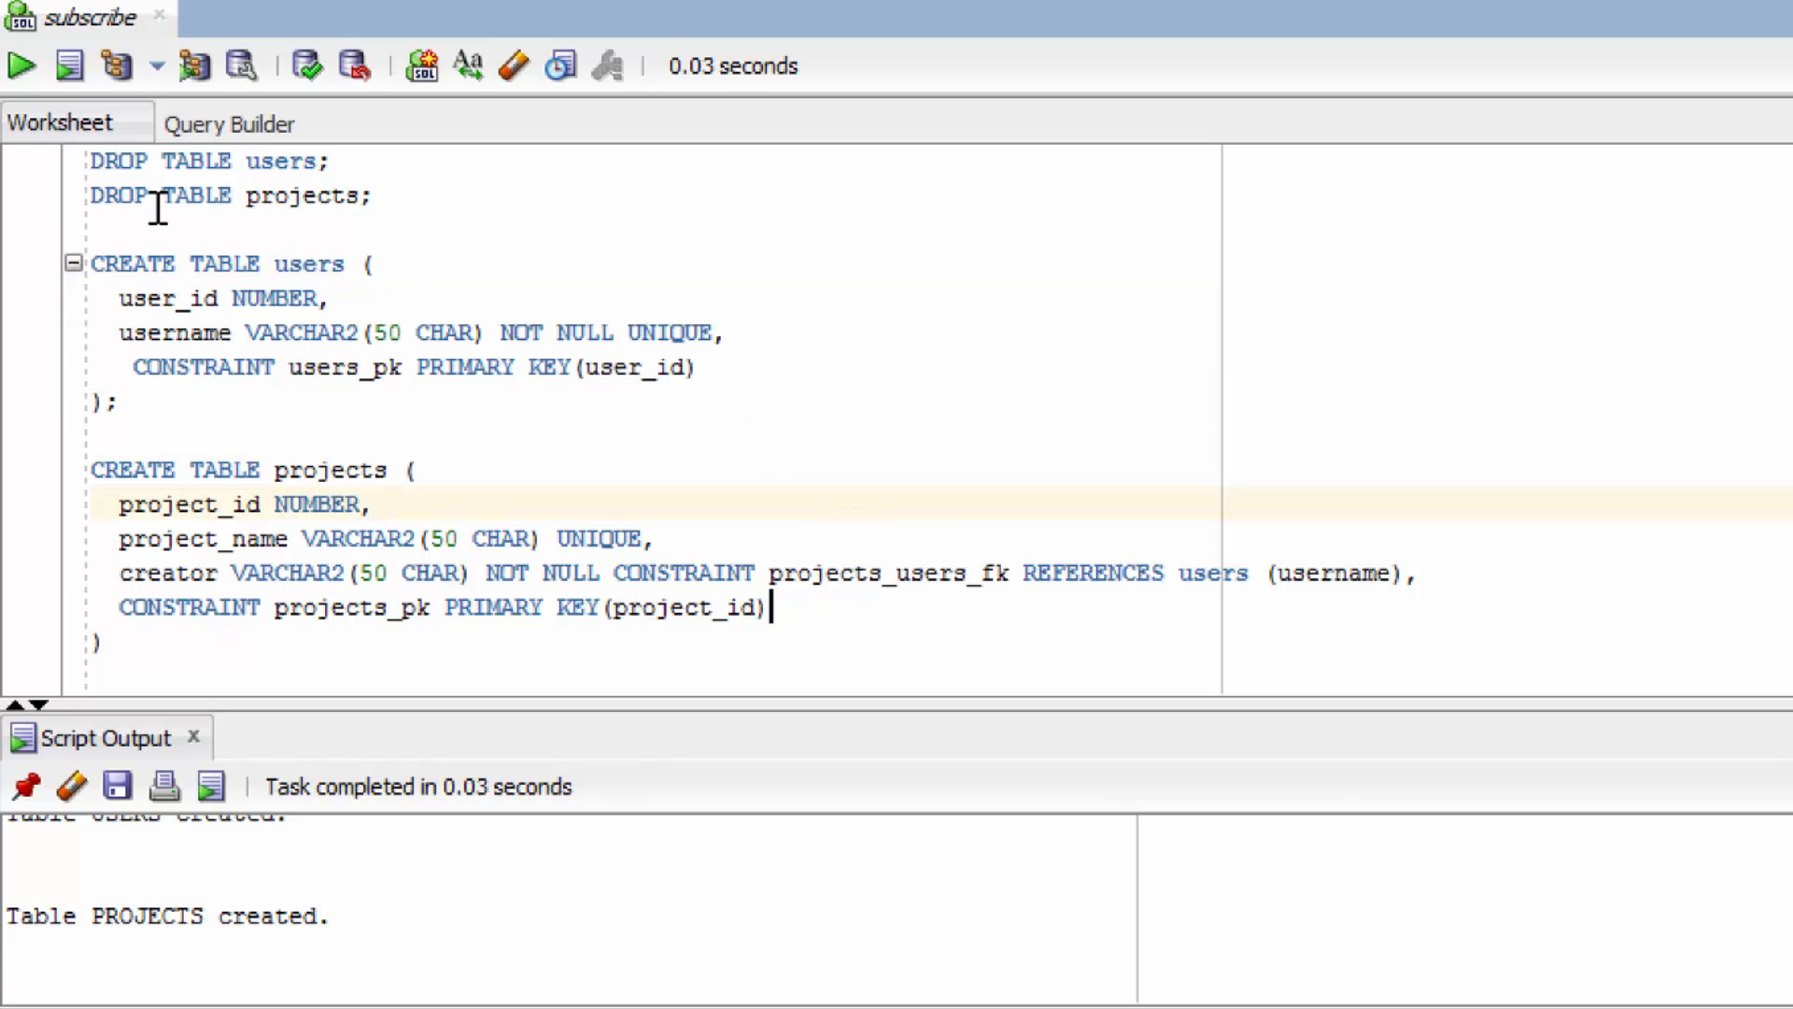
click(263, 299)
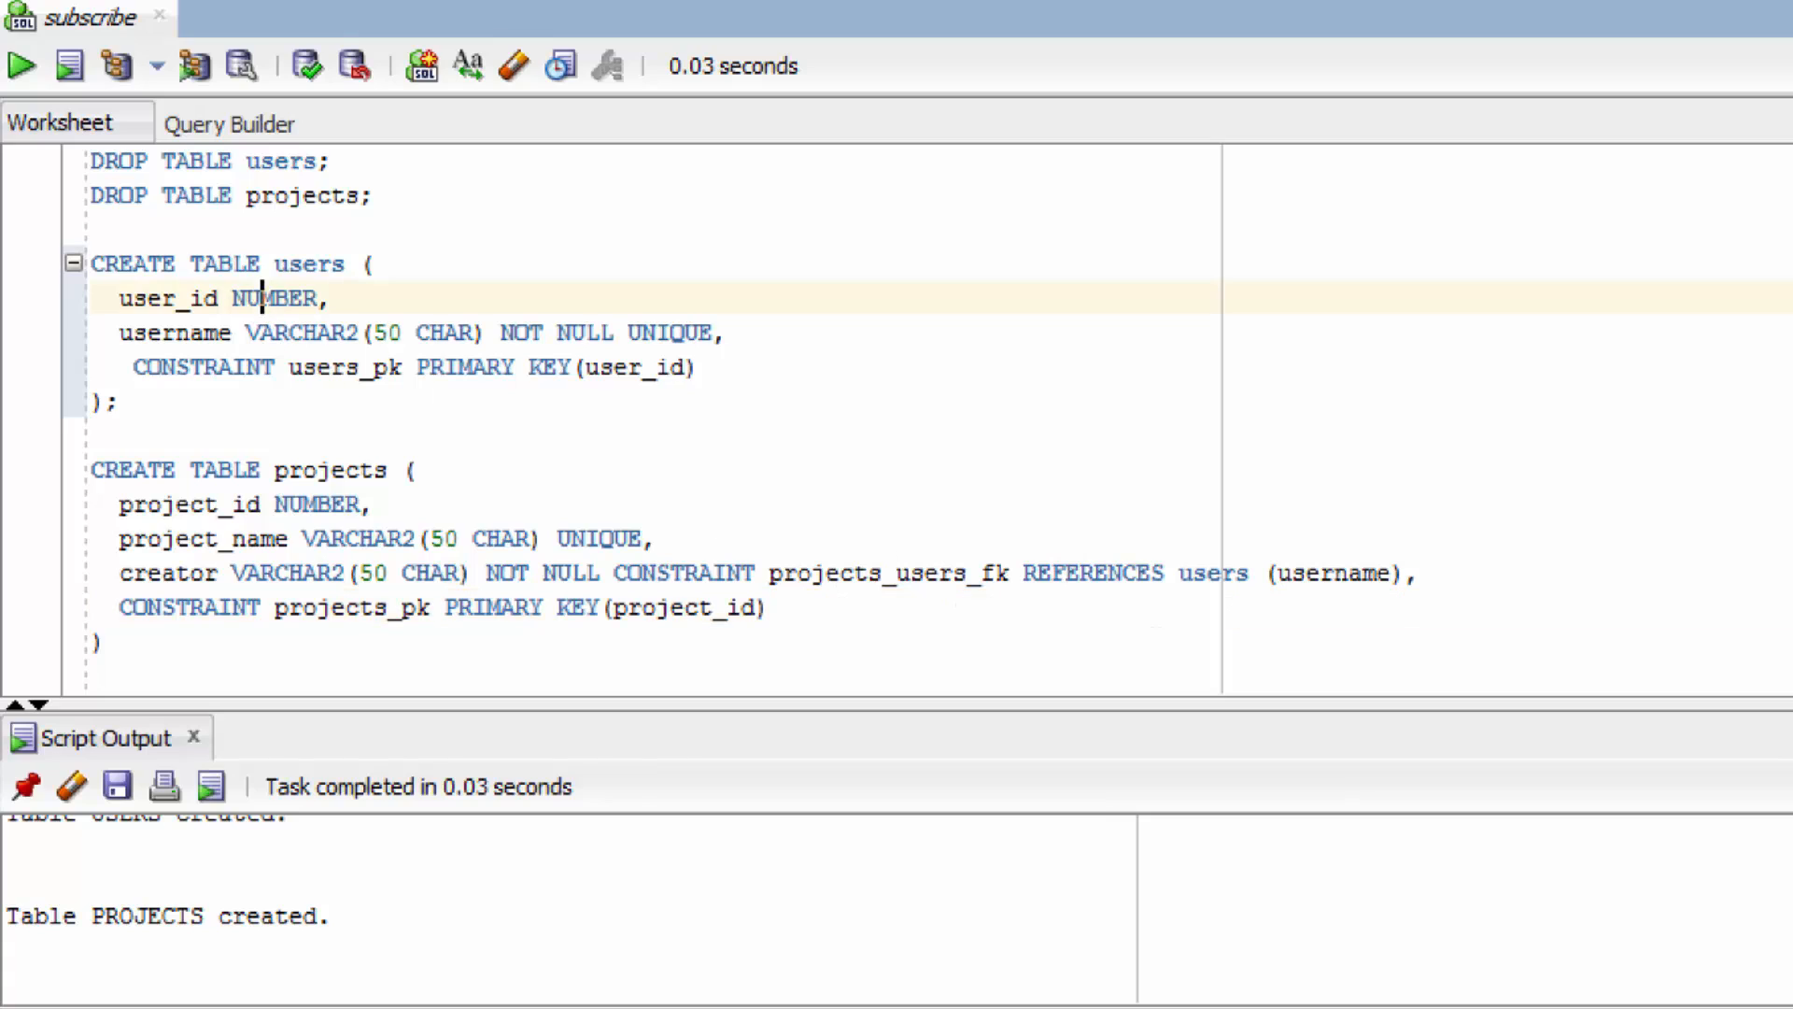
mouse_move(855, 464)
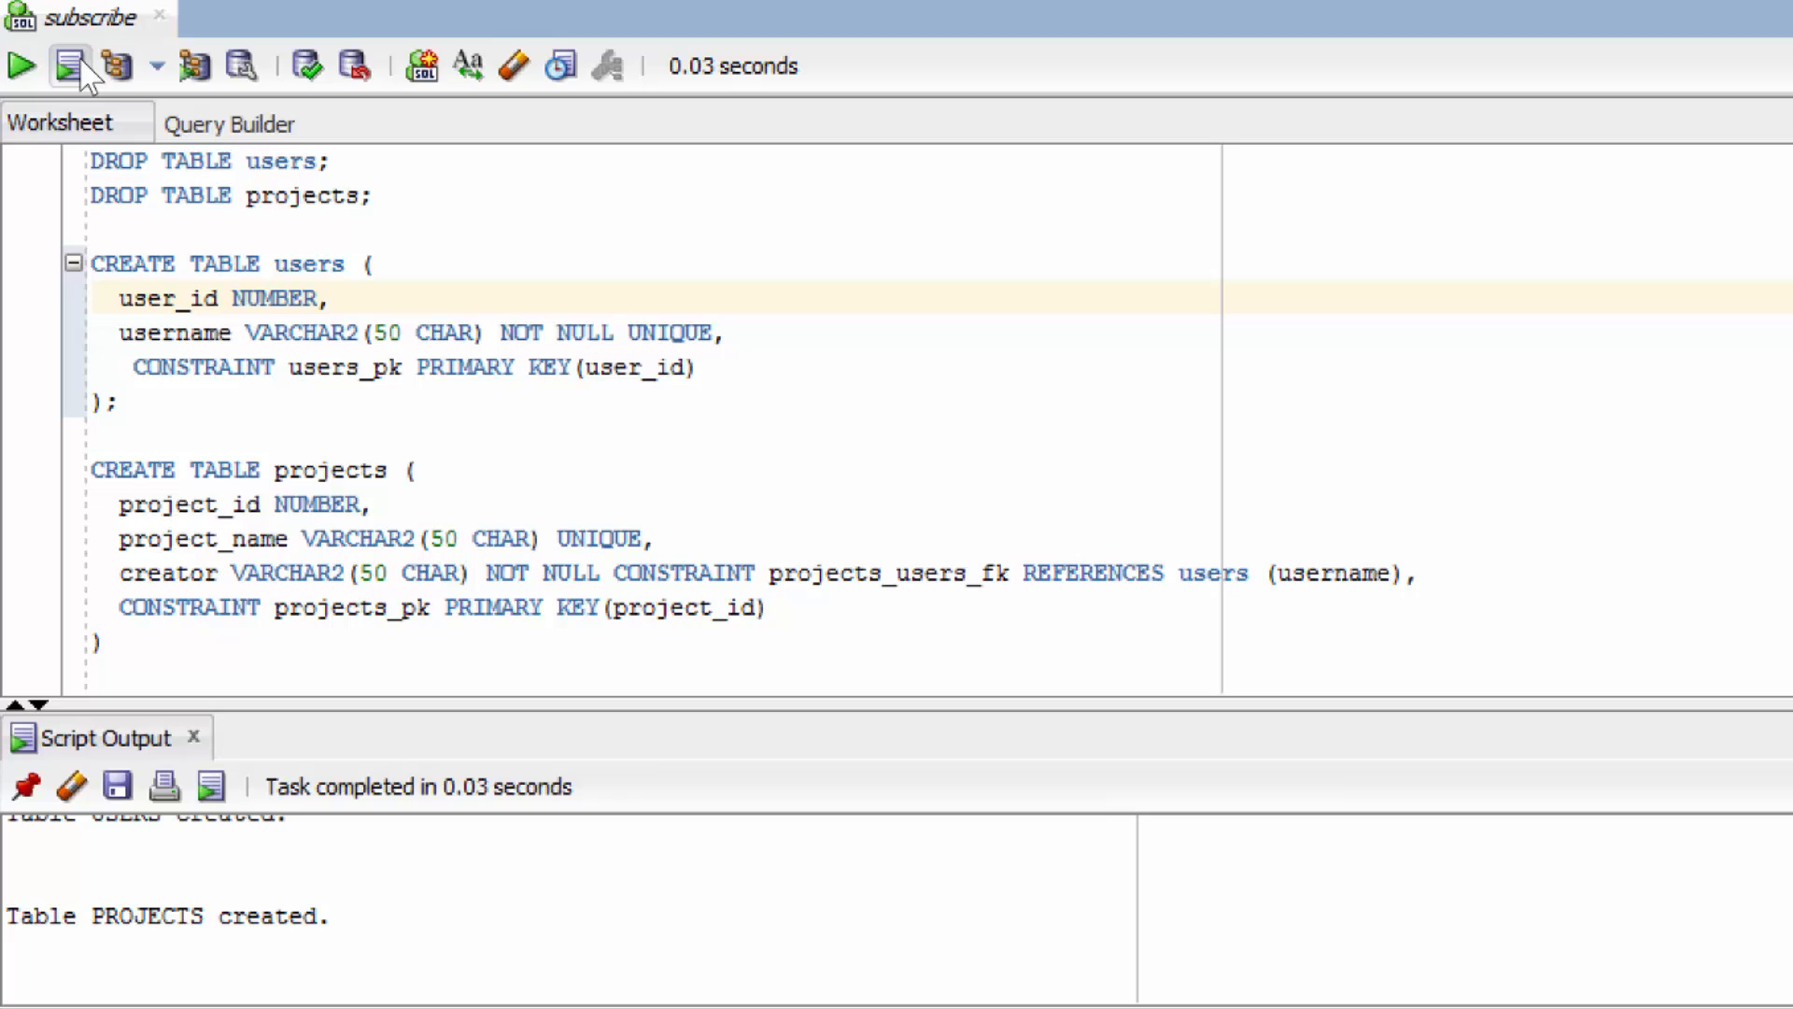
click(68, 65)
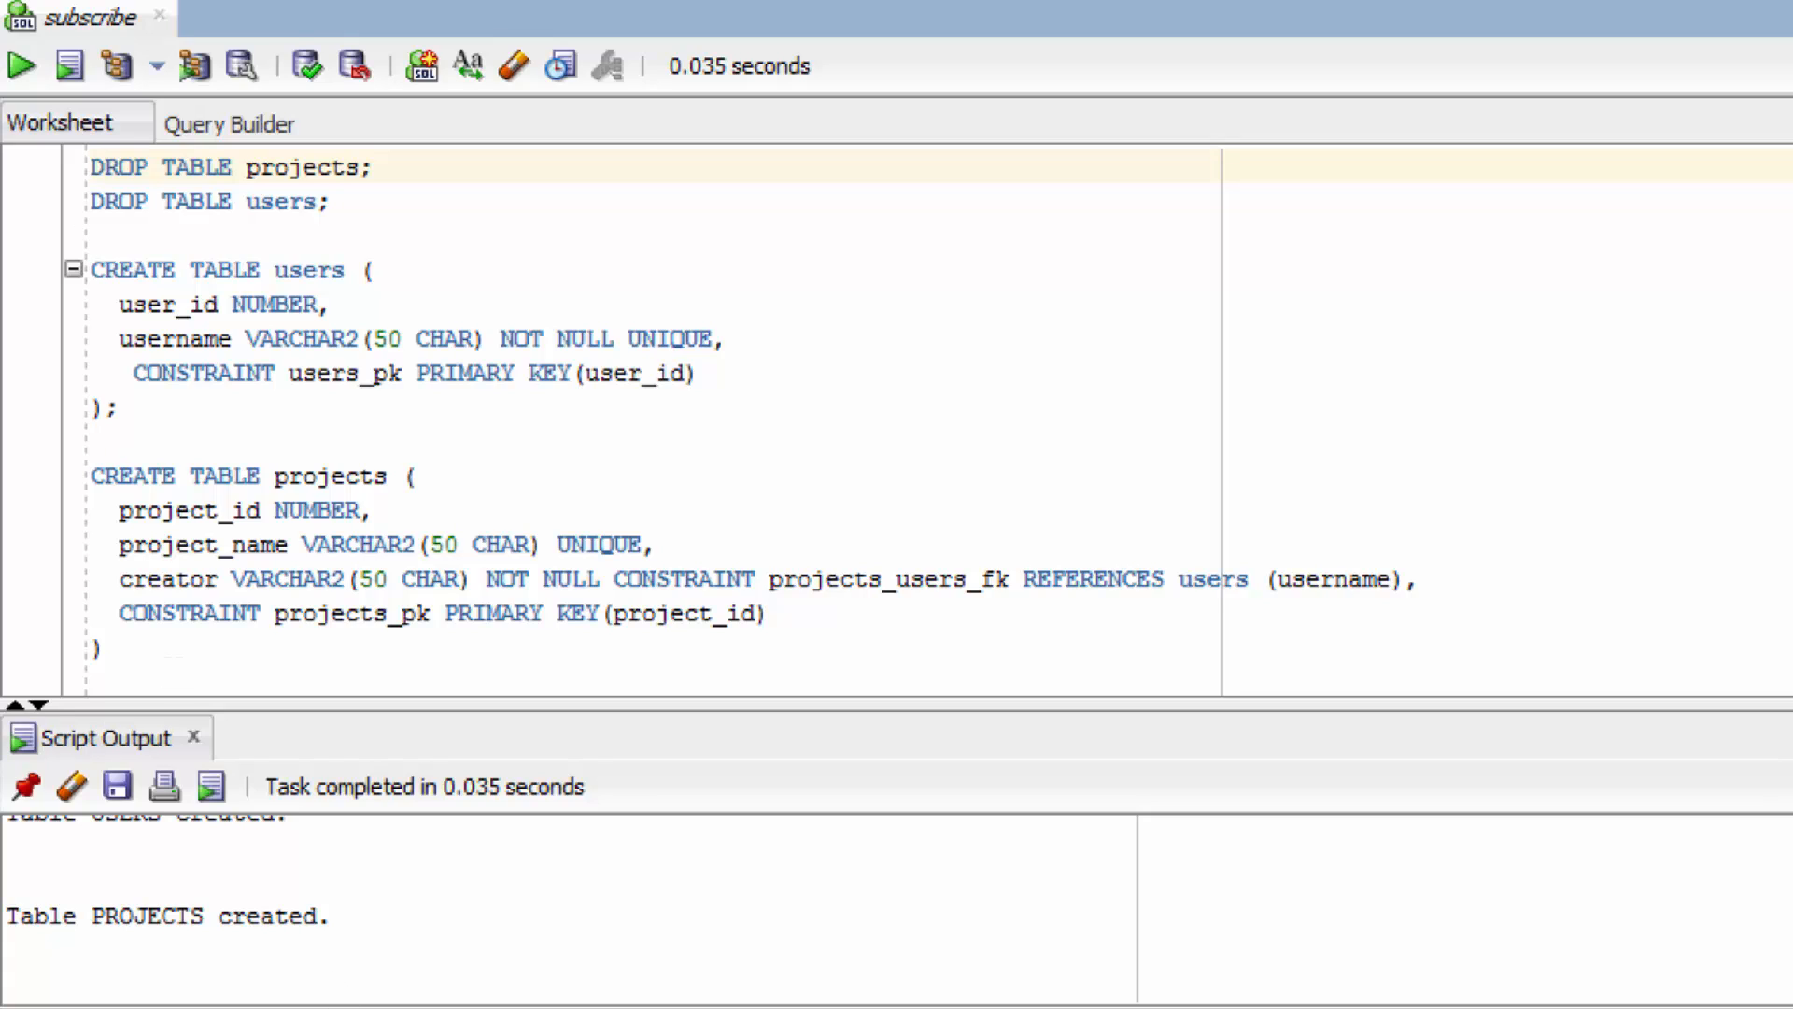
Step: Select the inline constraint on the creator line
click(1472, 577)
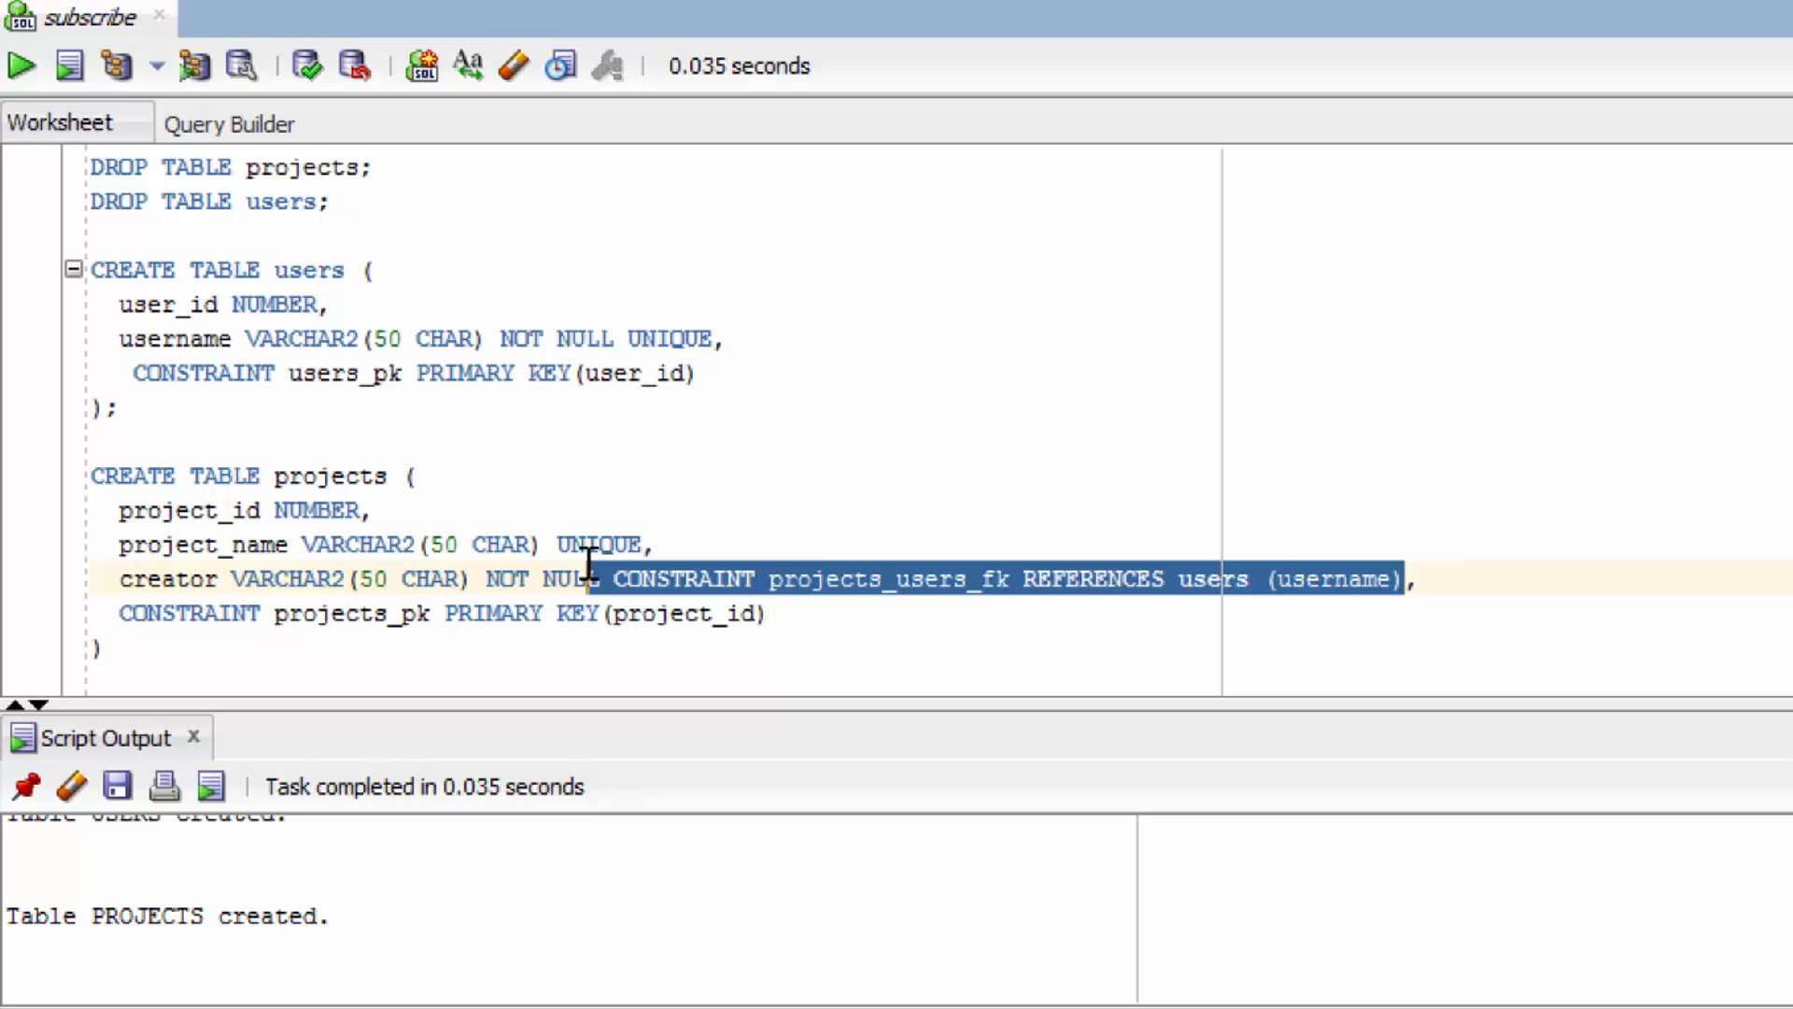
Step: Replace the inline constraint with CONSTRAINT projects_users_fk FOREIGN KEY (creator) REFERENCES users (username)
key(Delete)
text(,)
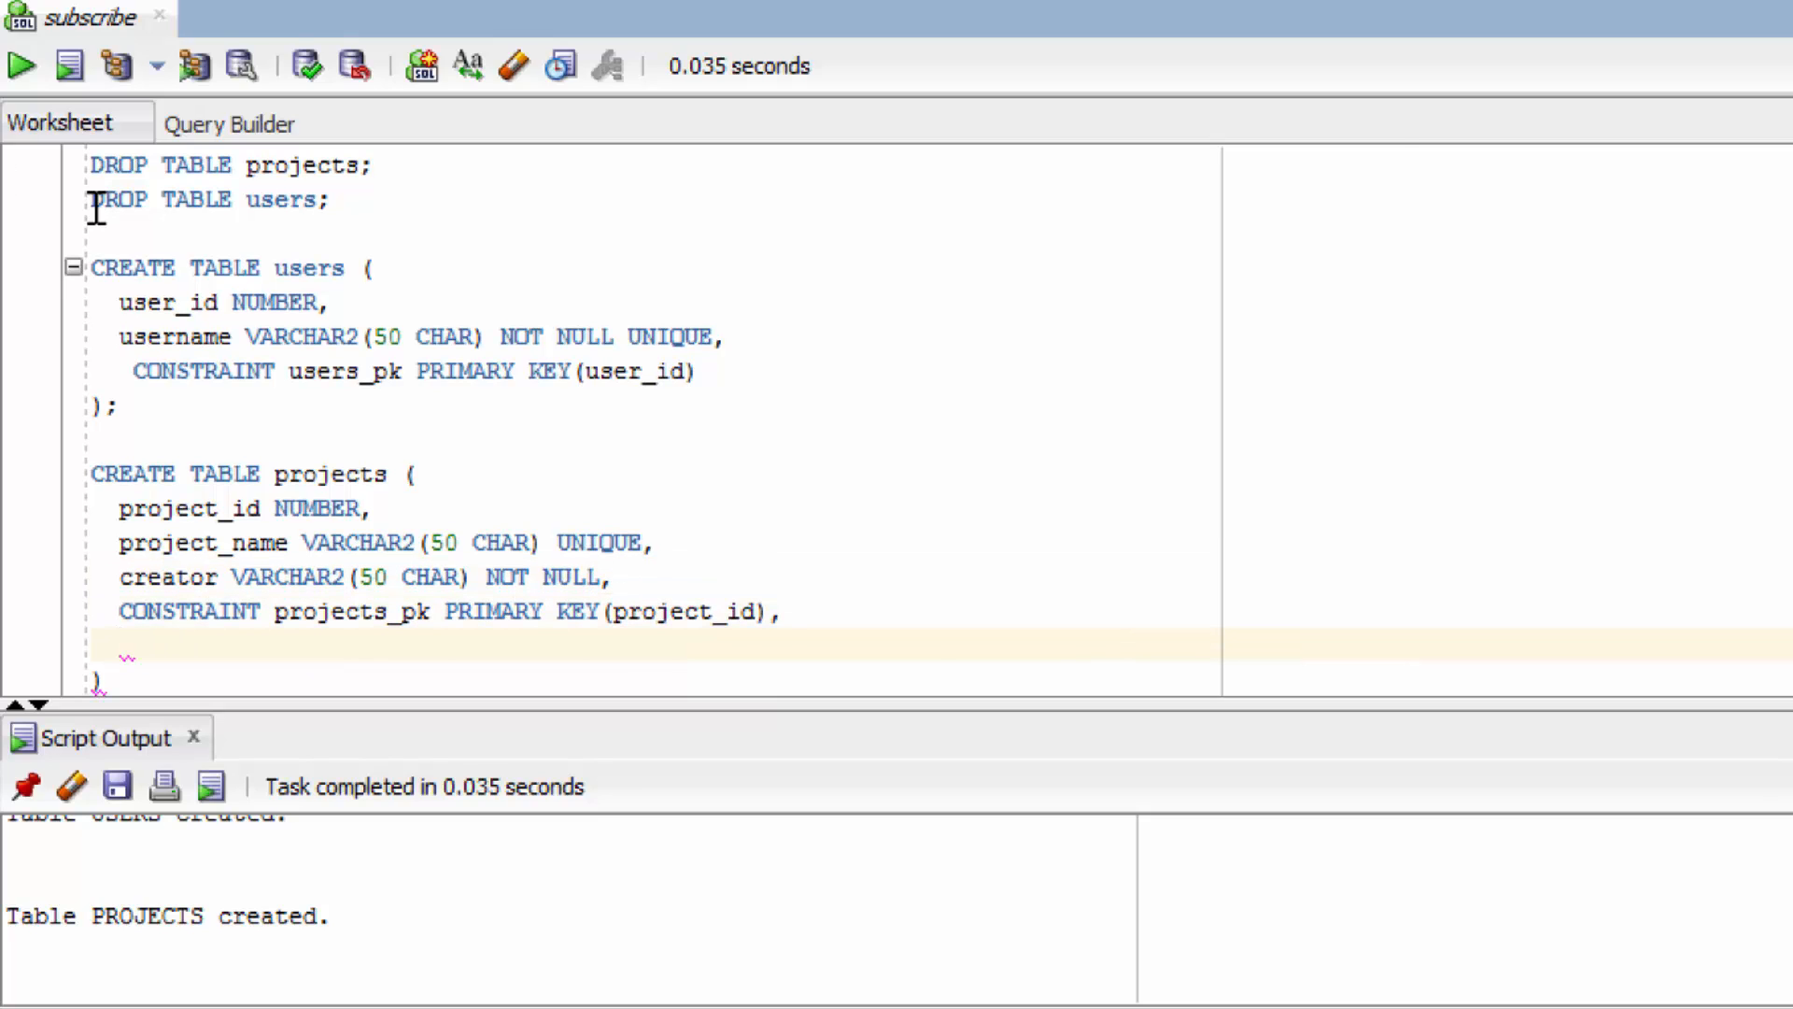
text(CONSTRAINT projects_users_fk REFERENCES users (username))
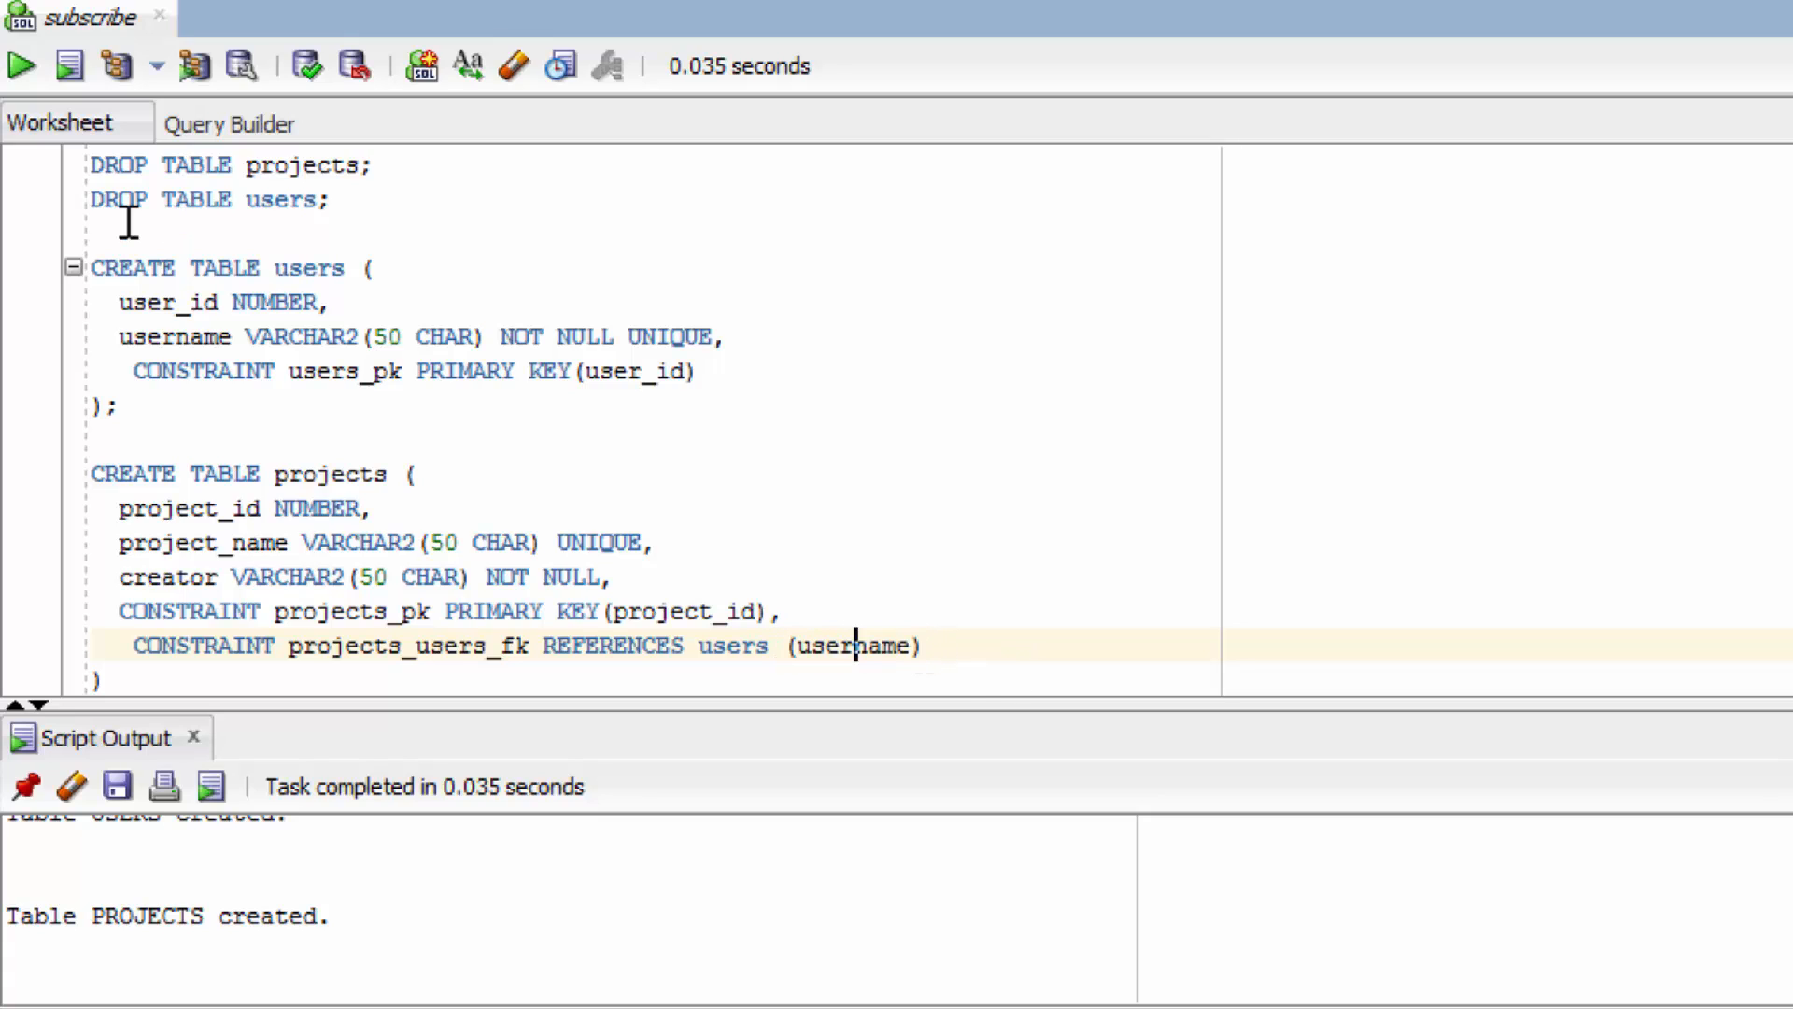
mouse_move(657, 707)
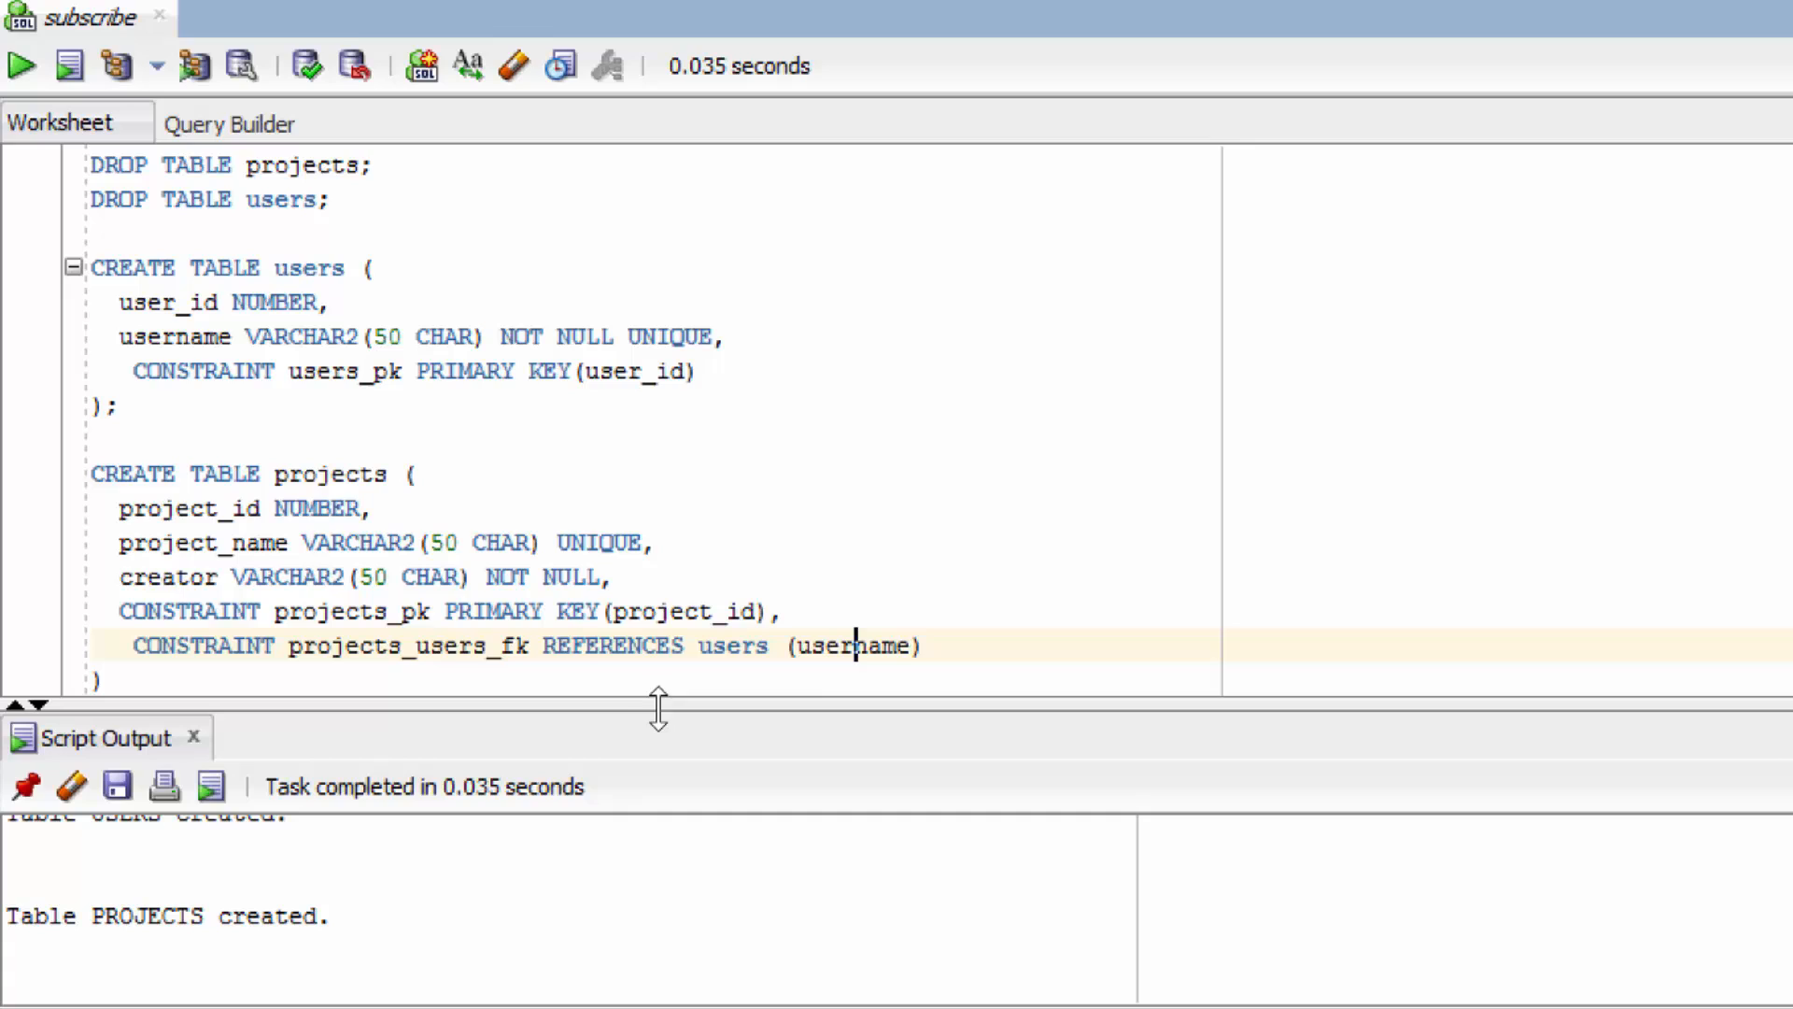
mouse_move(633, 740)
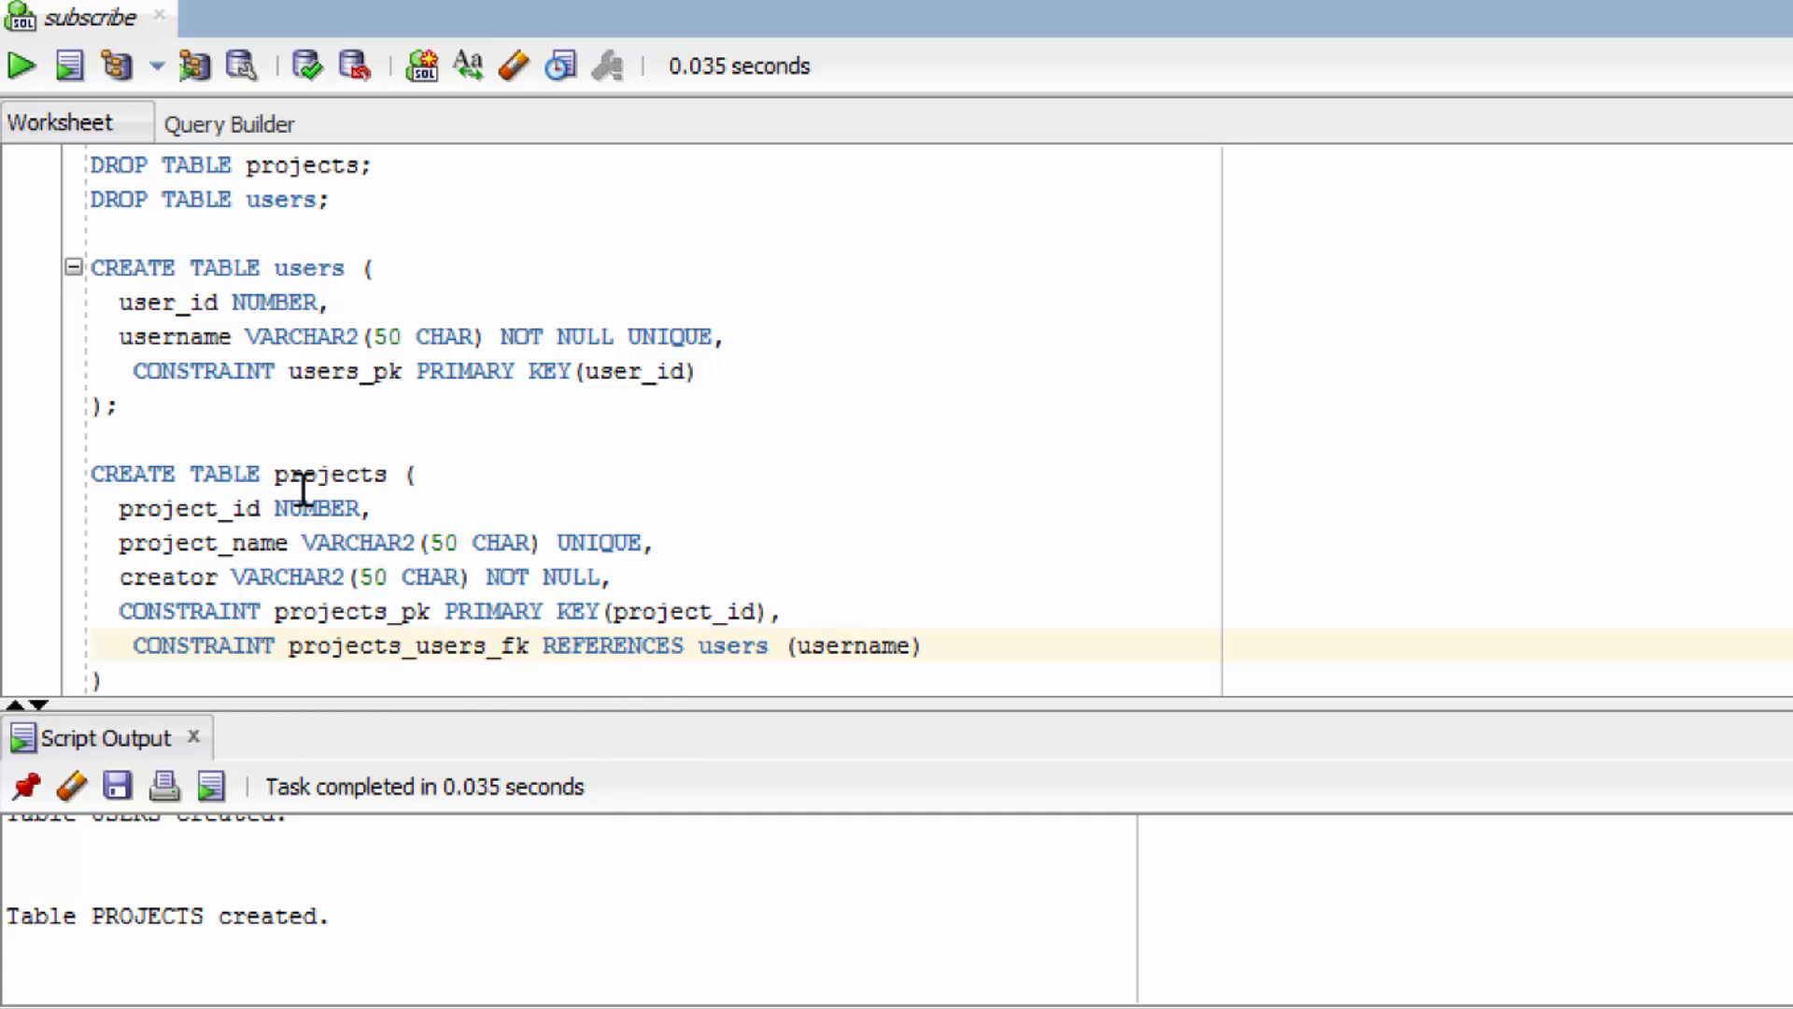
mouse_move(572, 646)
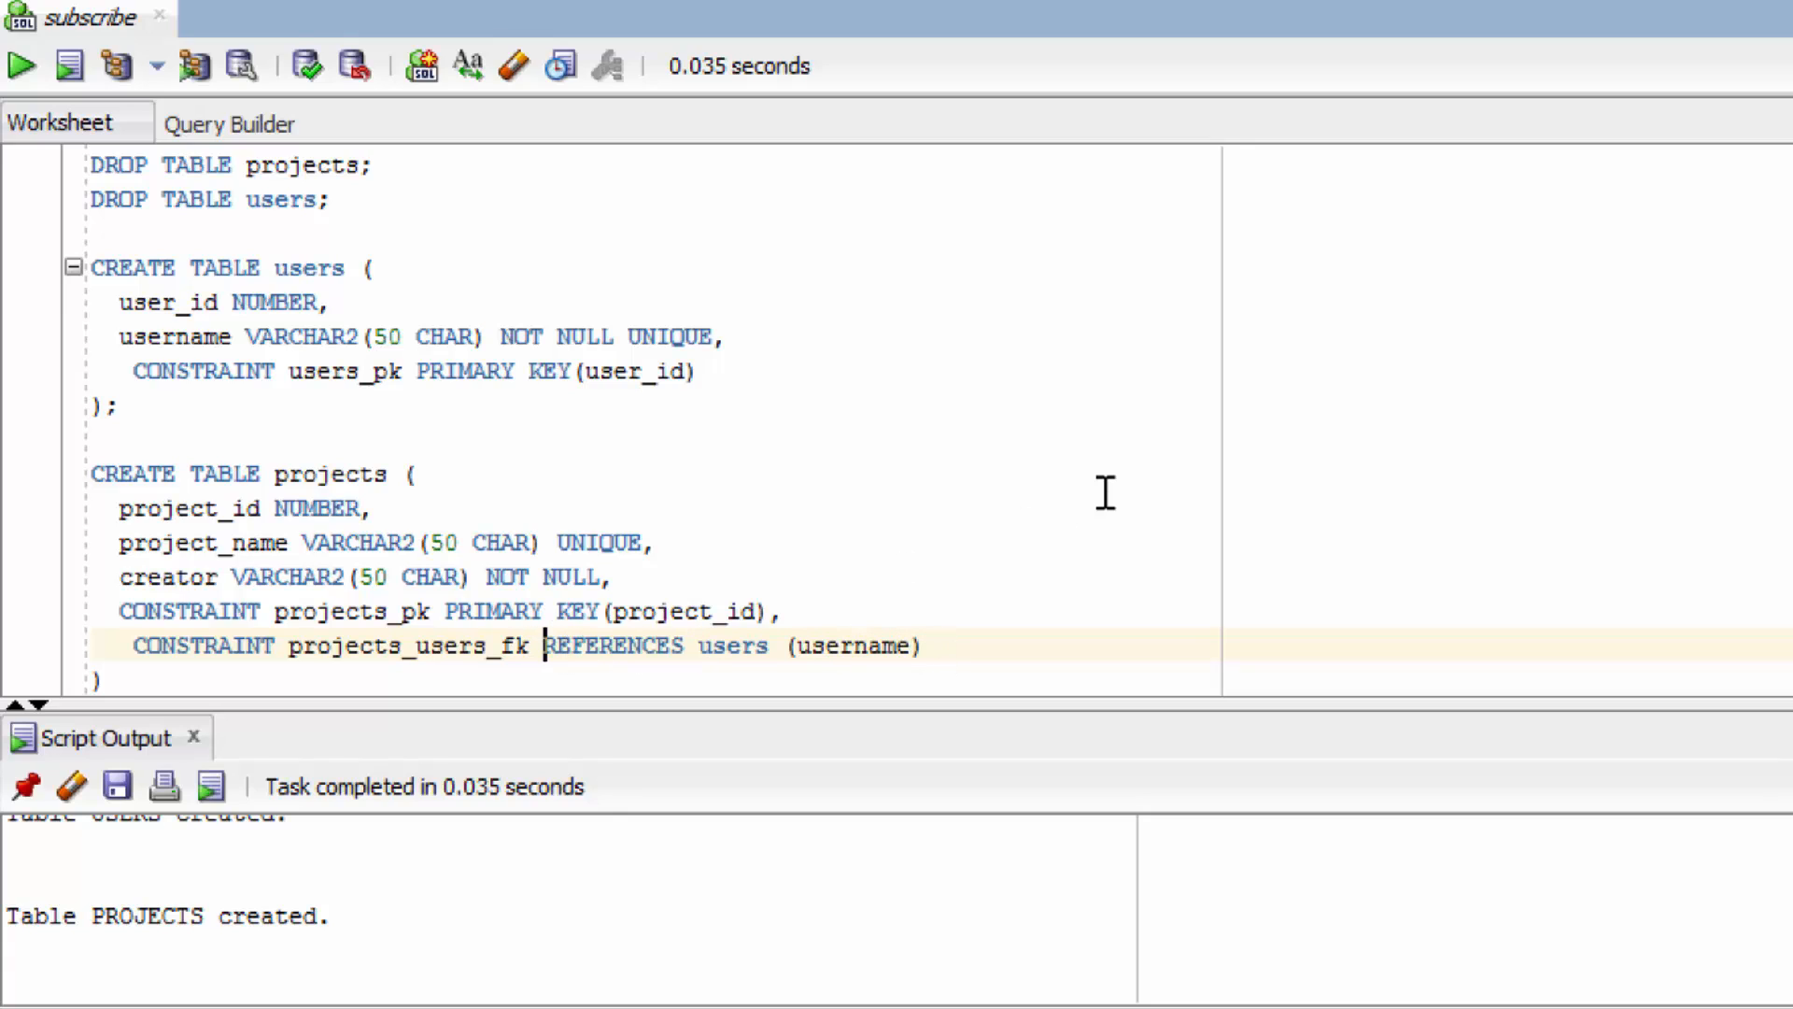
text(FOREIGN KEY)
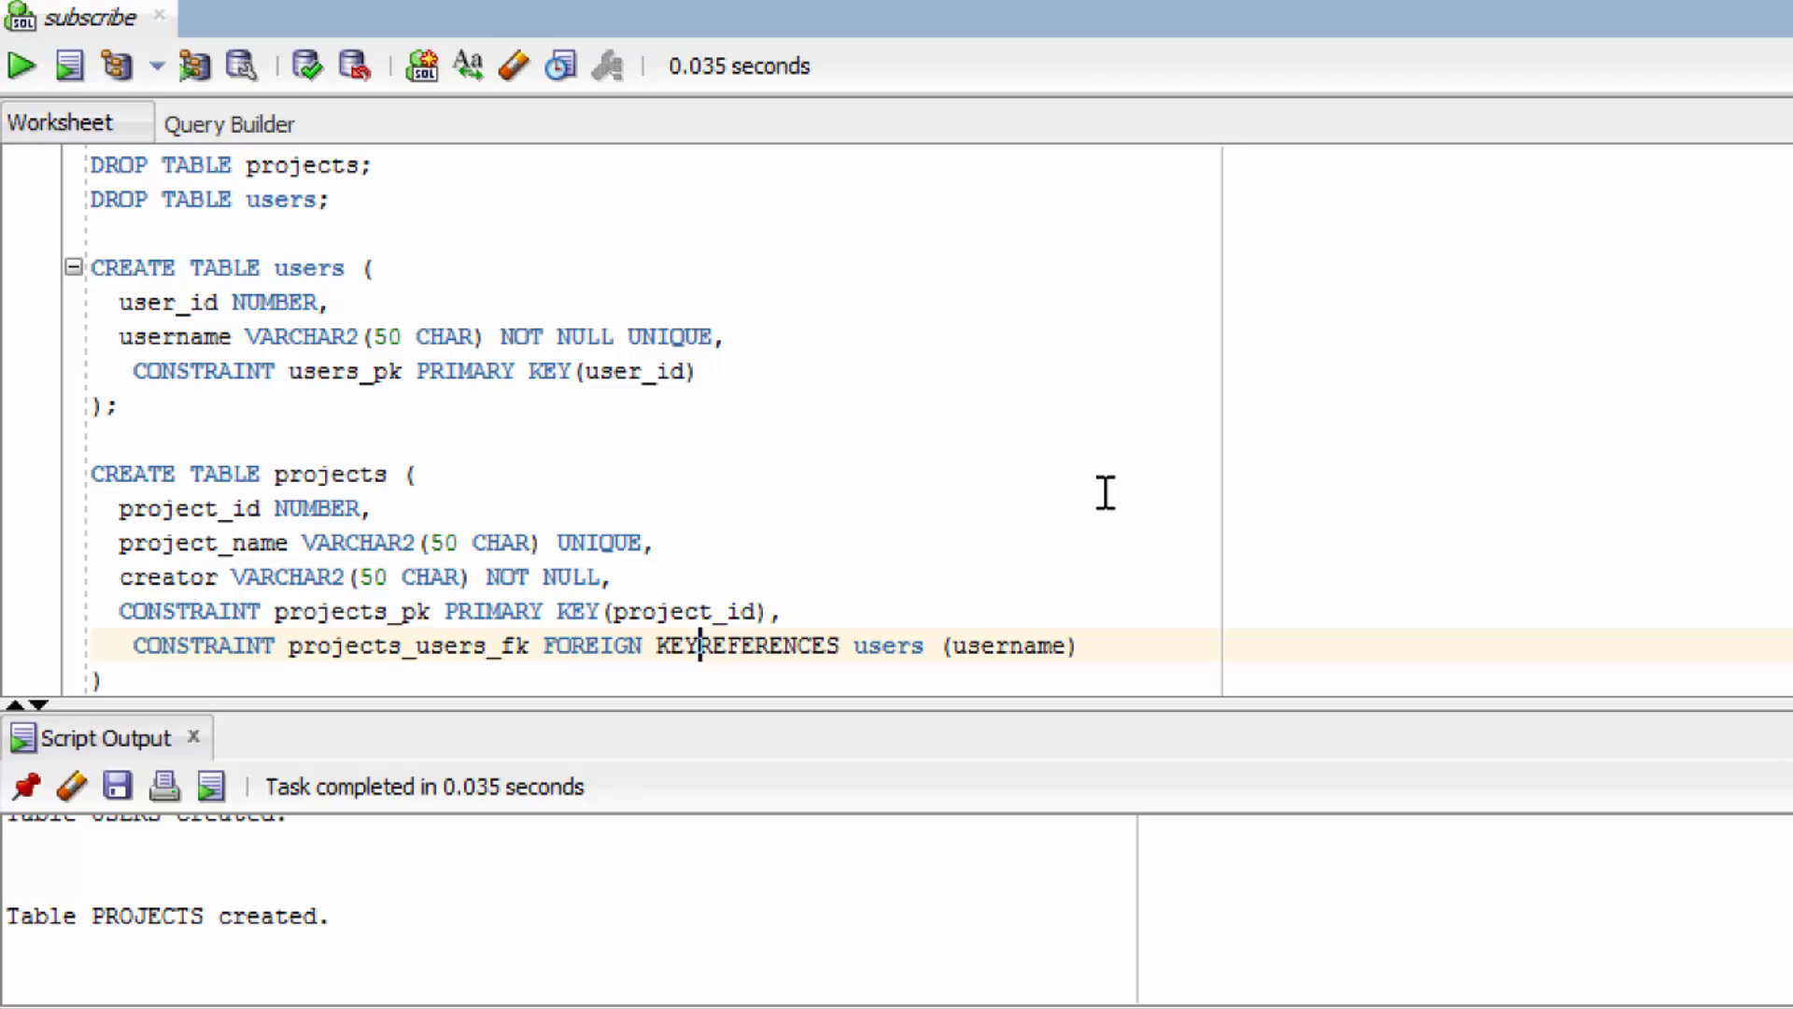
text(())
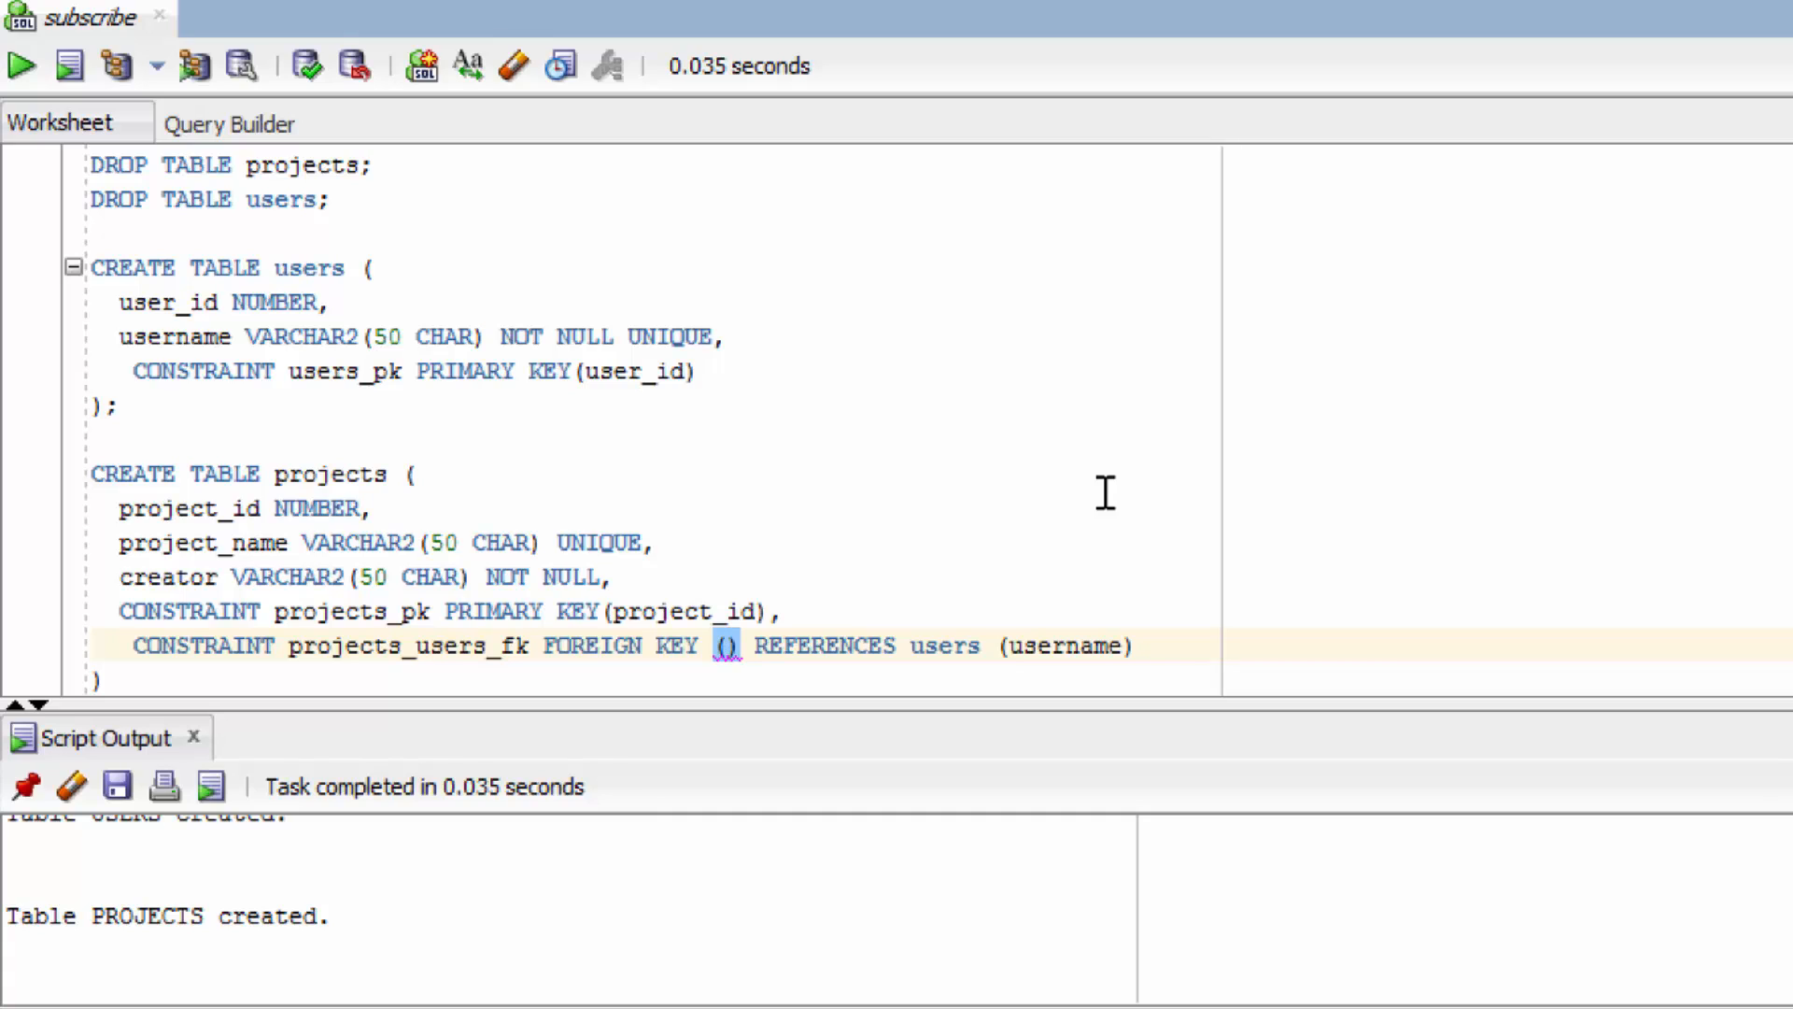
mouse_move(78, 574)
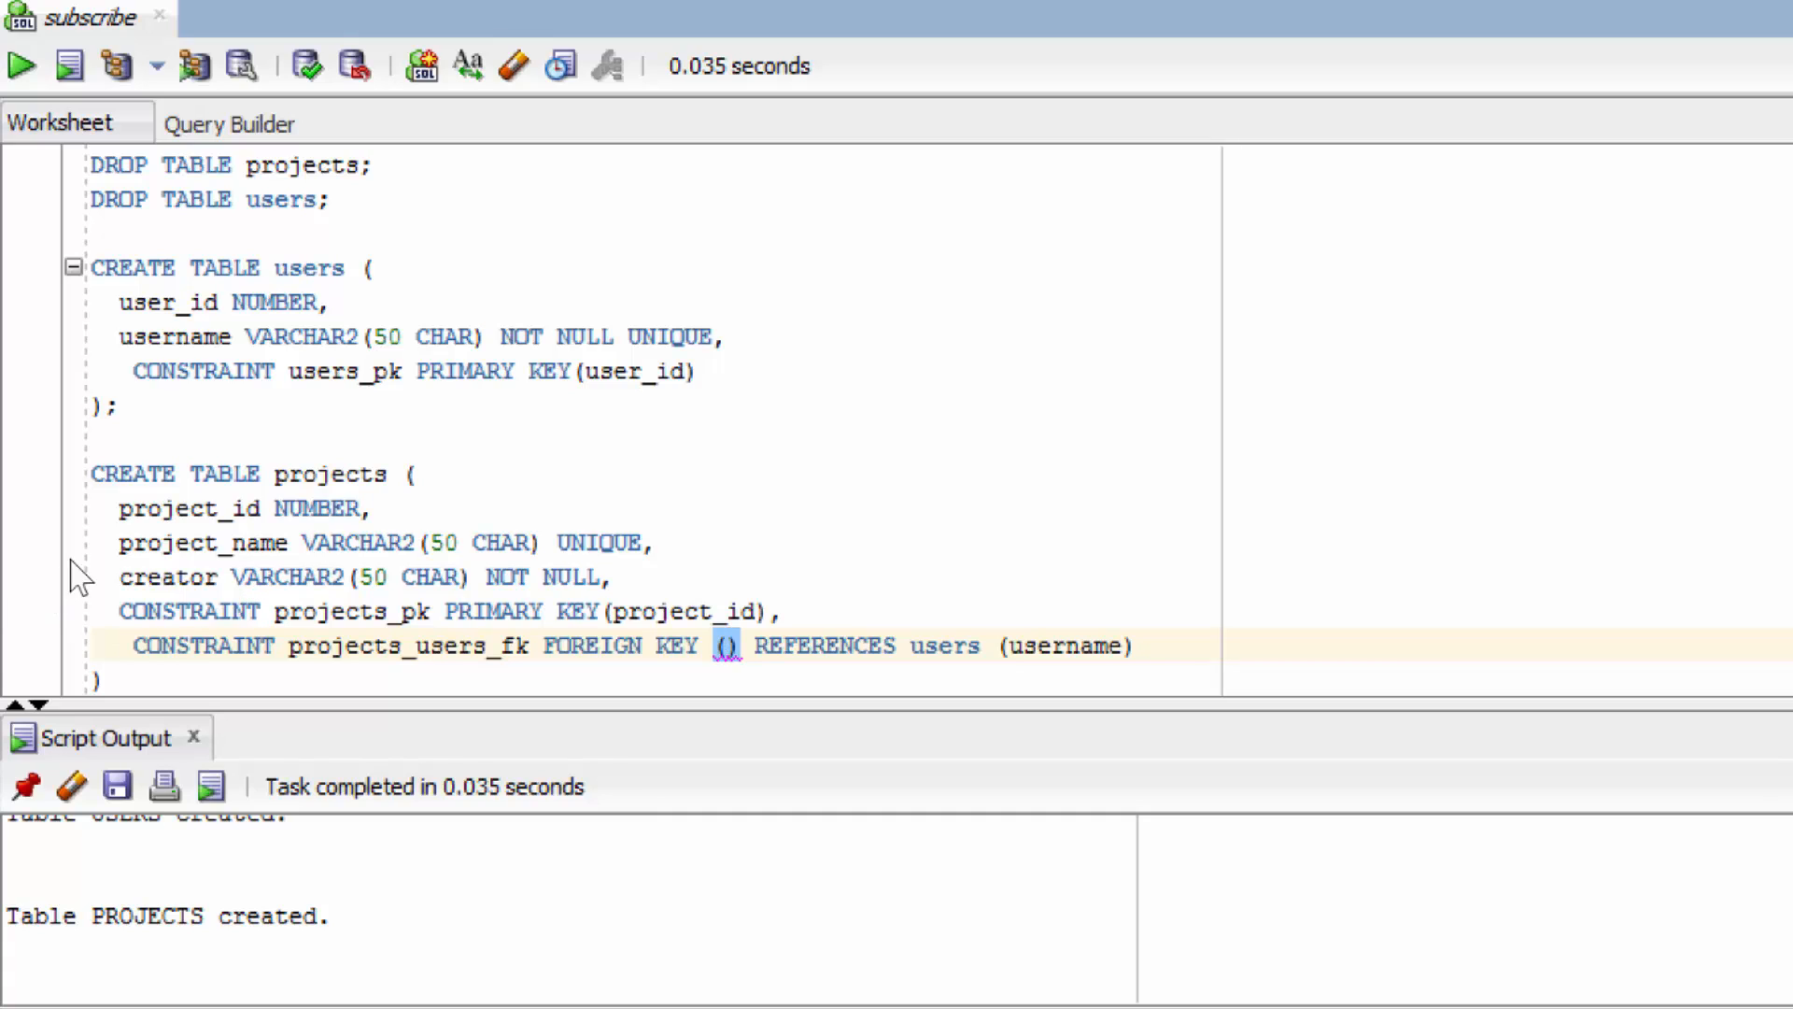
mouse_move(891, 839)
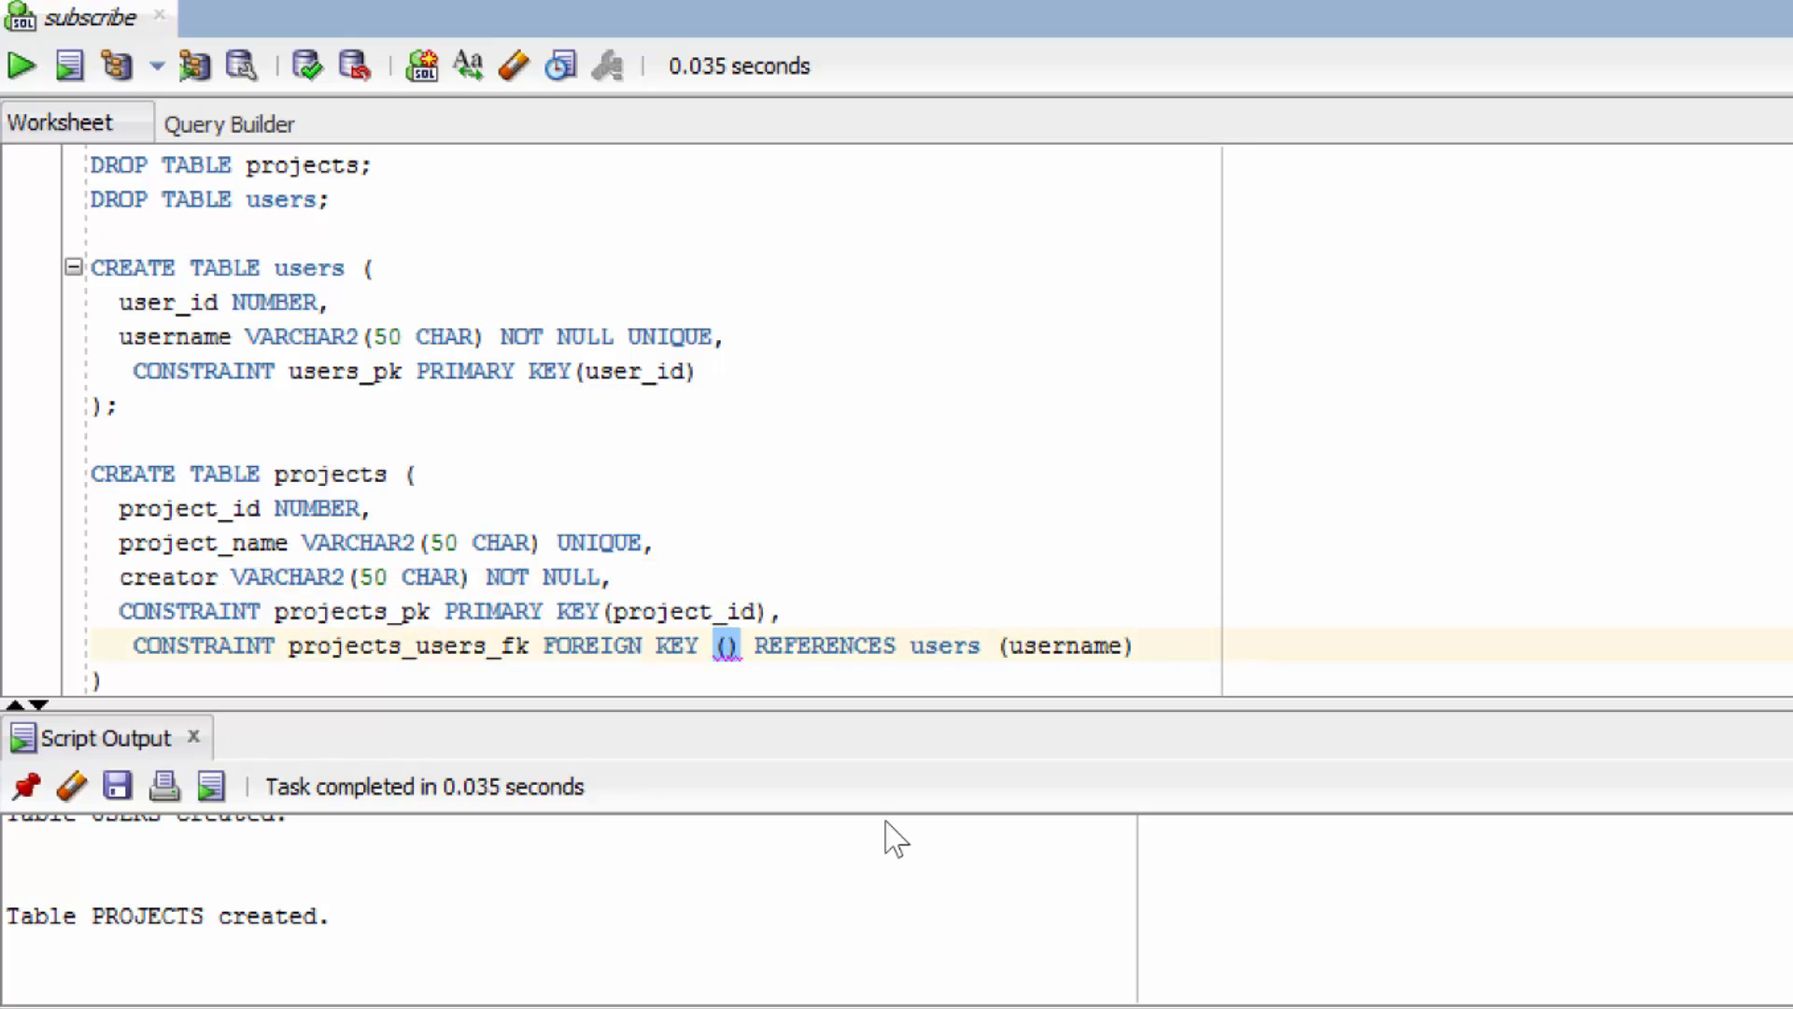
text(creator)
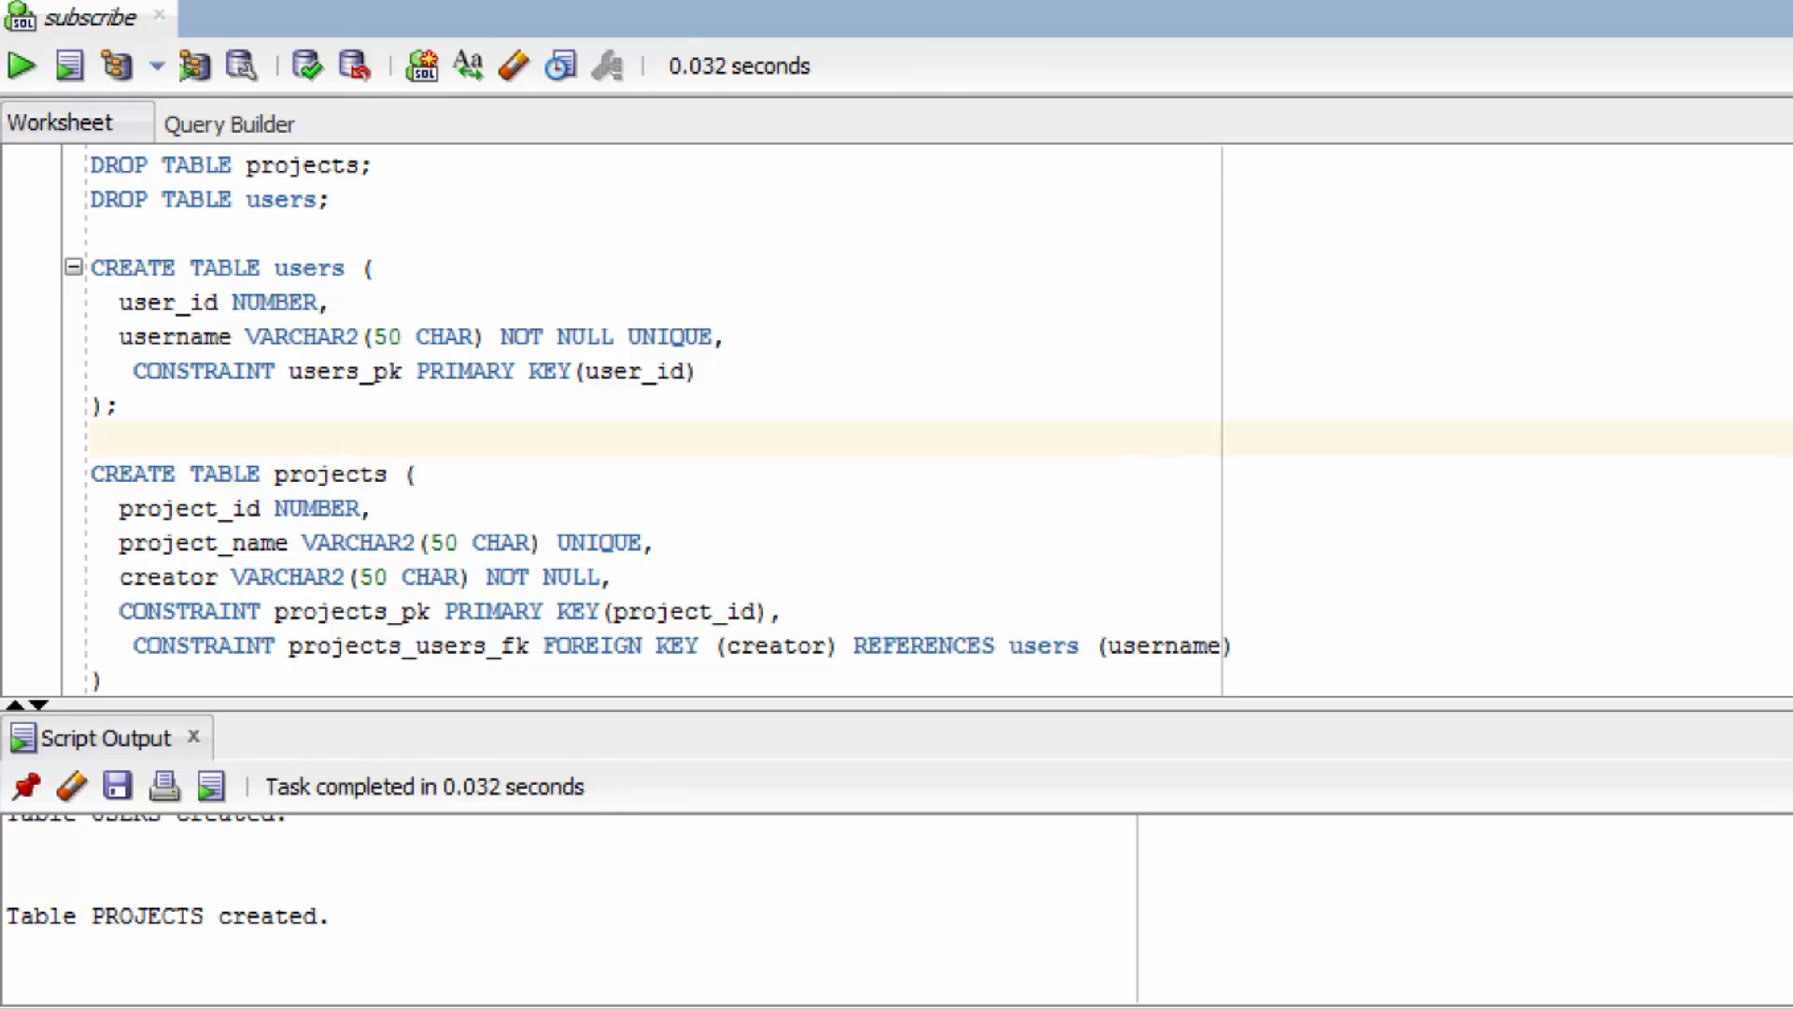
mouse_move(437, 541)
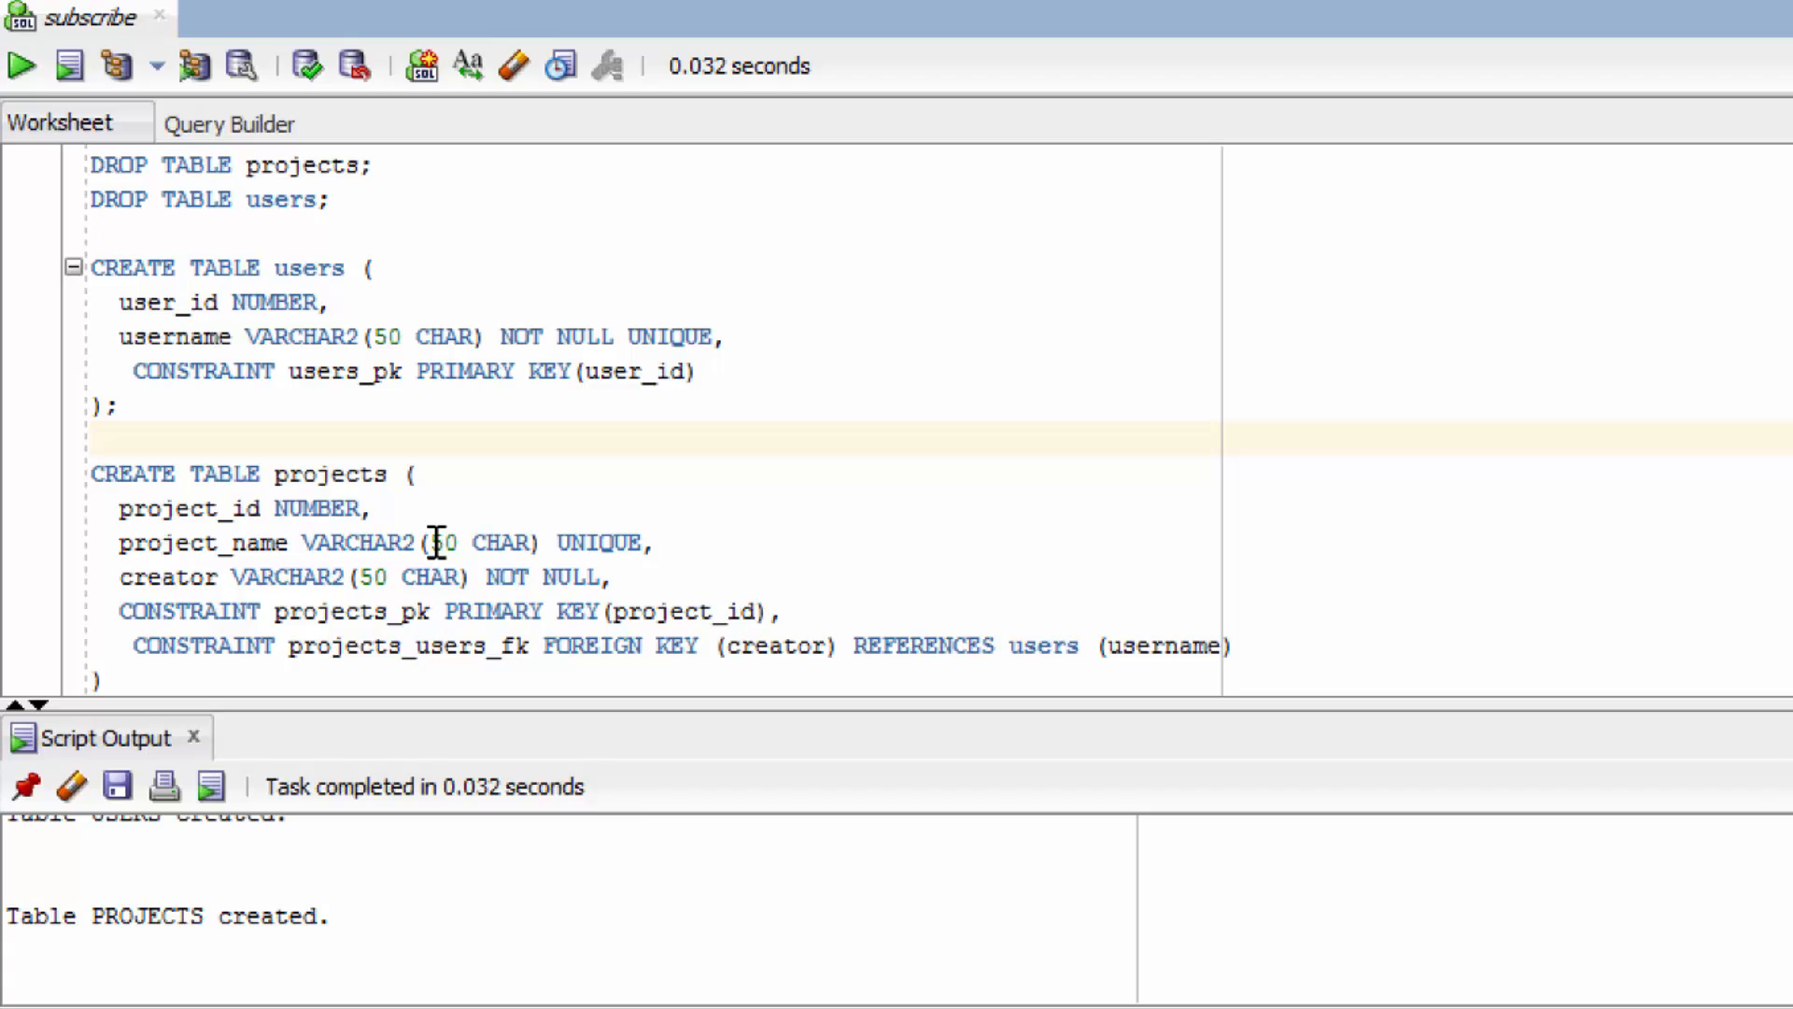
mouse_move(997, 485)
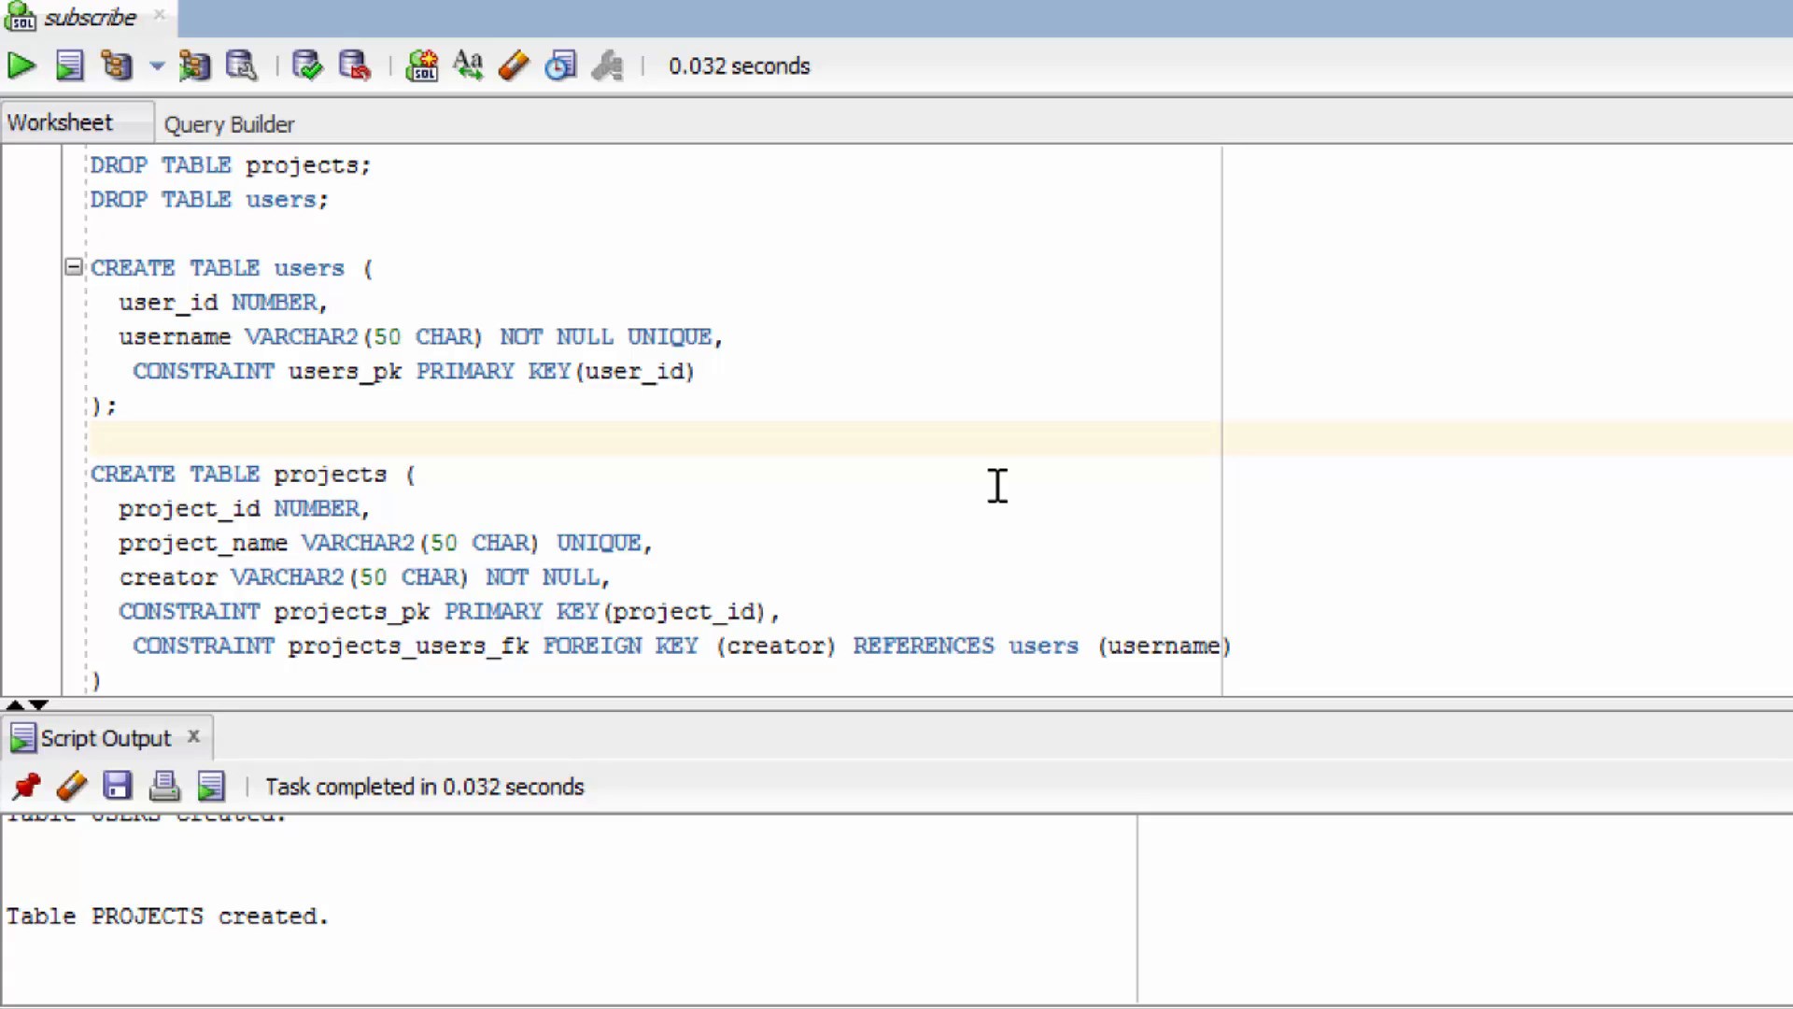
Step: Click the blank line between the two CREATE TABLE statements
click(93, 438)
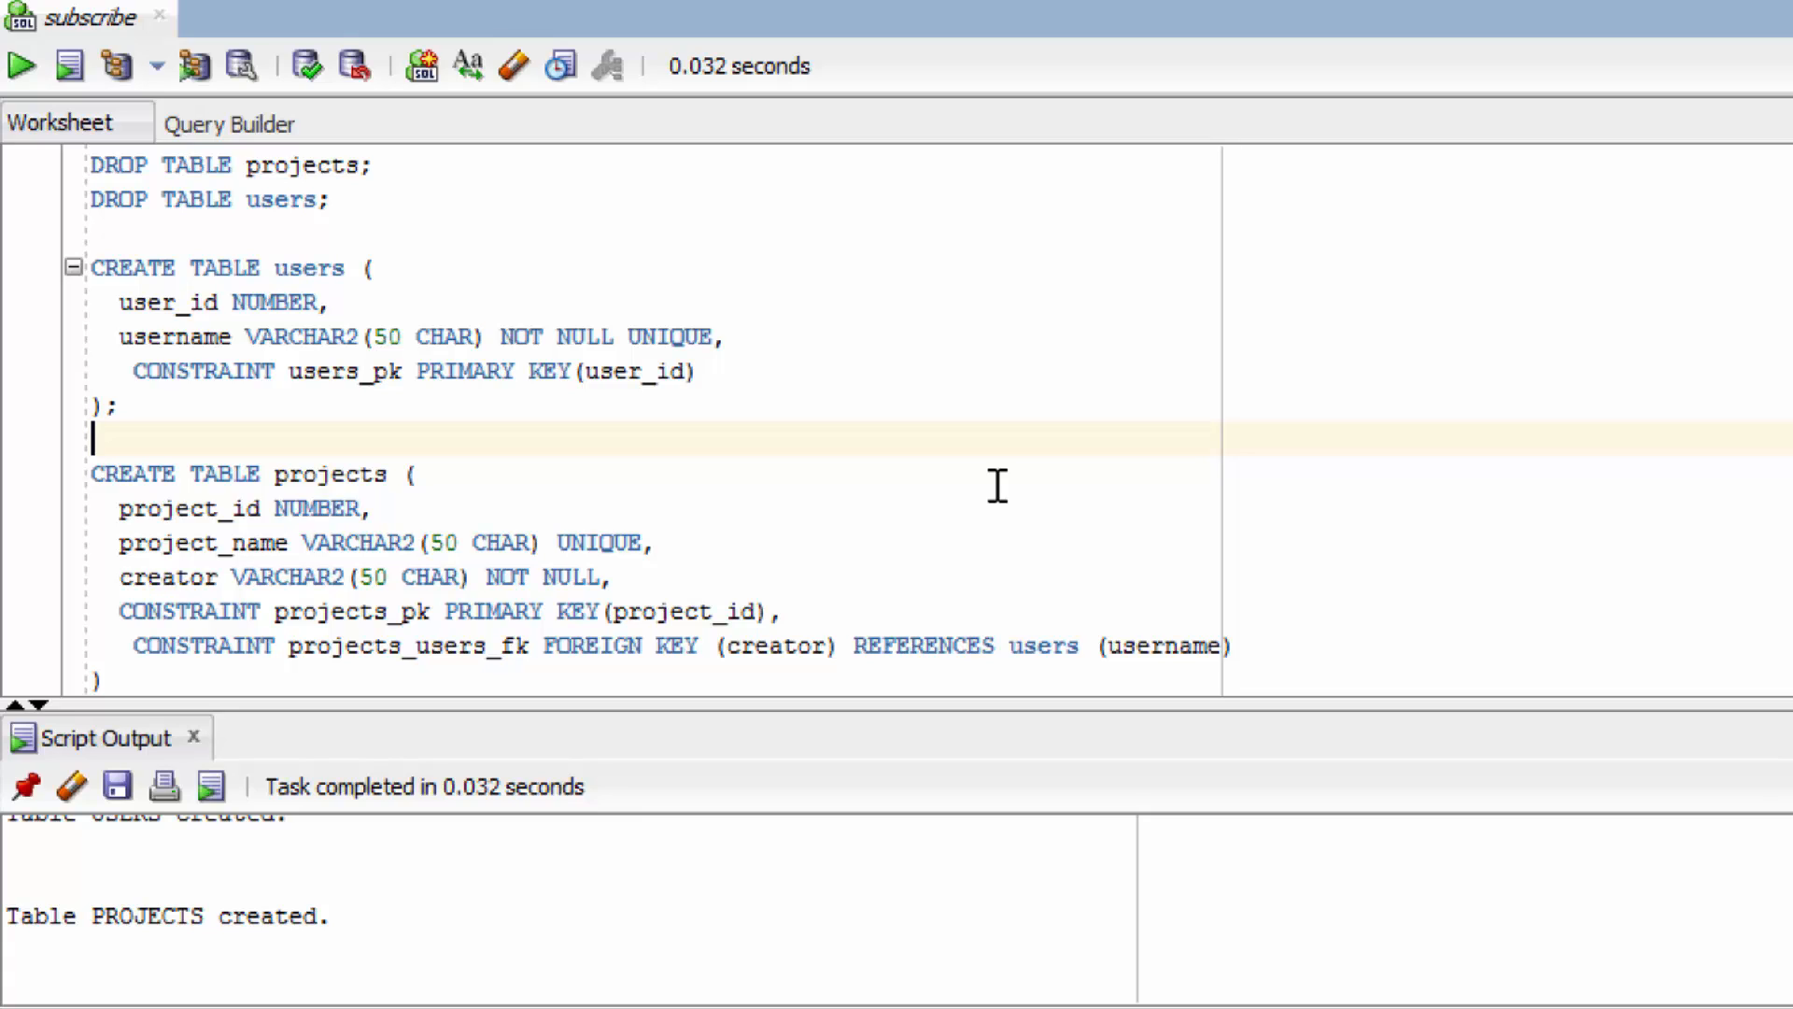